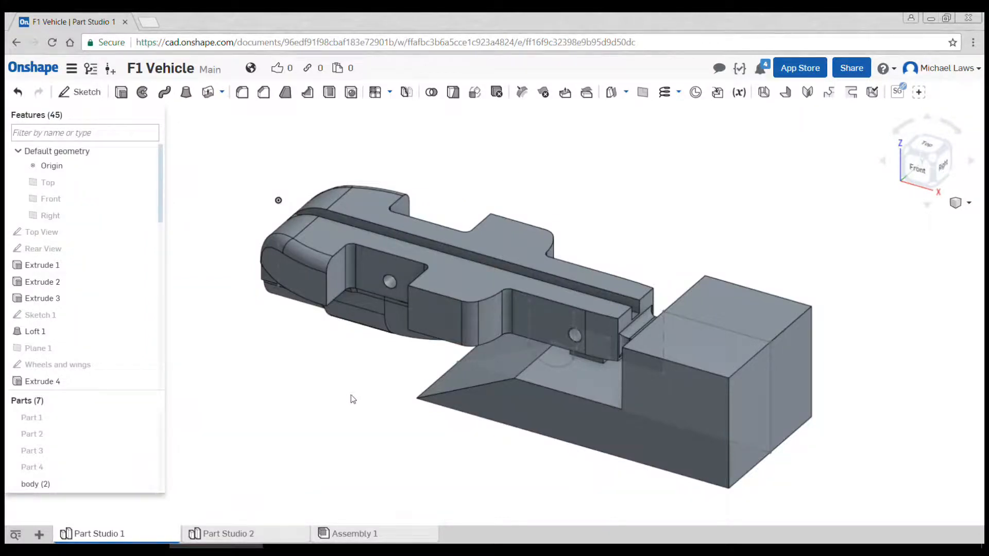
mouse_move(355, 390)
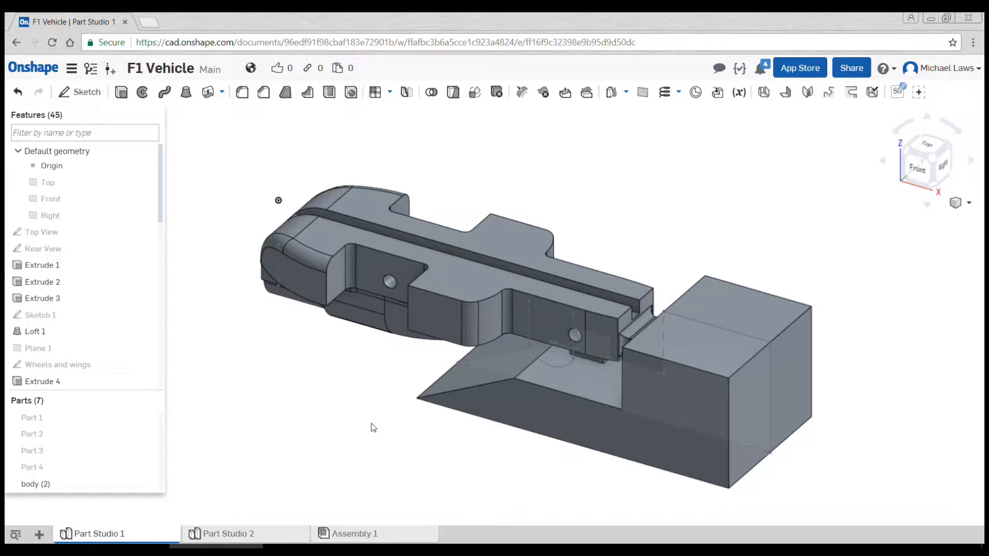
mouse_move(353, 533)
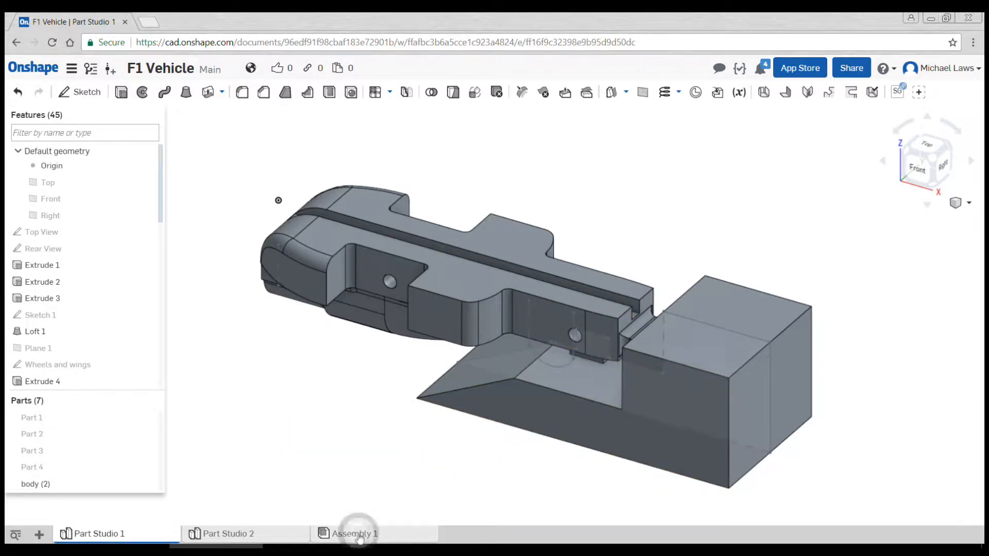
Switch to Assembly 1, check the features in Part Studio 1, and return to the assembly.
left_click(358, 534)
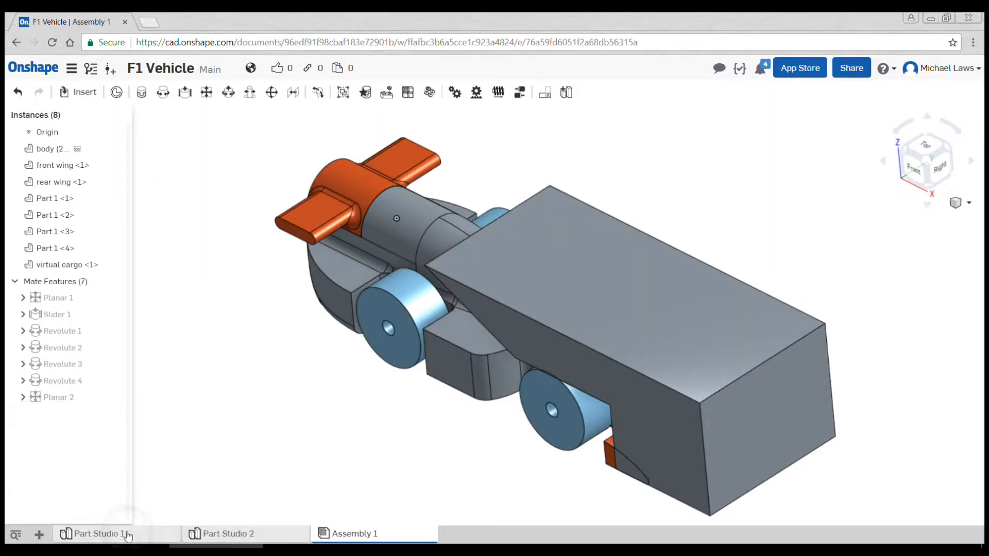
left_click(101, 534)
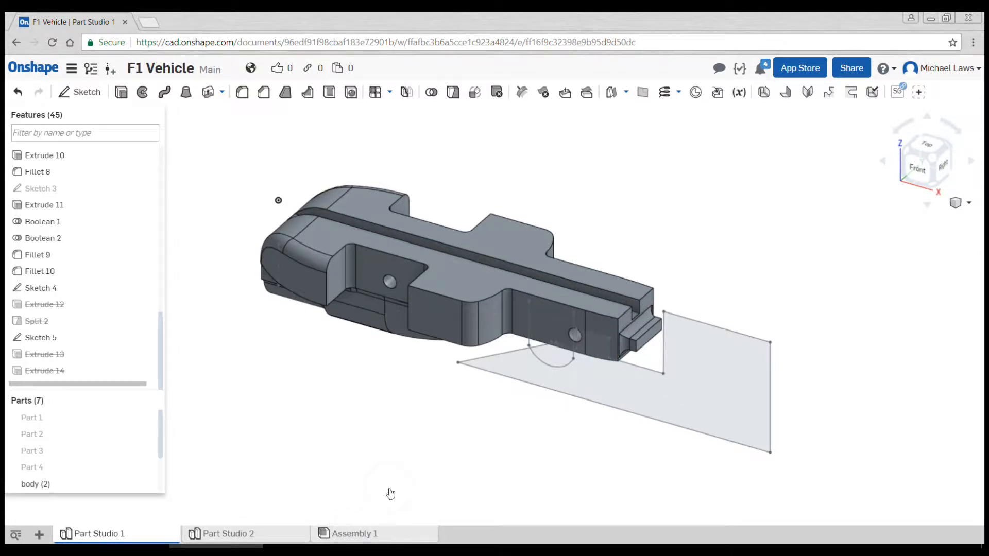
left_click(354, 534)
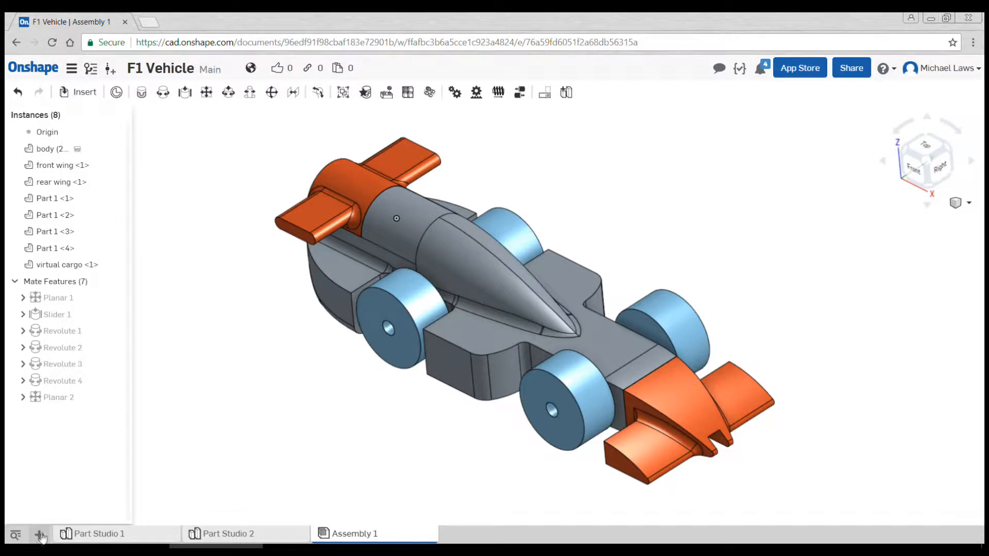
Create a drawing from a custom A3 millimetre template with third-angle (ANSI) projection and no views.
left_click(37, 536)
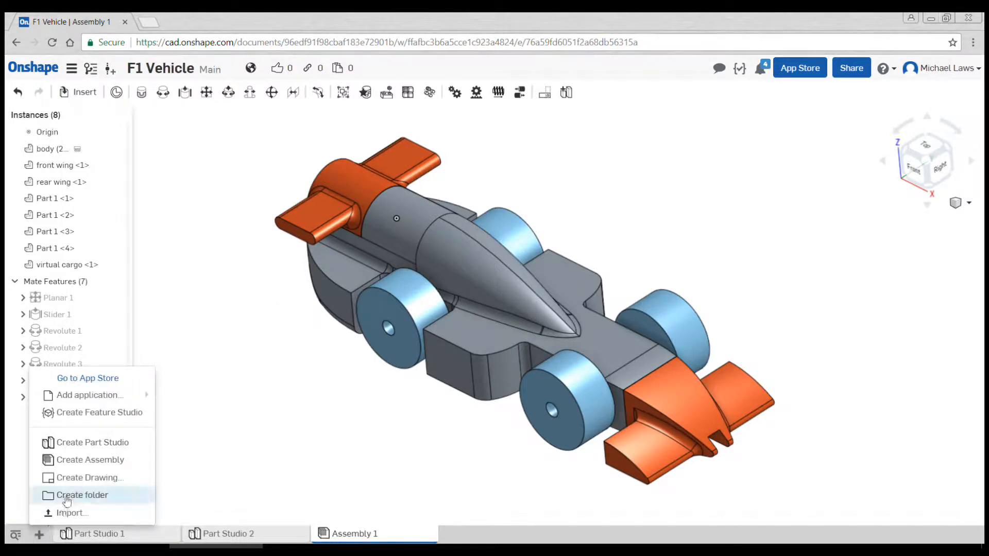
left_click(271, 409)
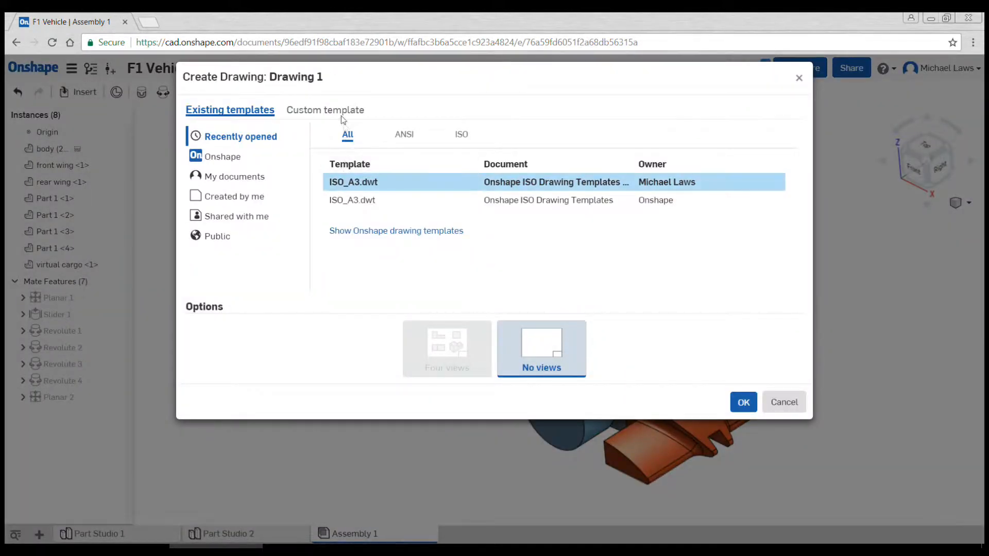
left_click(325, 109)
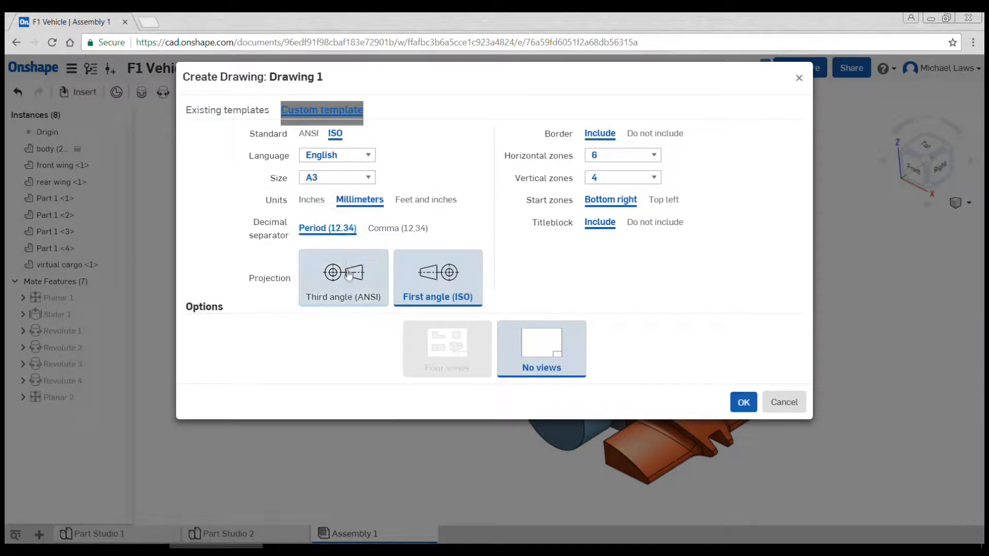
left_click(343, 277)
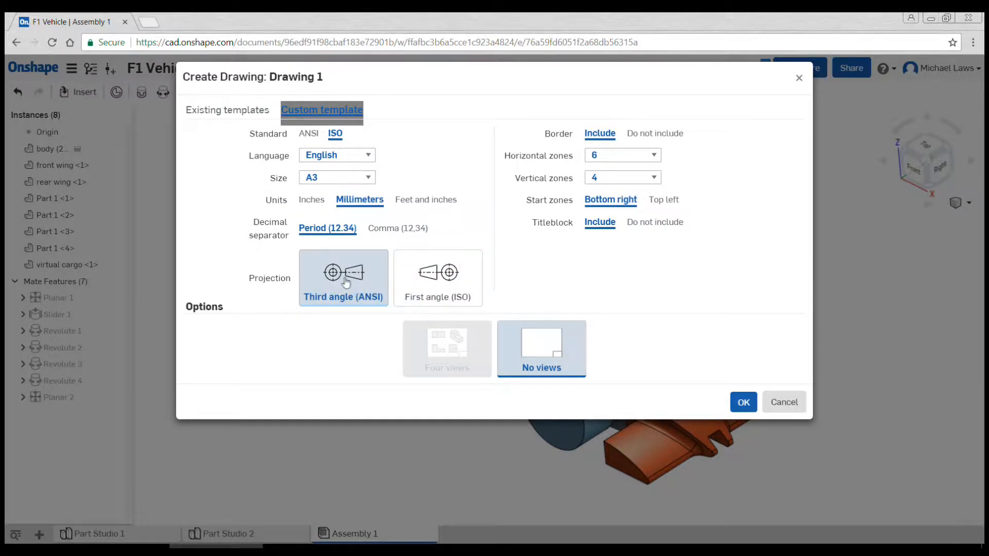
left_click(744, 402)
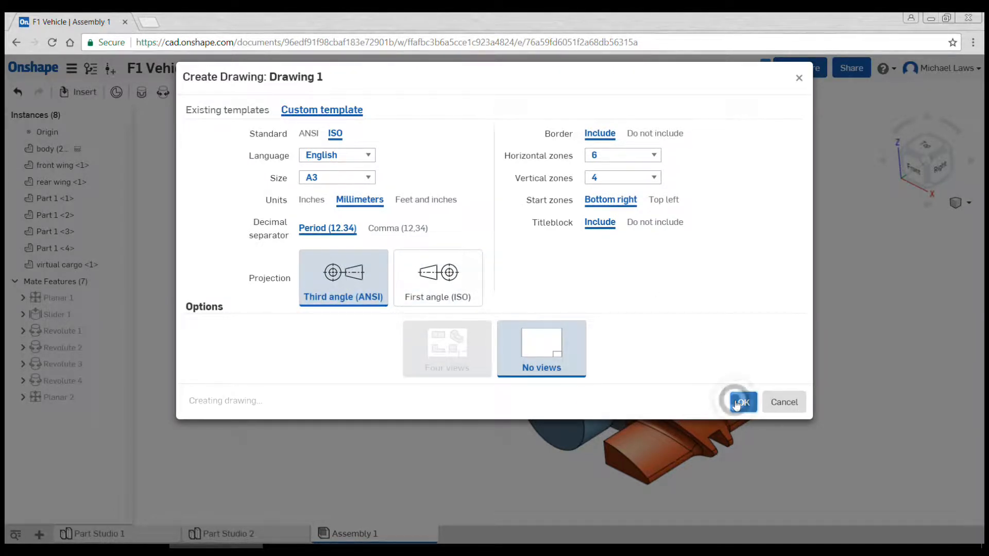
left_click(744, 402)
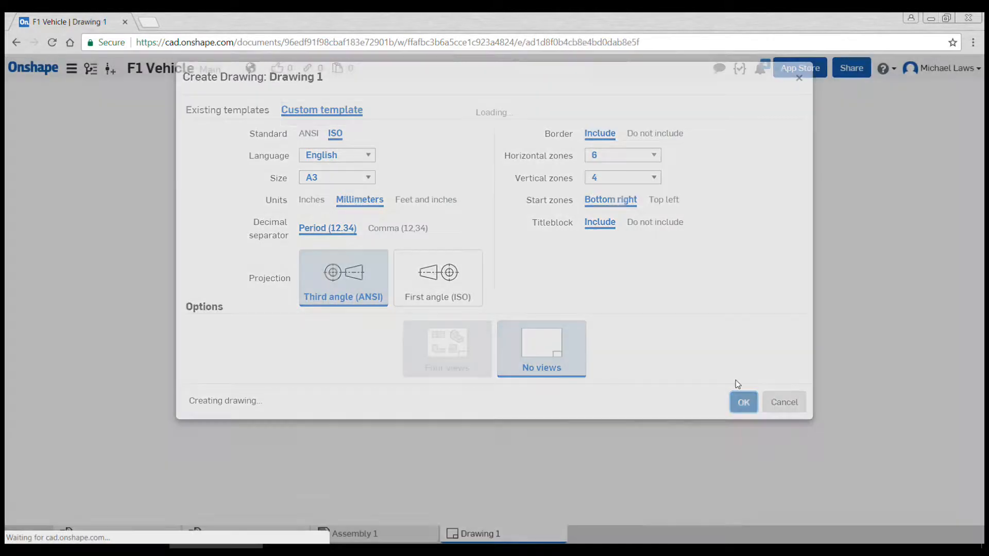
Insert Assembly 1's front view near the centre of the sheet.
left_click(744, 402)
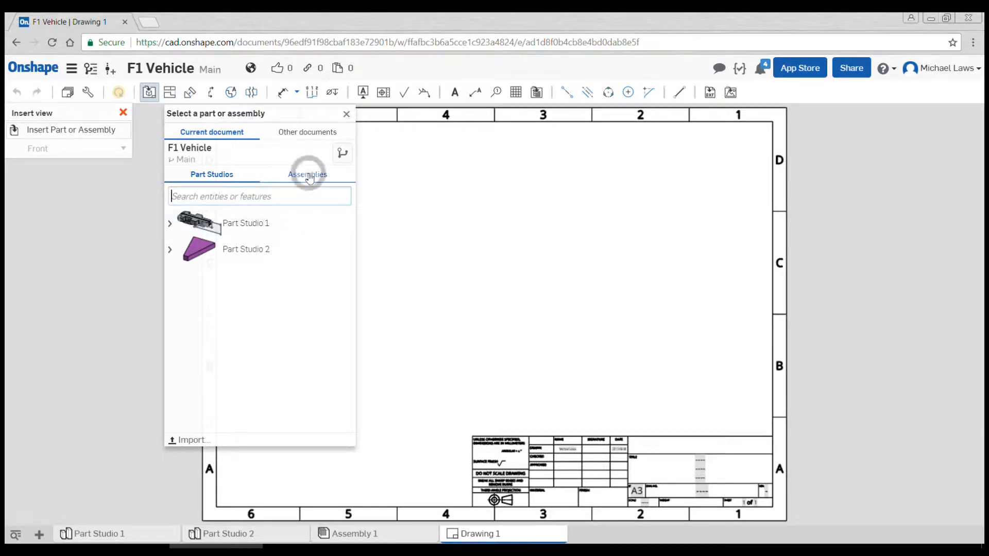
left_click(308, 175)
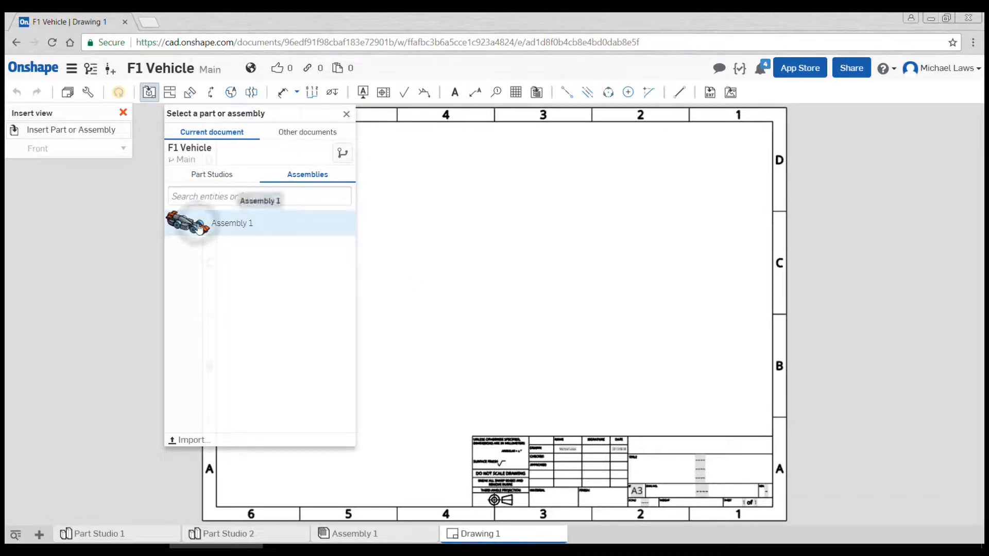
left_click(231, 223)
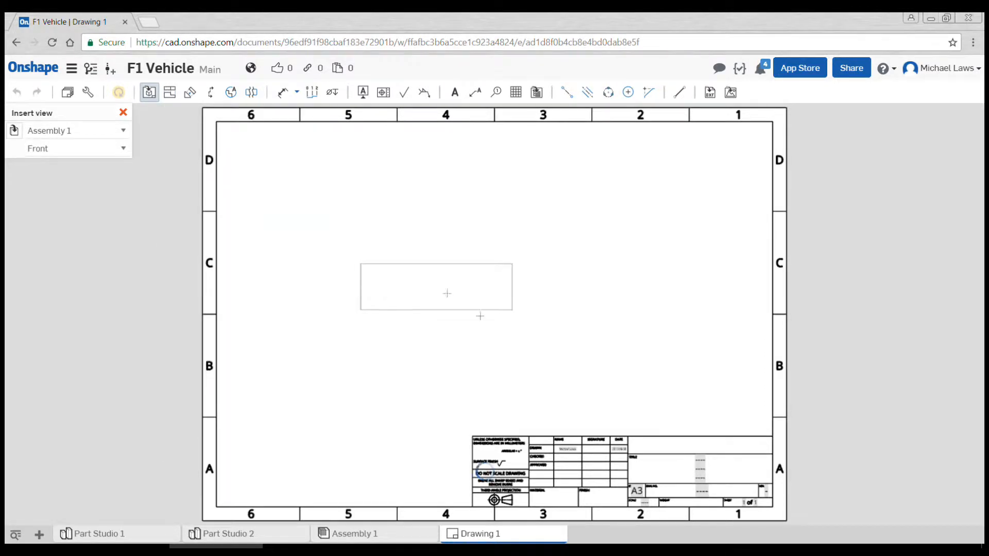
left_click(493, 331)
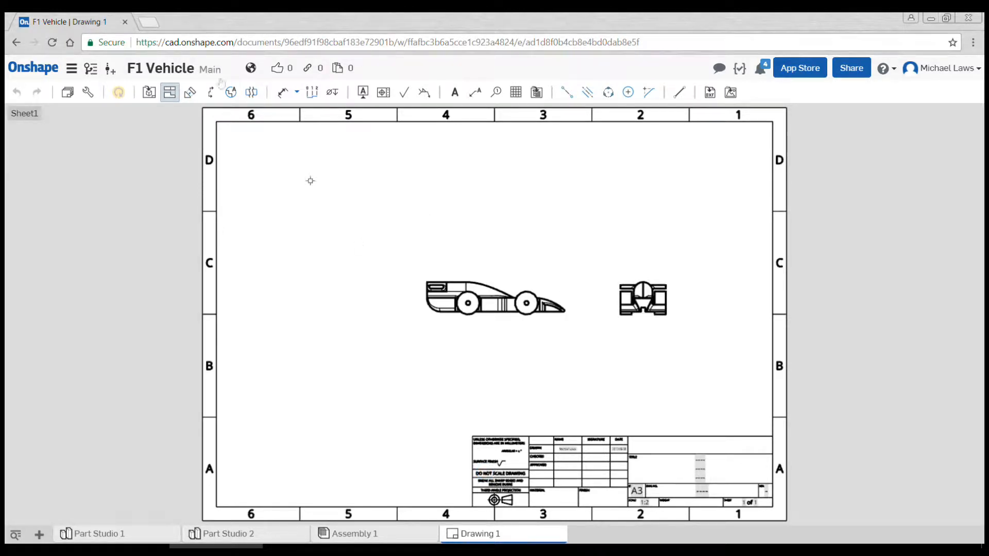
Add projected views around the front view and drag the top and end views to even spacing.
left_click(475, 291)
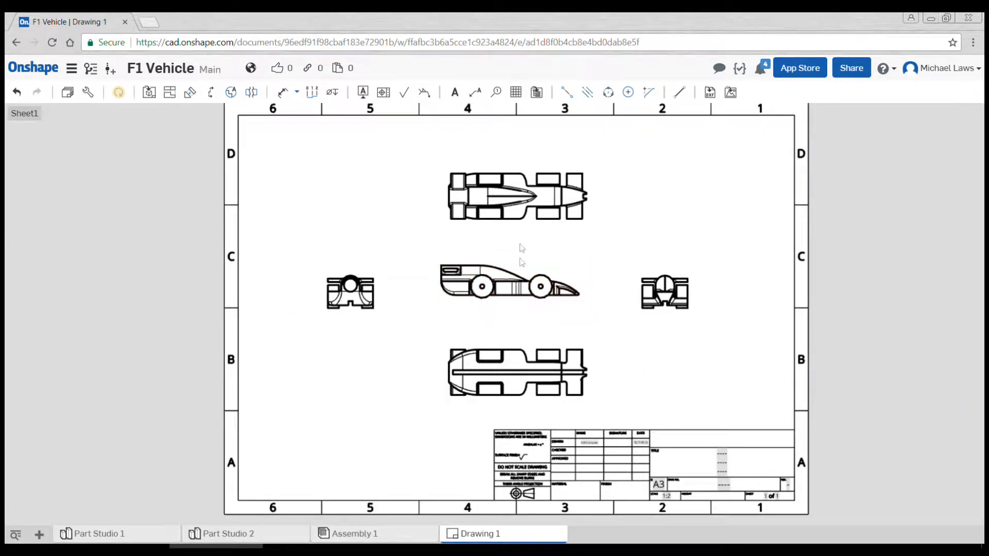
left_click(515, 198)
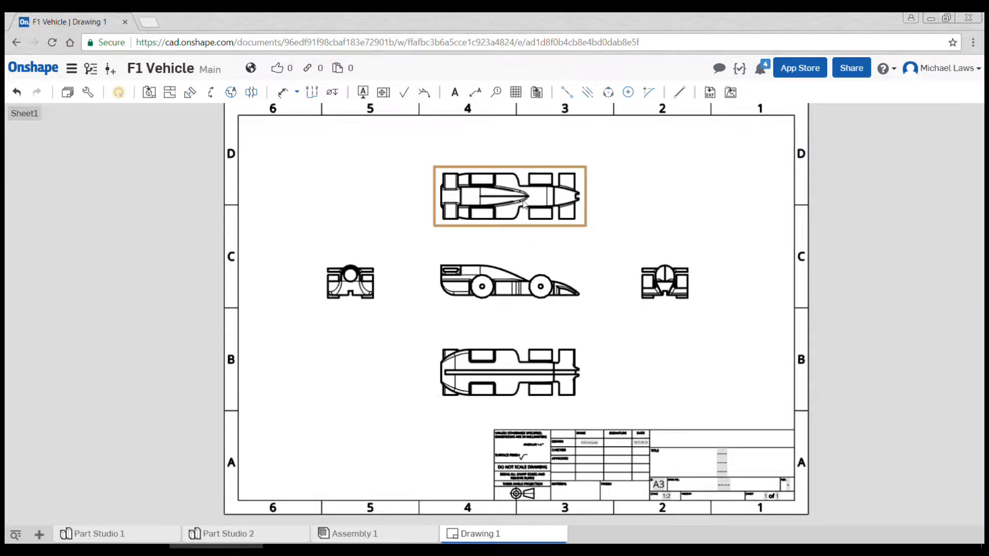
left_click(665, 284)
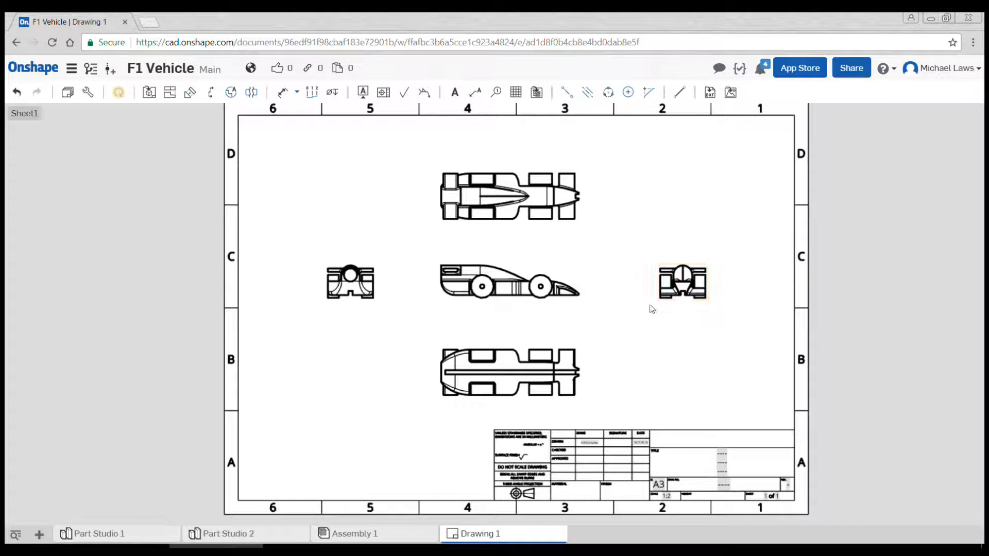
left_click(350, 283)
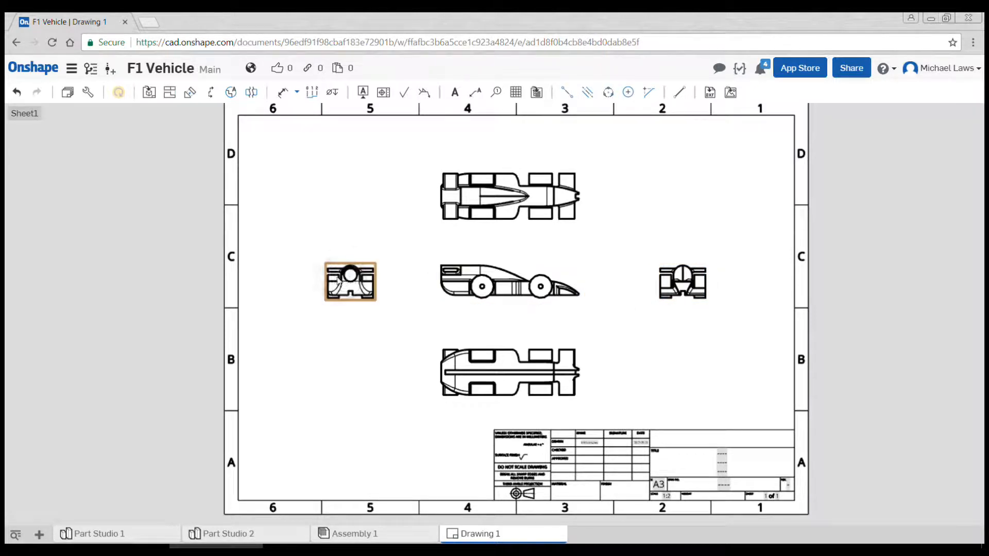
left_click(621, 328)
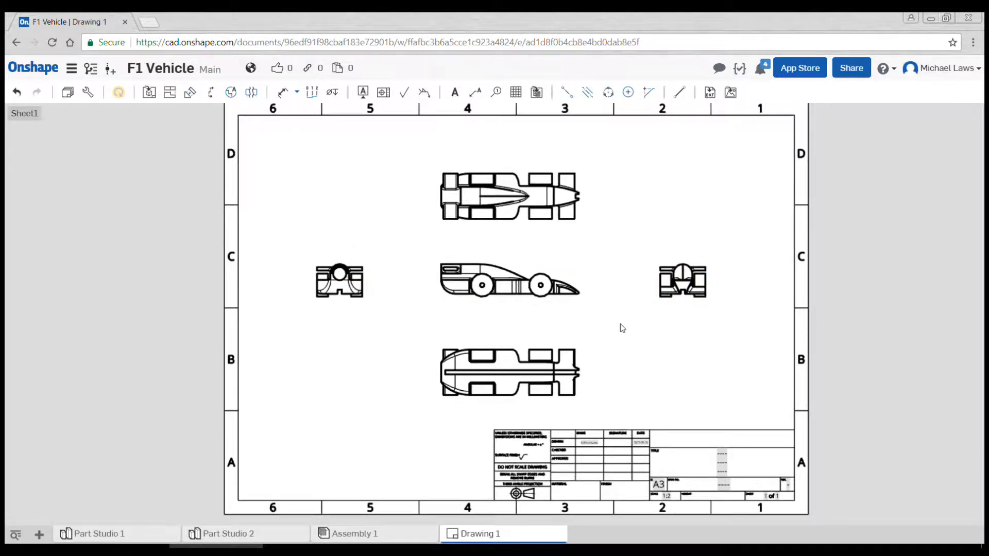
left_click(509, 196)
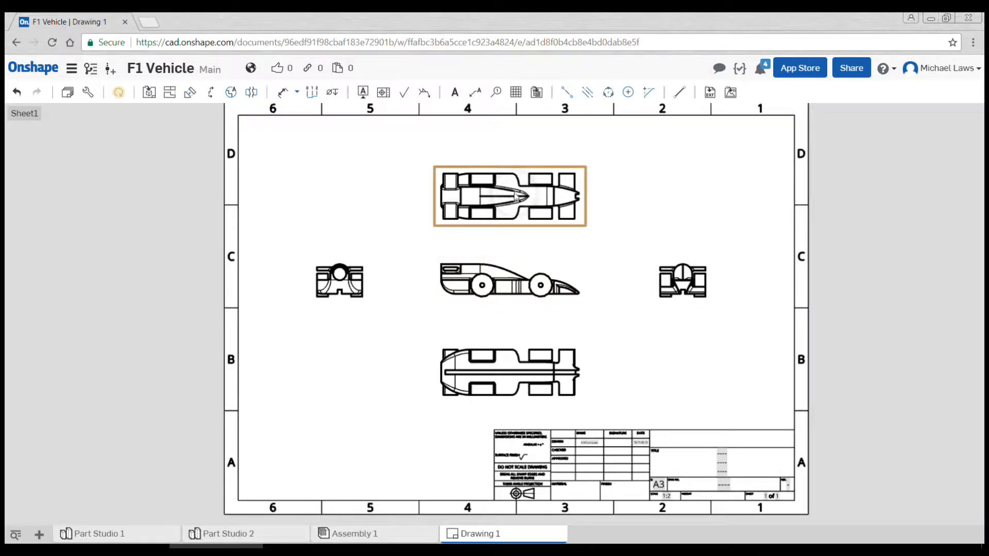
left_click(629, 248)
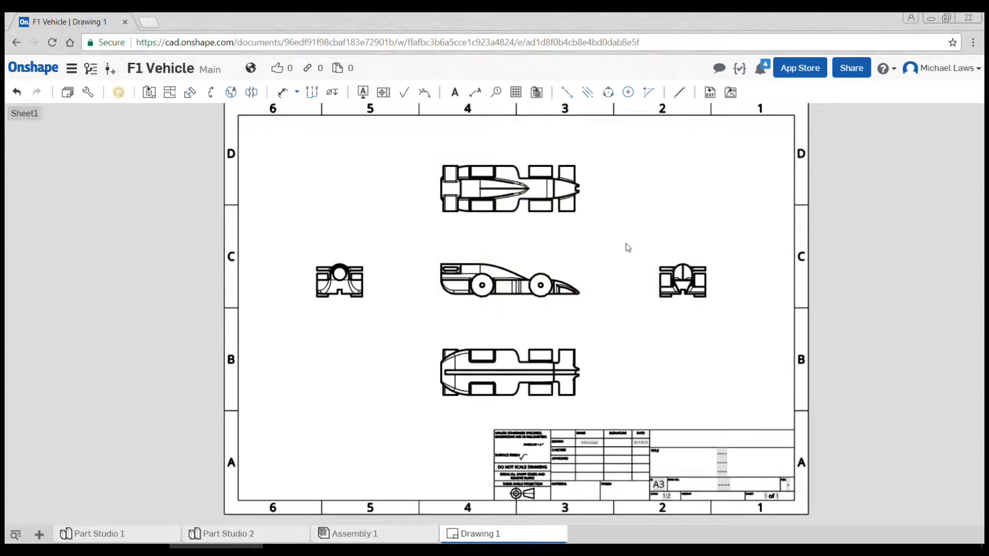
mouse_move(353, 356)
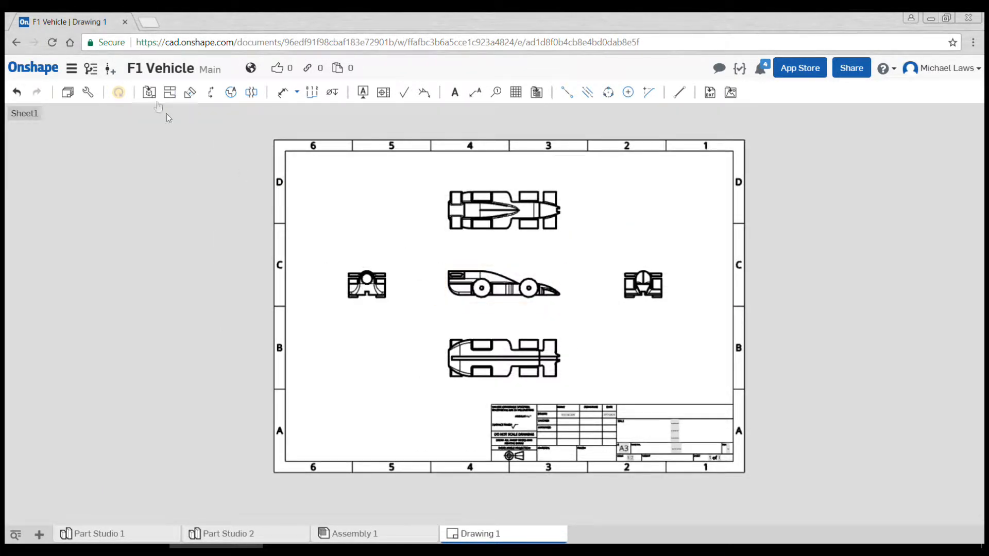
left_click(149, 93)
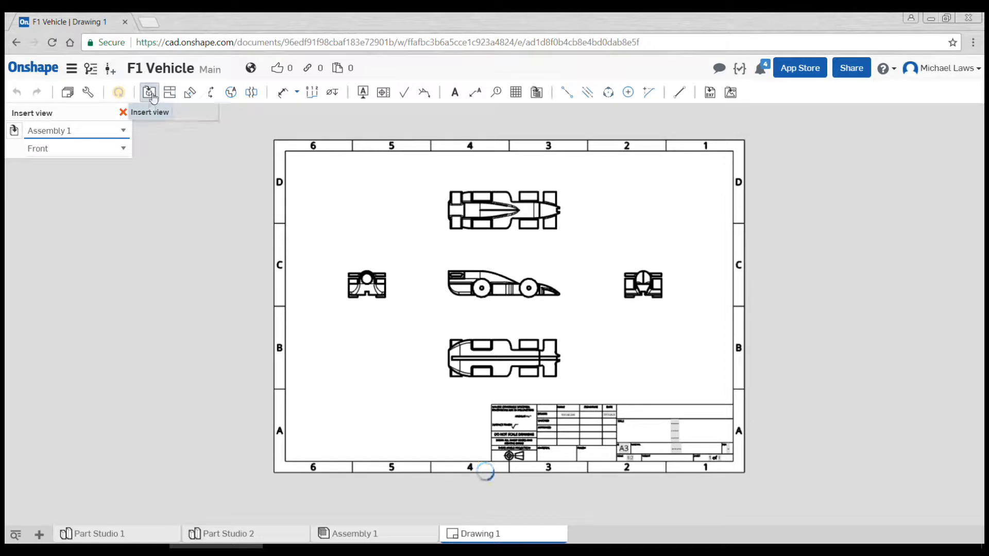
left_click(77, 149)
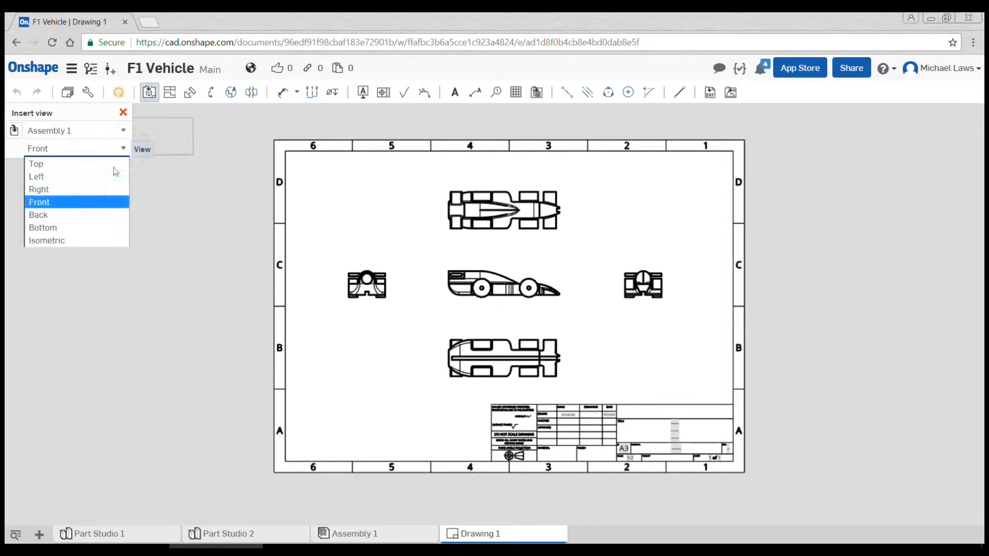
left_click(46, 240)
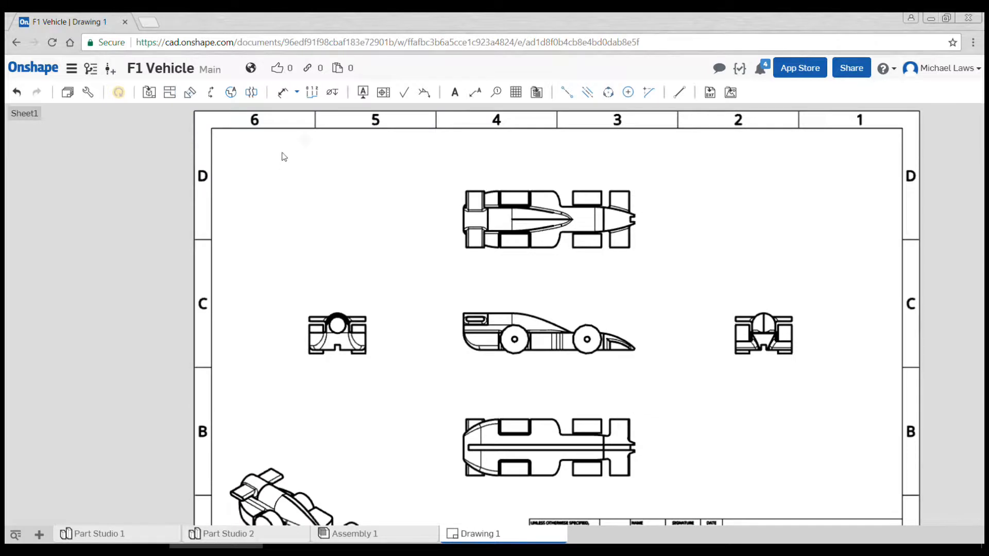
Dimension the top view's overall length as 197.75 and set its upper text to T3.7.
left_click(282, 92)
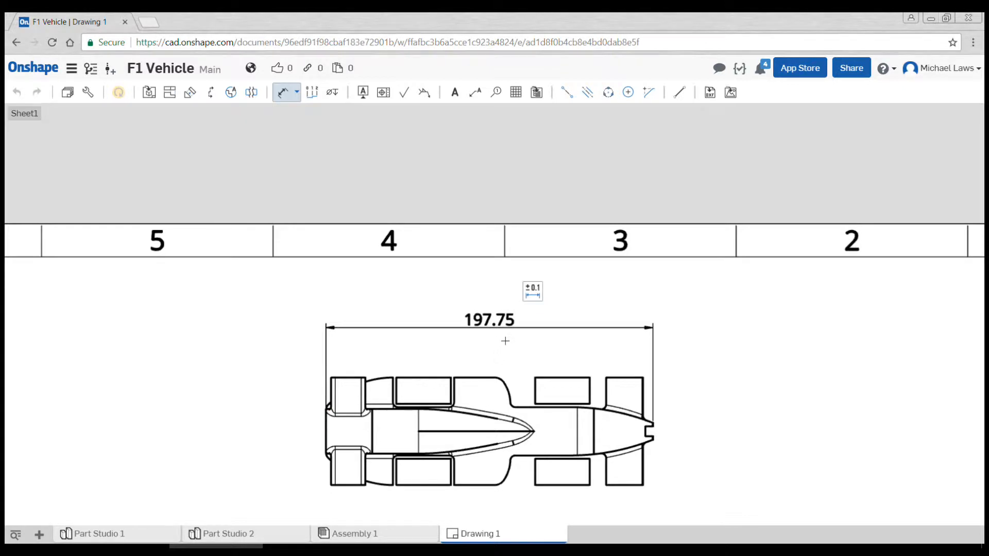
mouse_move(522, 331)
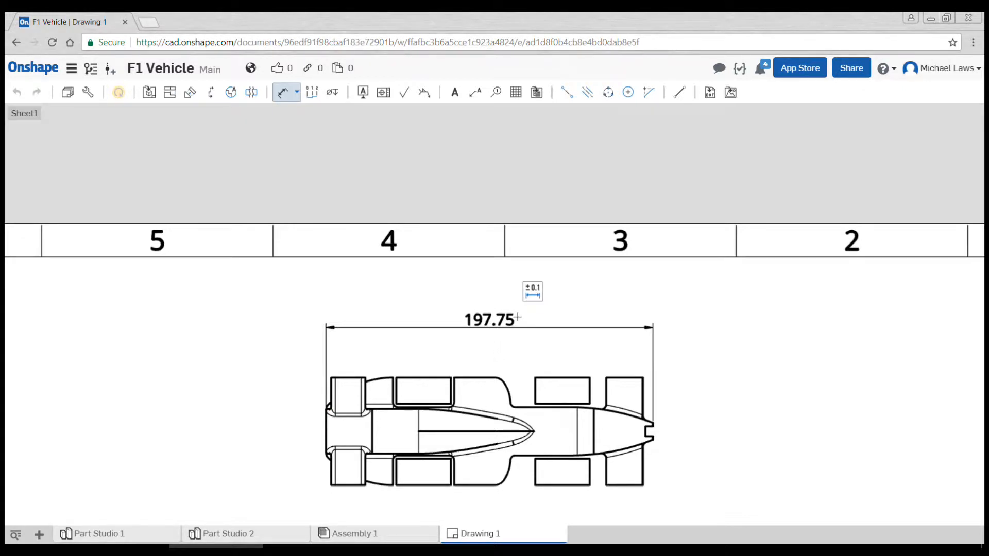
double_click(487, 320)
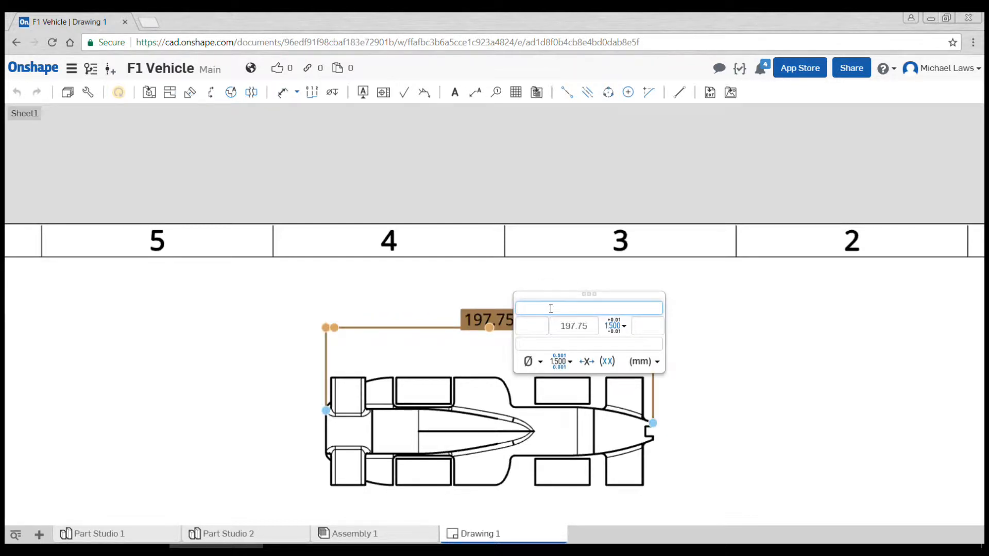
type("TS")
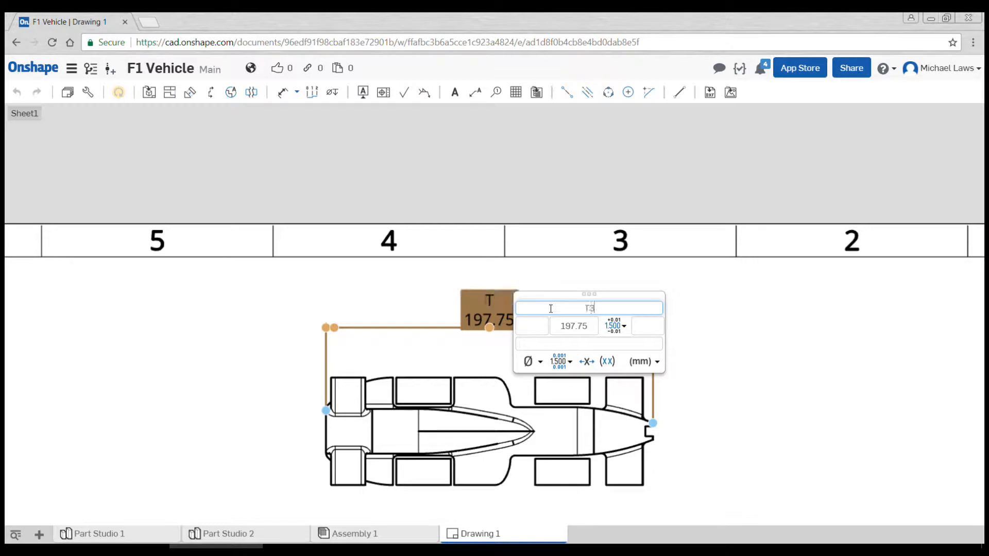
type("3.7")
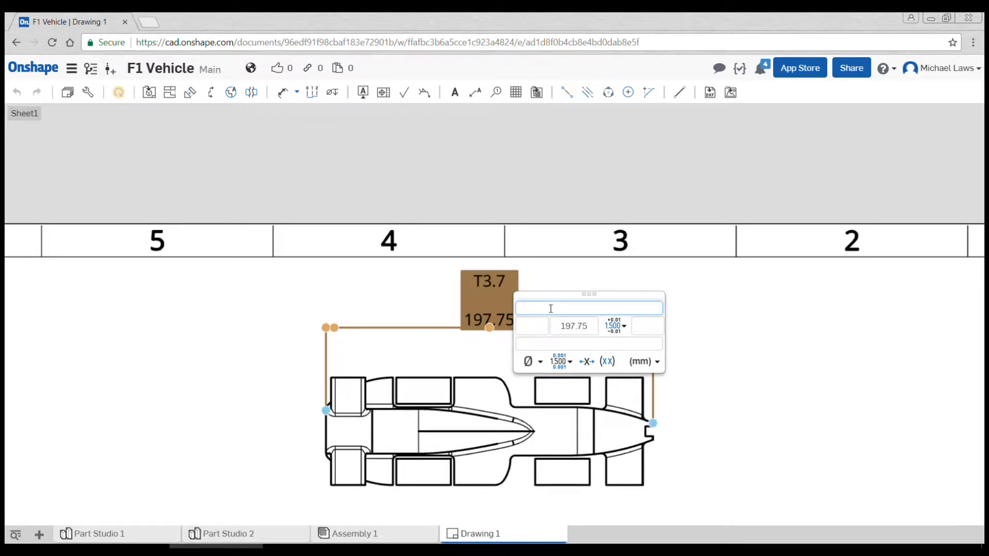
type("T3.7")
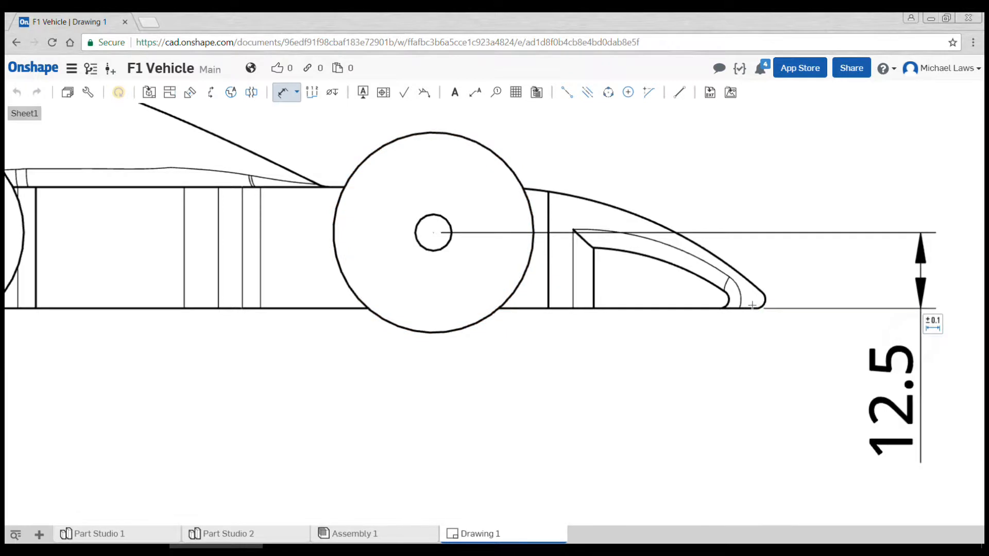
mouse_move(826, 309)
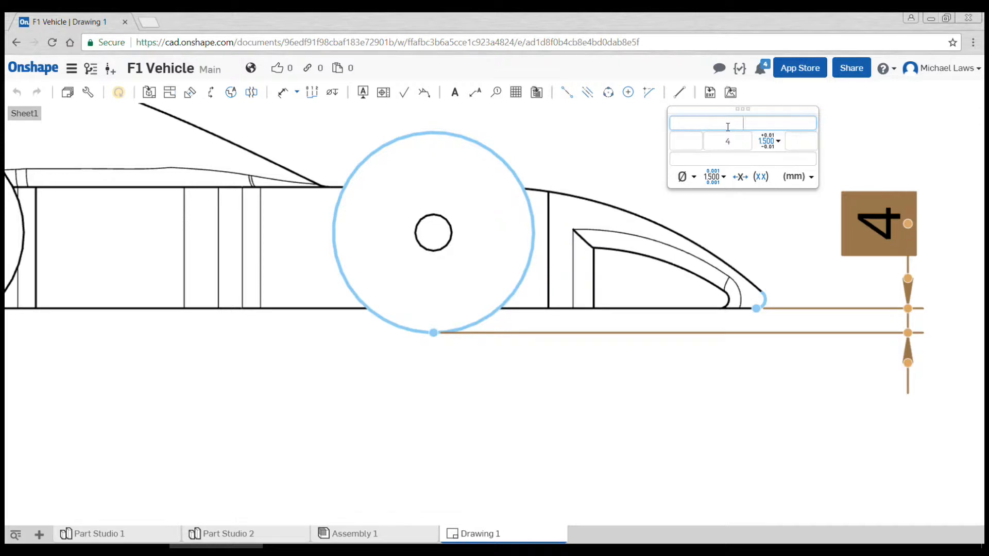
Label the side view's wheel-bottom-to-nose height dimension with the prefix T3.10.
type("T3.1")
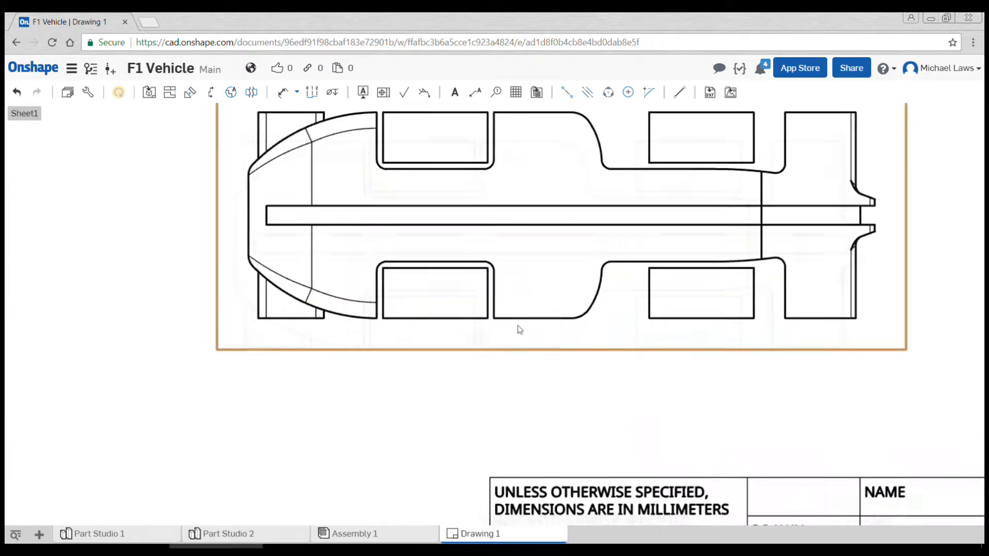
Show hidden lines on the bottom view via its context menu.
right_click(520, 330)
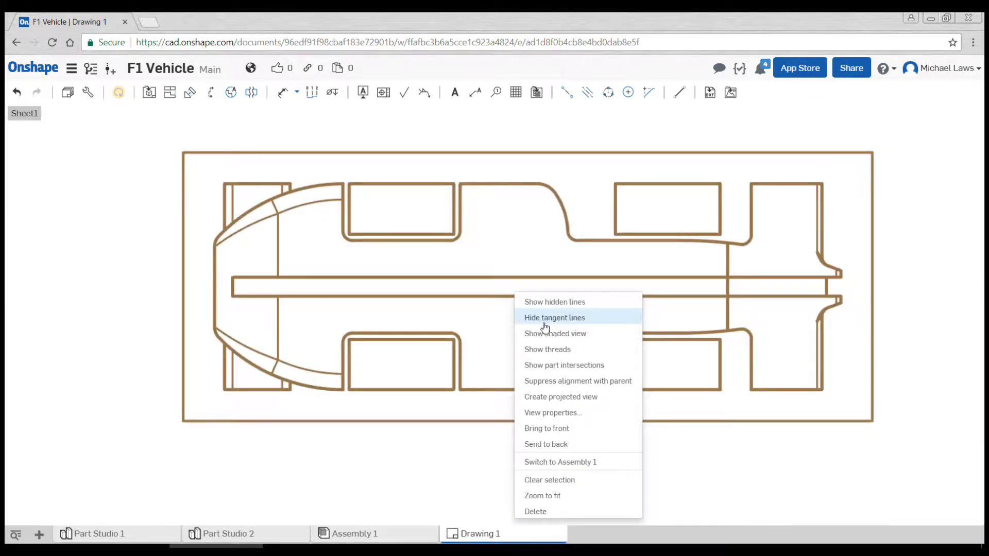
left_click(555, 318)
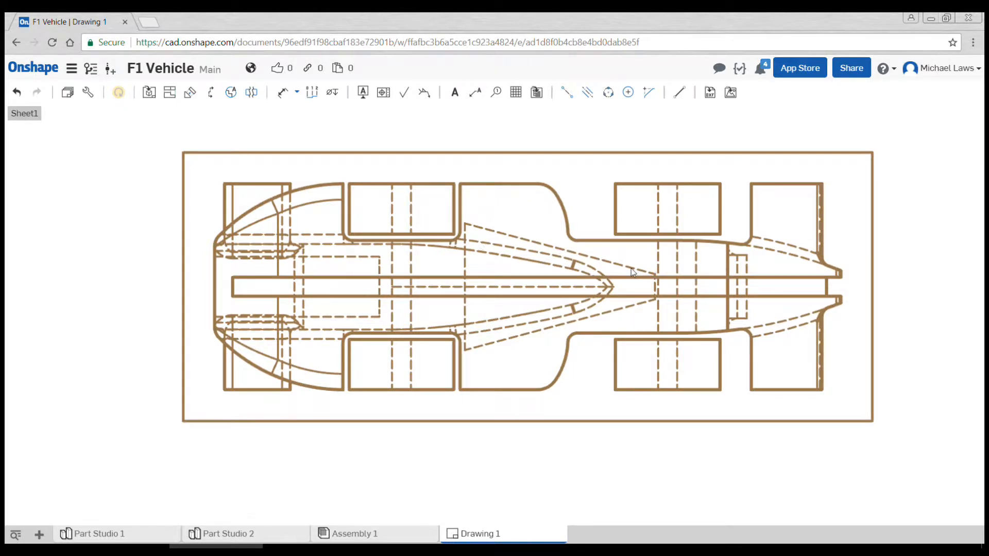
mouse_move(475, 92)
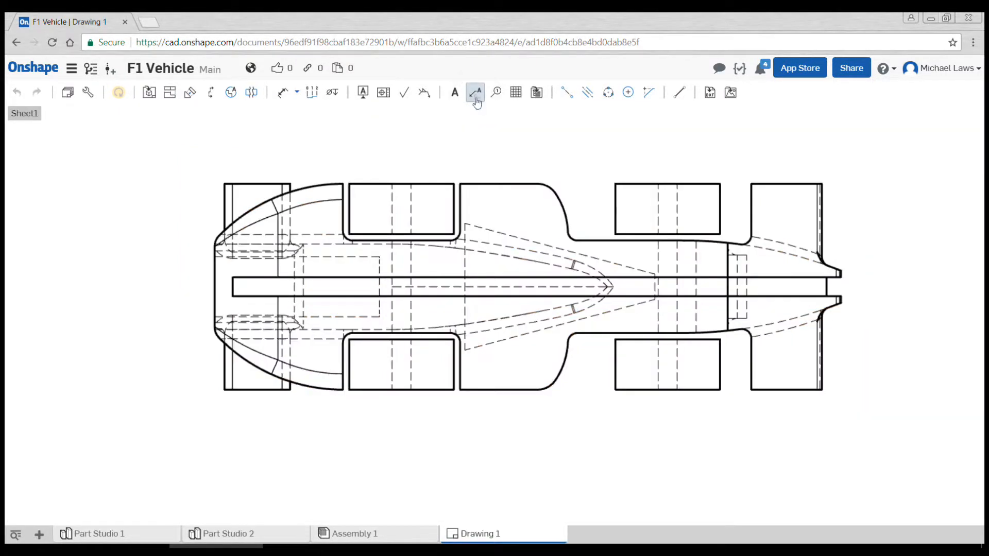
Add a leader callout reading T4.6 VIRTUAL CARGO on the bottom view.
left_click(474, 92)
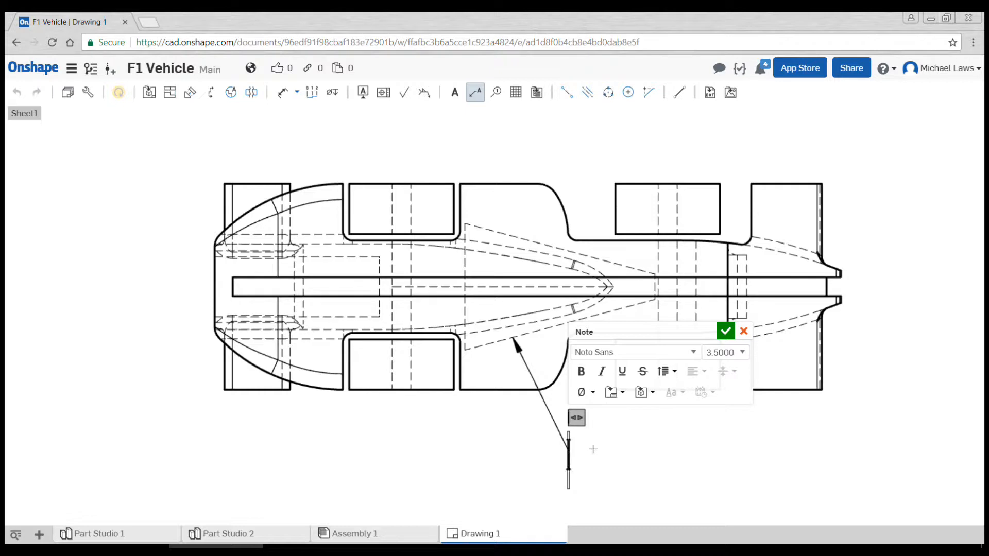
type("T")
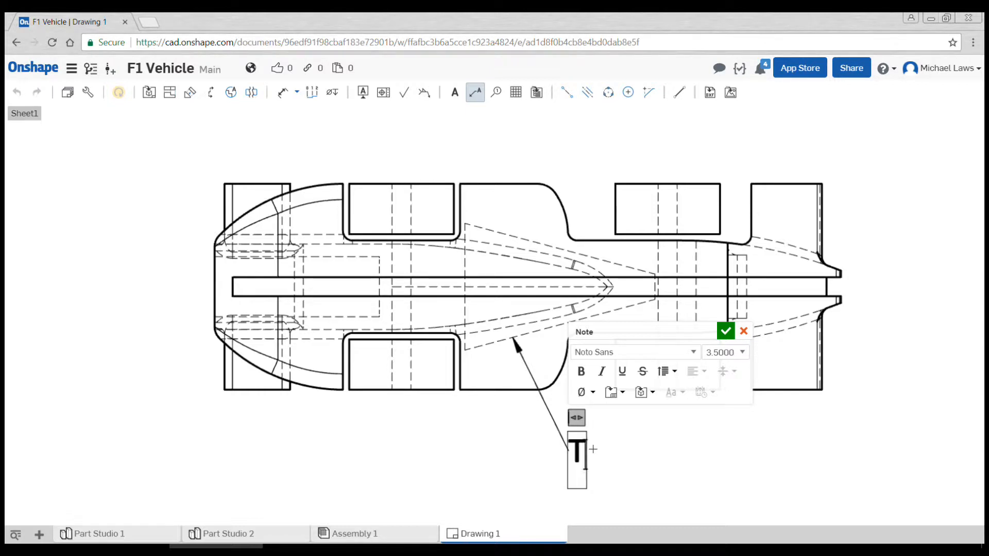
type("4.6 V")
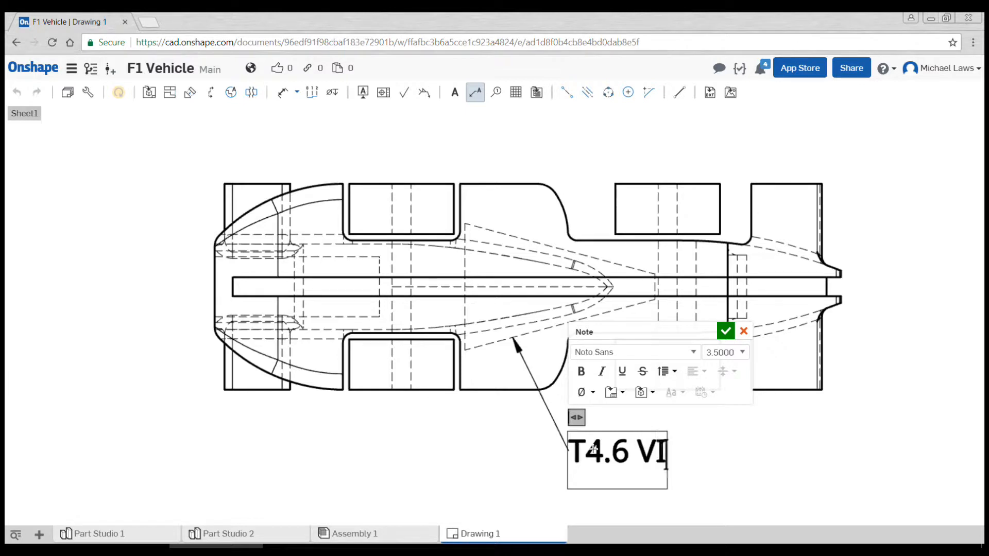
type("RTUAL CA")
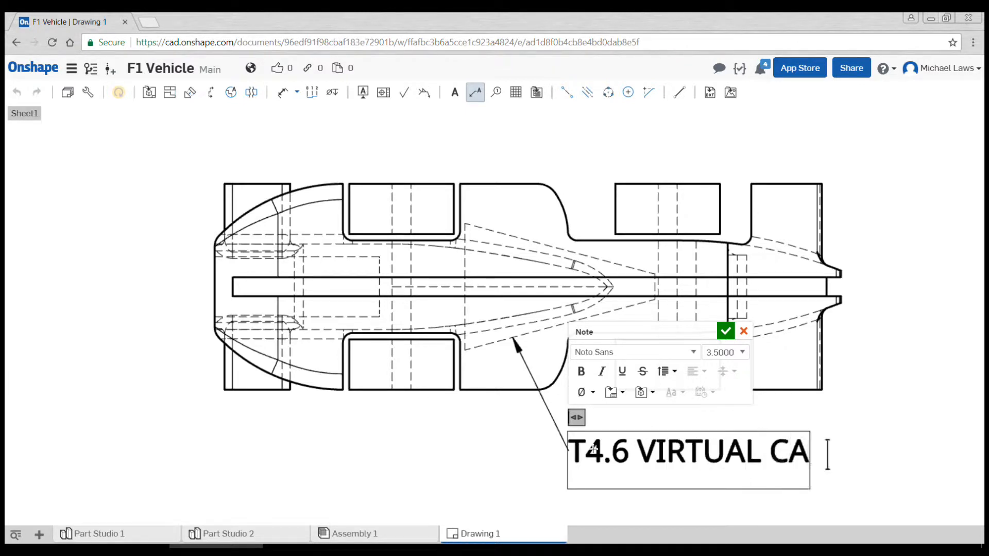
type("RGO")
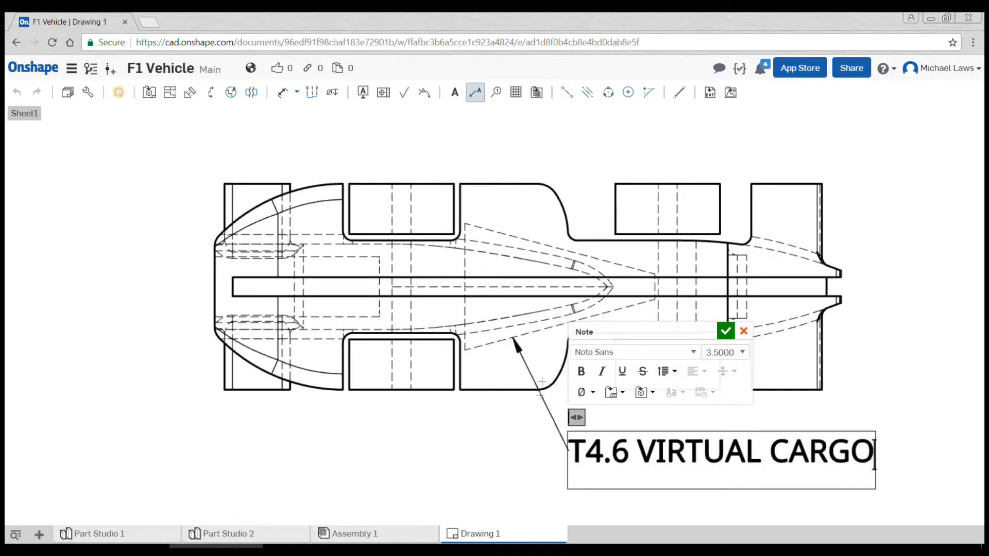
left_click(725, 332)
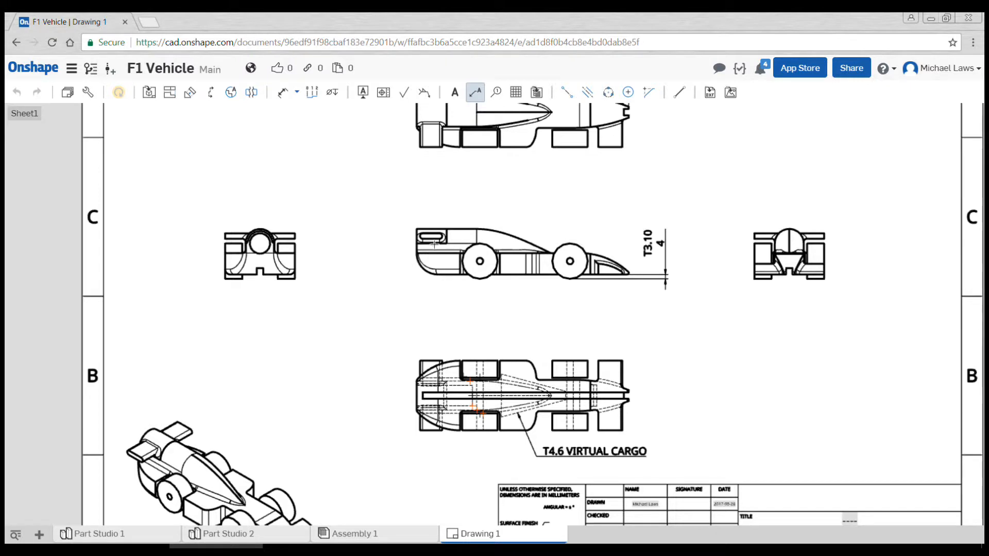
scroll("down", 3)
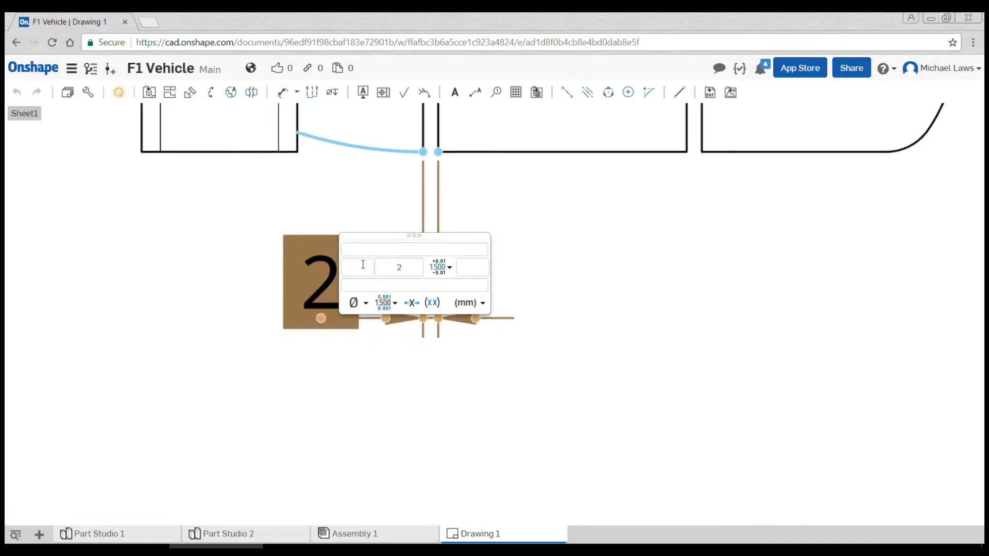
Set the top view's 2 dimension upper text to T7.9 TYPICAL.
left_click(383, 249)
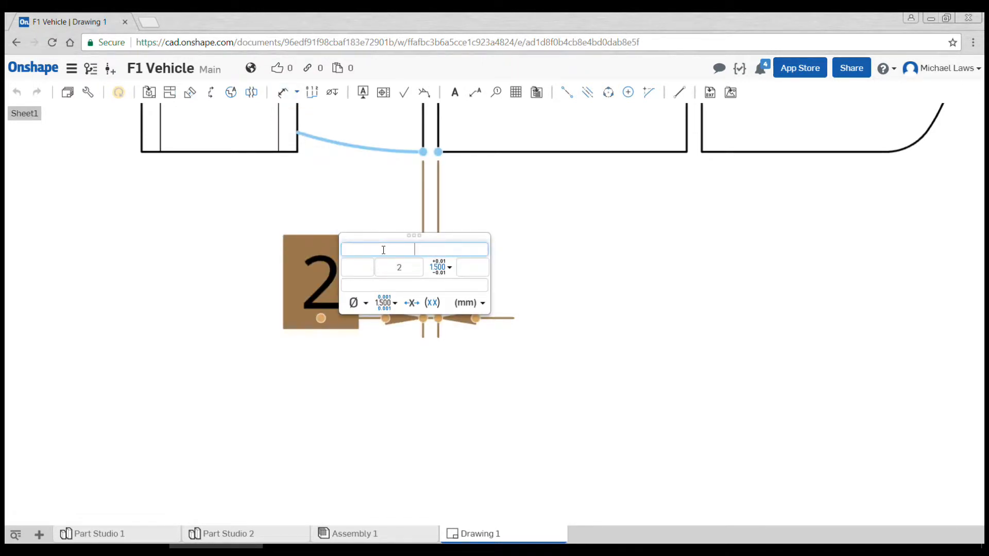
type("T")
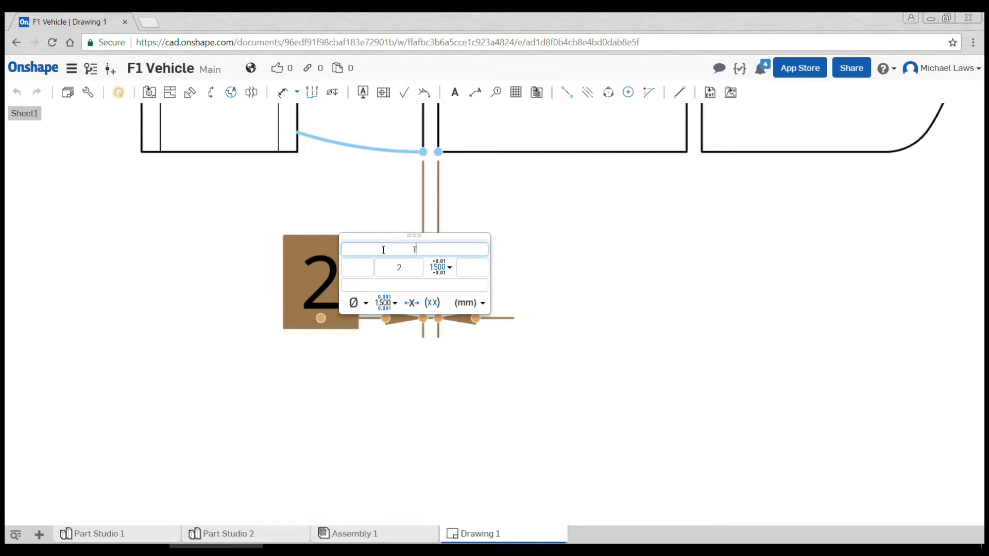
type("7.9")
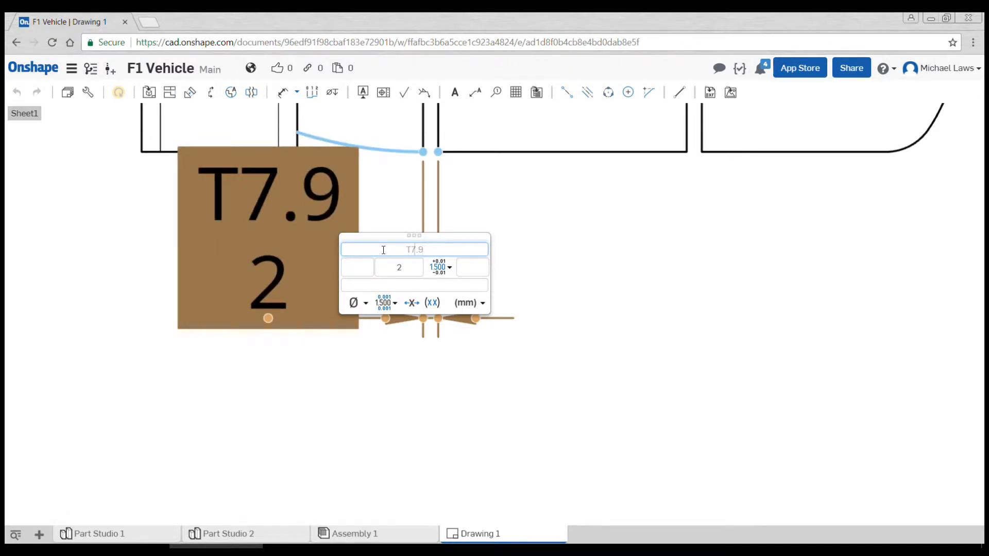
type("TYPICAL")
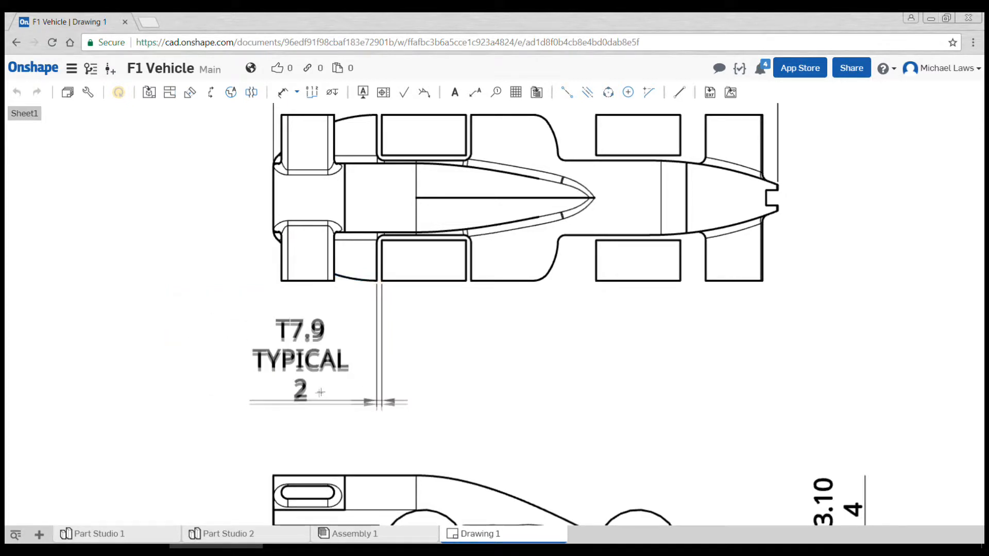
left_click(300, 347)
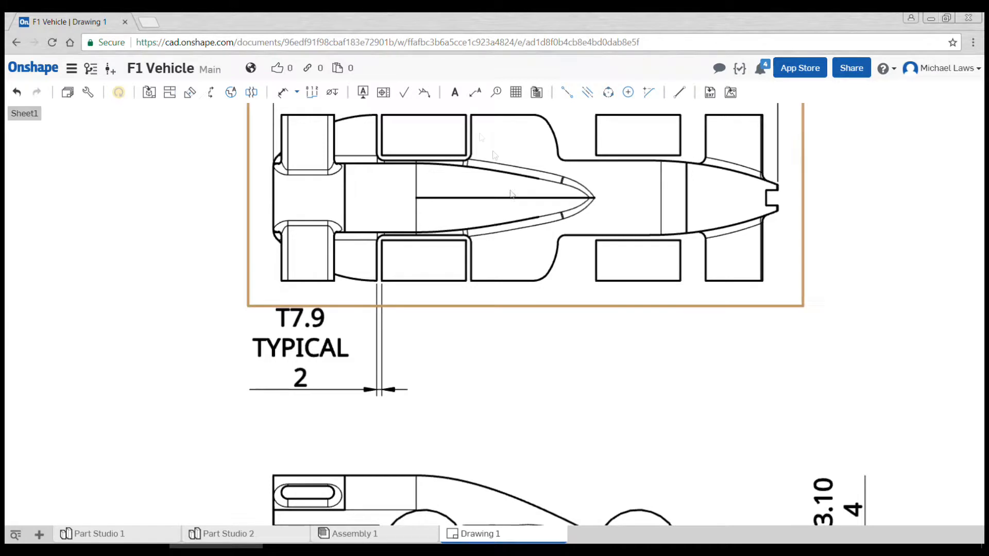
mouse_move(455, 93)
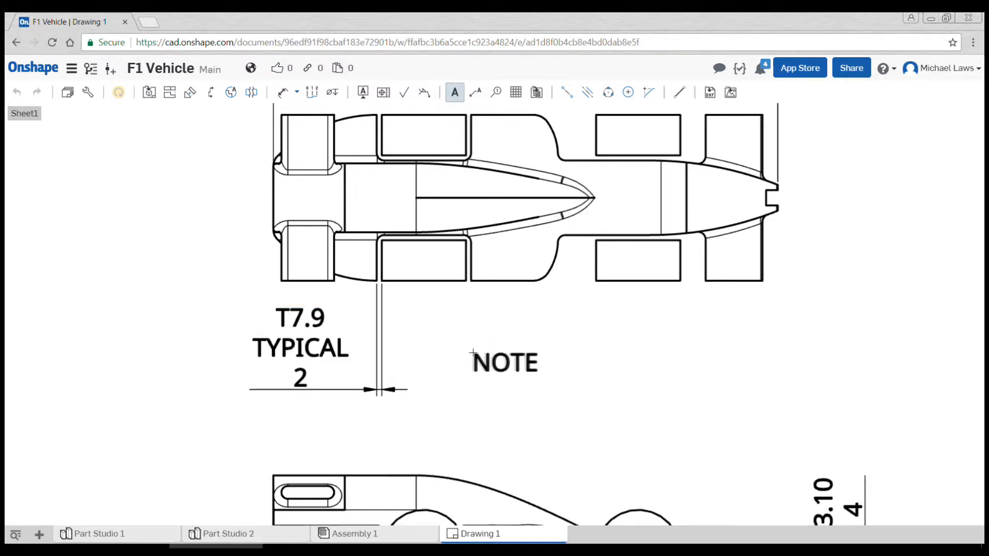
Add a TOP VIEW note below the top view and copy it under the side view.
double_click(506, 363)
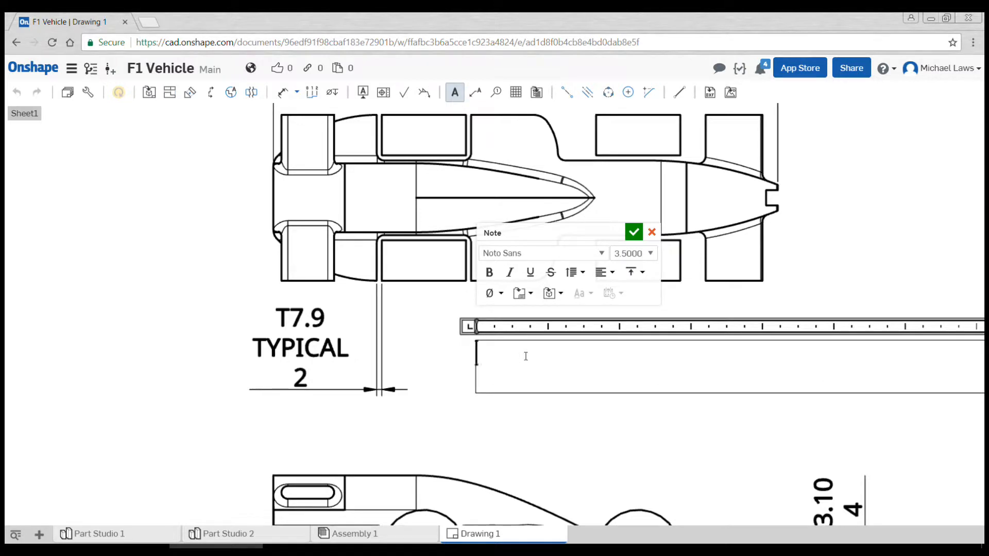
type("TO")
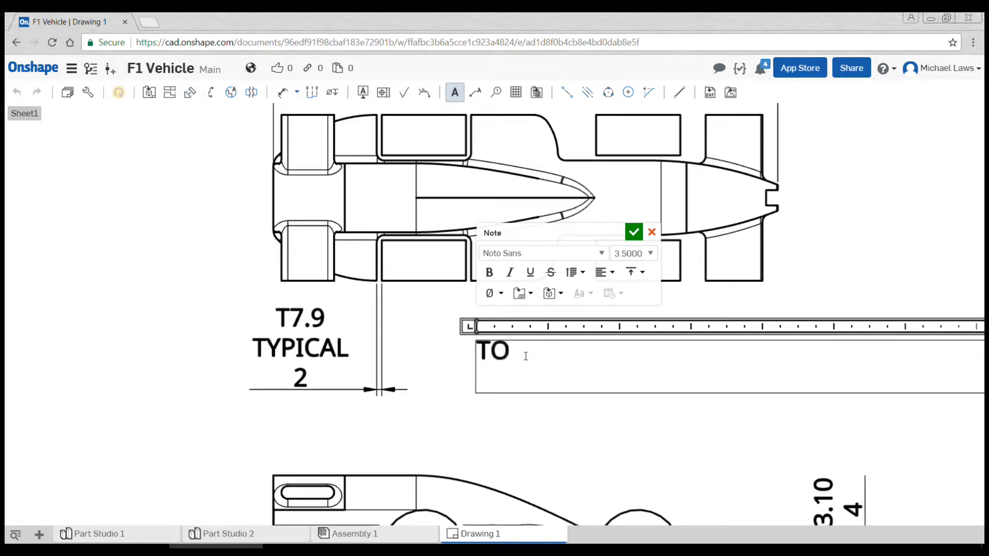
type("P VIEW")
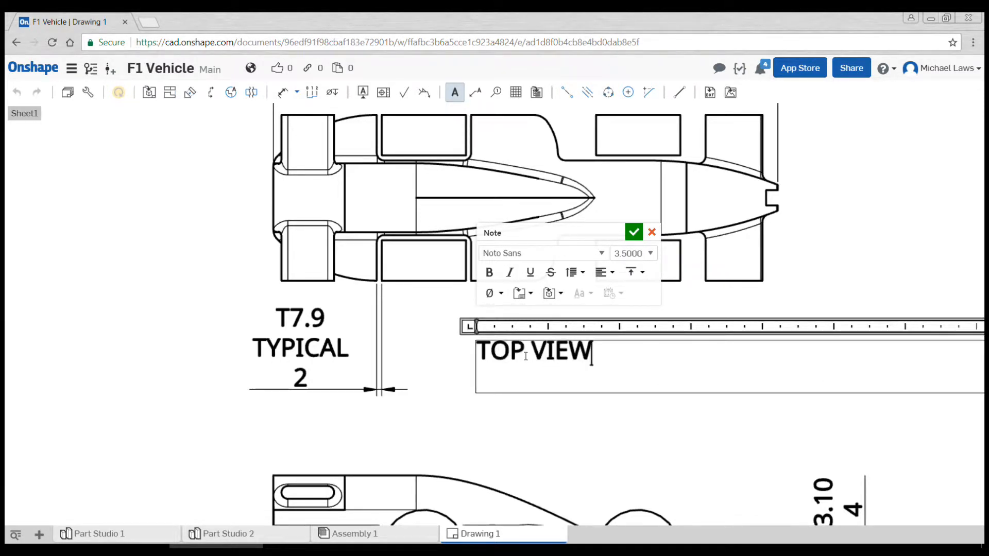
left_click(633, 232)
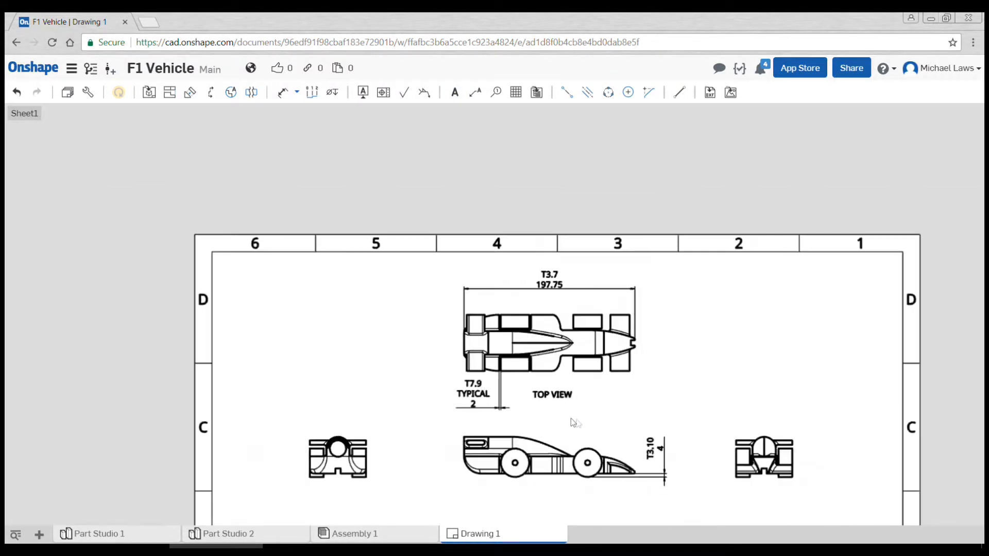
left_click(549, 462)
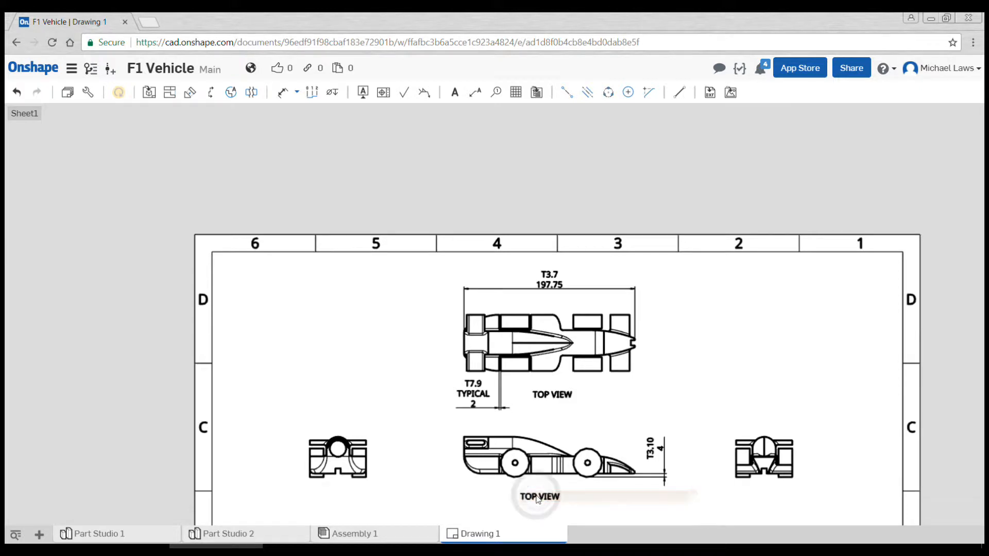
Retype the copied label as RIGHT SIDE VIEW with centred alignment.
left_click(539, 497)
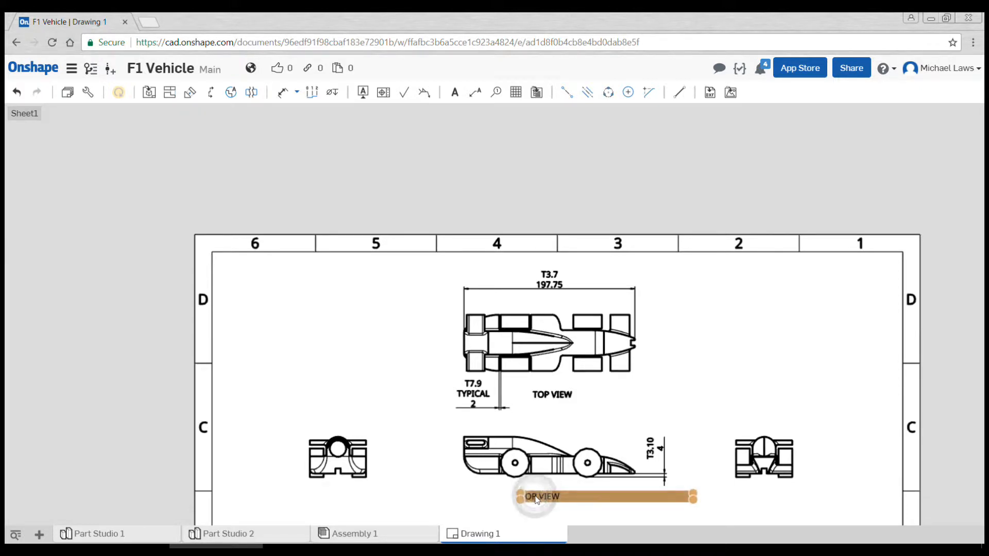
double_click(538, 497)
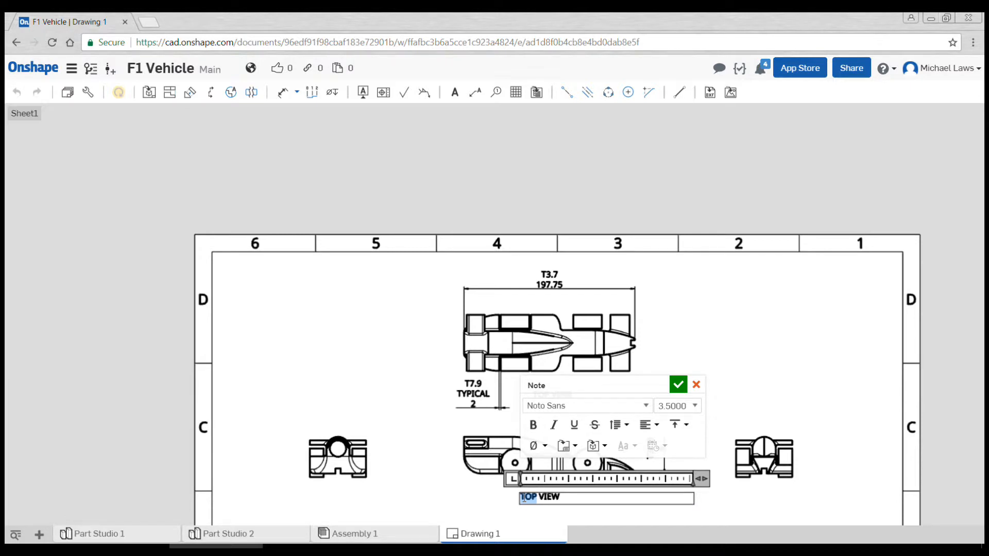
type("RIGHT SIDE VIEW")
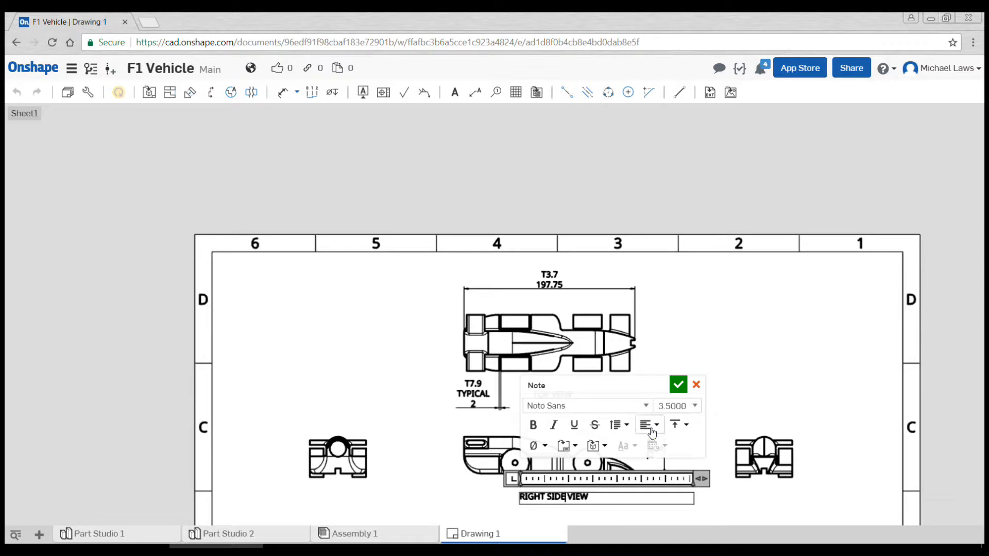
left_click(646, 425)
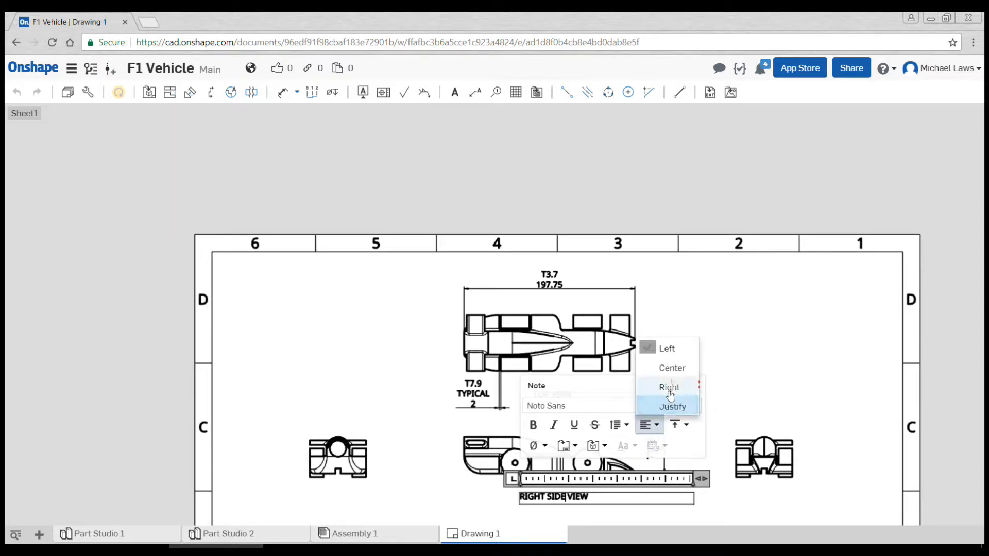
left_click(669, 388)
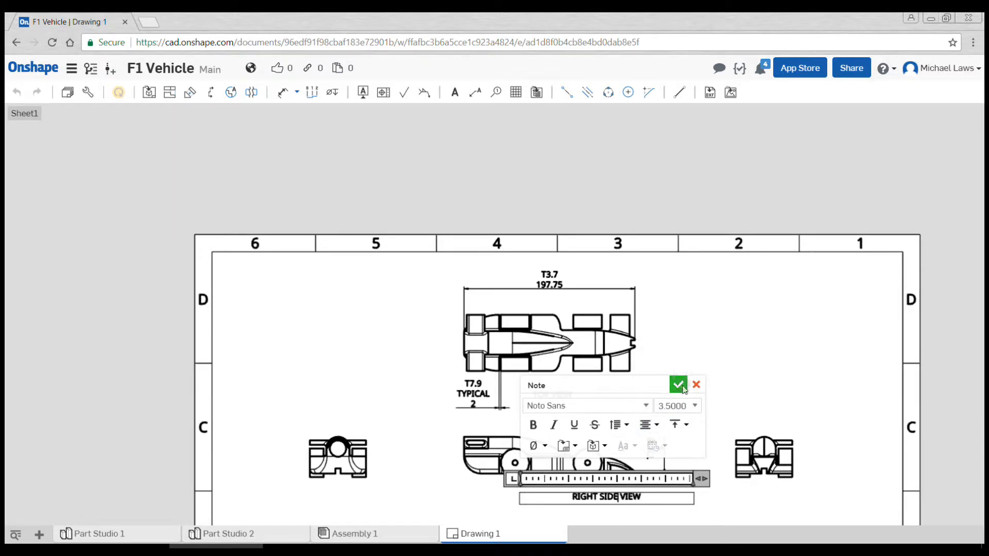
left_click(678, 385)
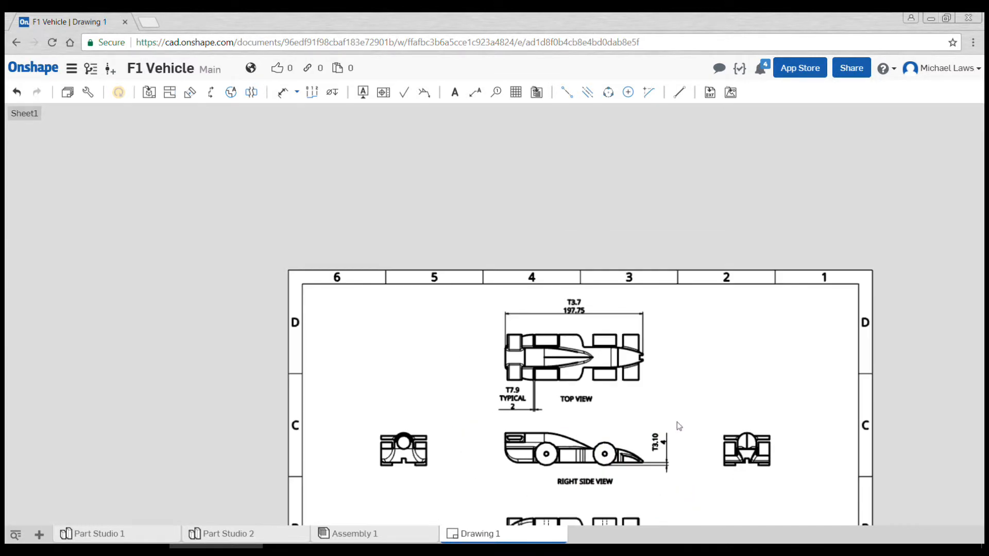
scroll("down", 3)
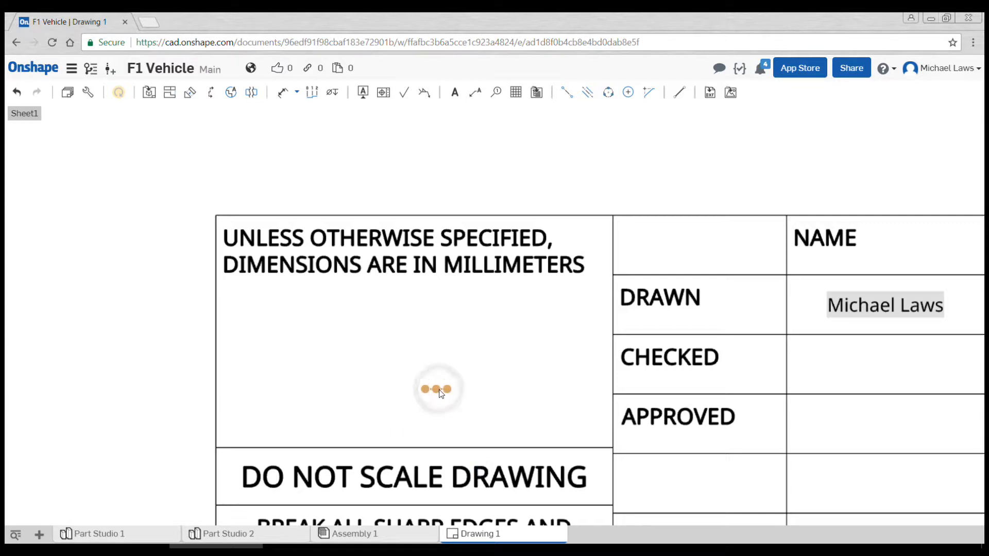
Centre-align the title block's millimetres note and drag it into its cell.
left_click(394, 245)
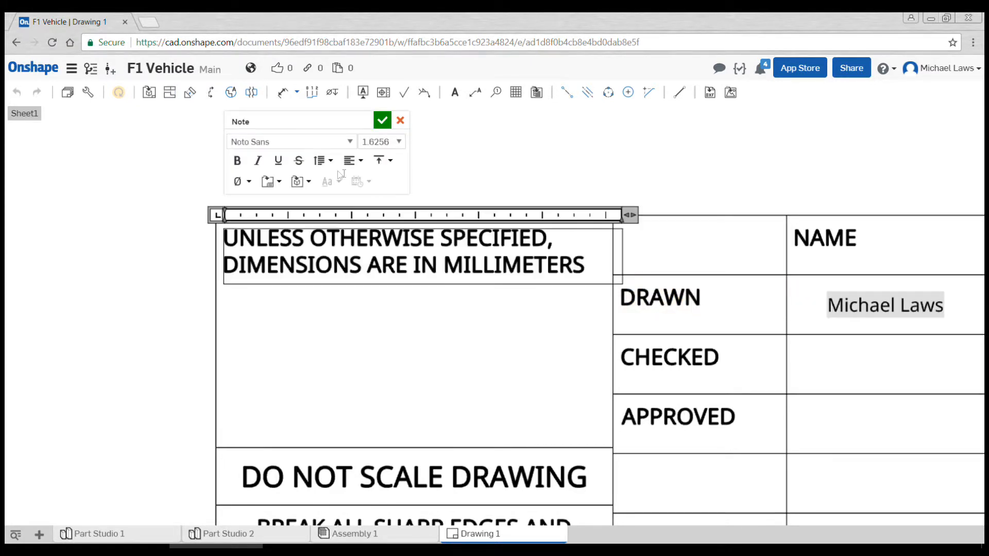
left_click(349, 160)
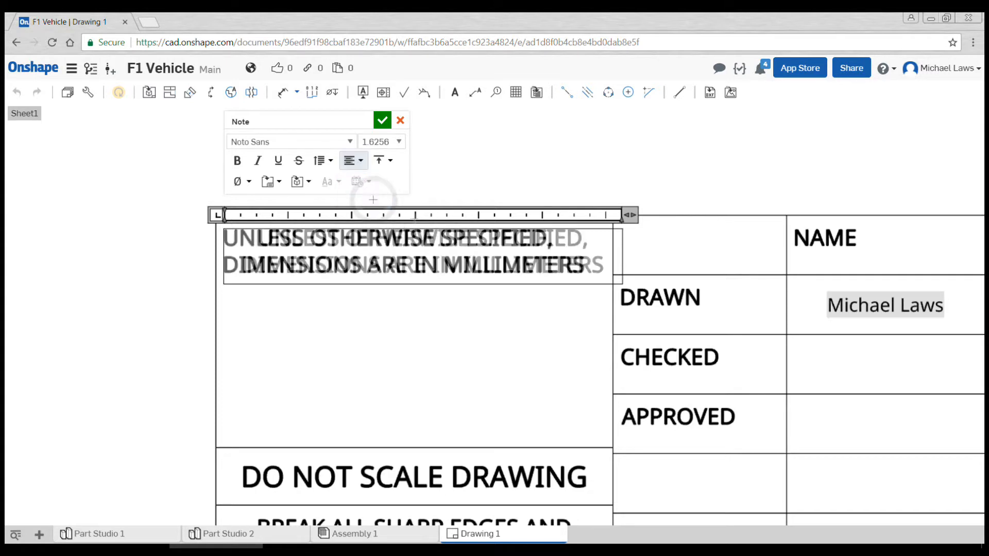
left_click(382, 120)
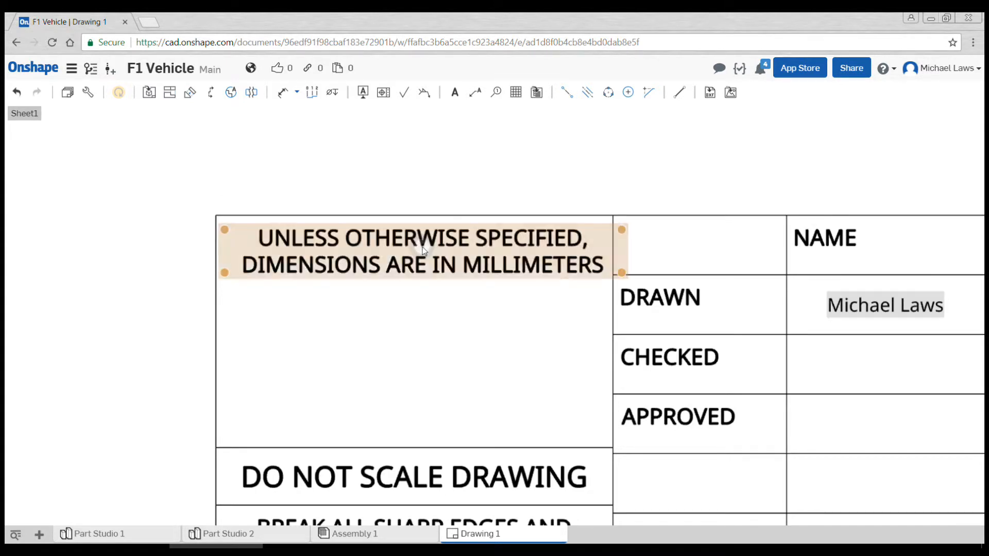
left_click_drag(421, 251, 413, 415)
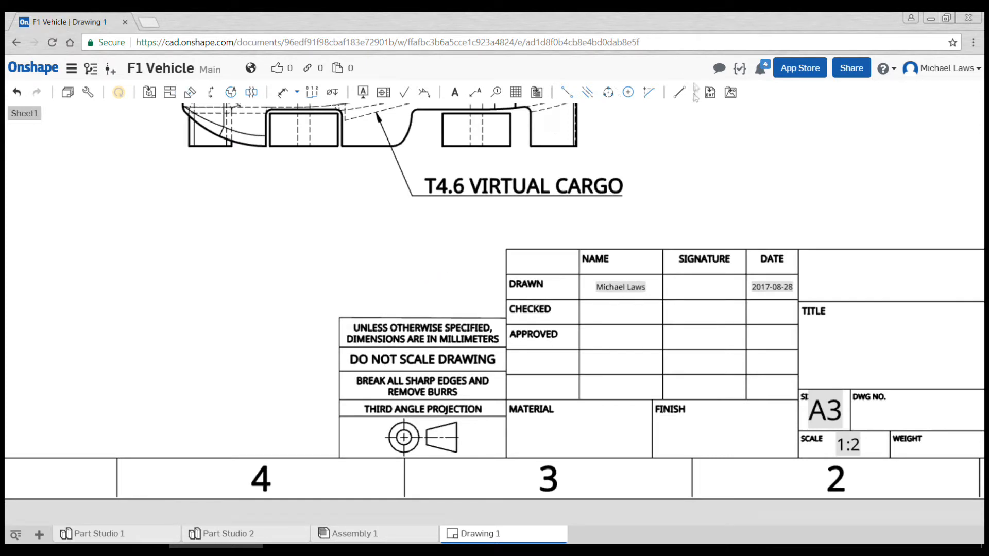
mouse_move(679, 93)
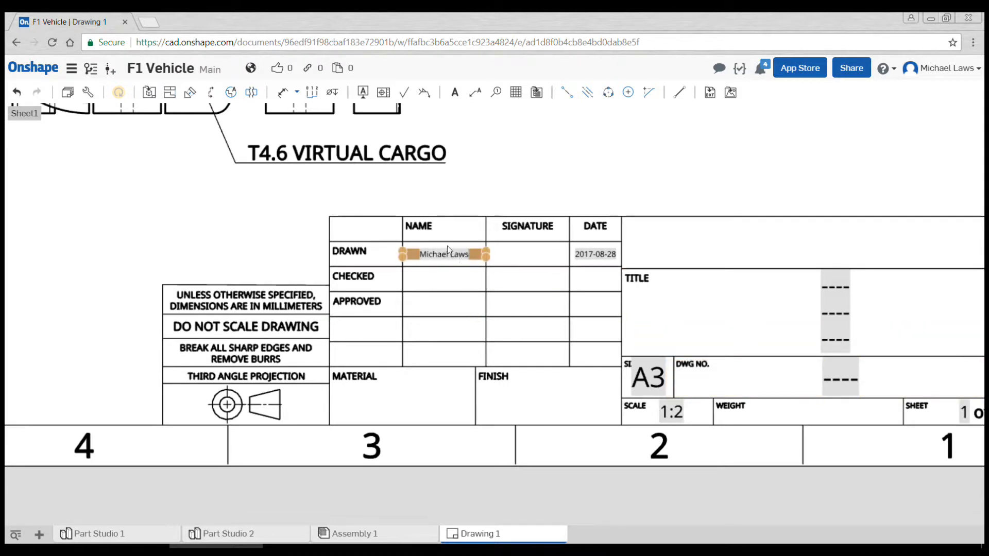
left_click(444, 278)
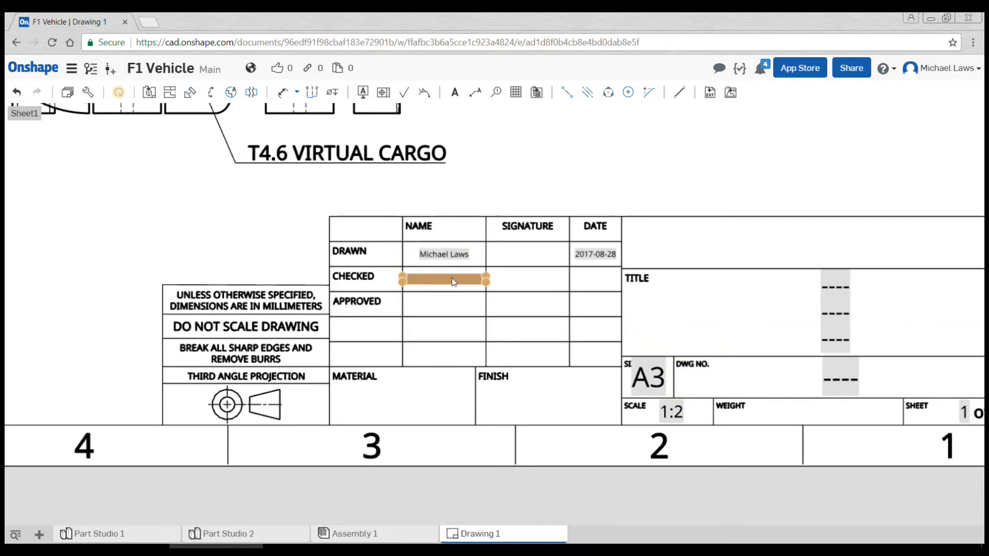
left_click(444, 304)
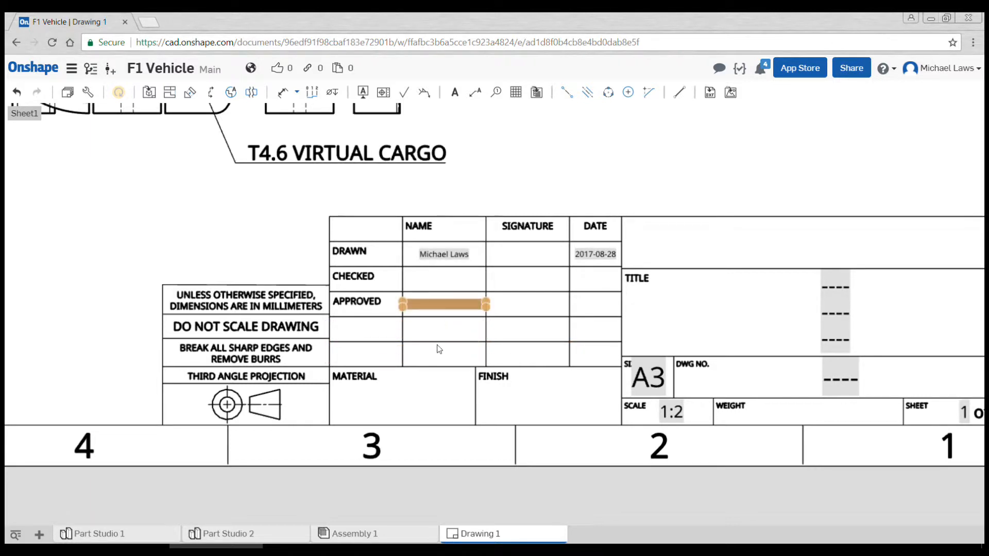
left_click(411, 397)
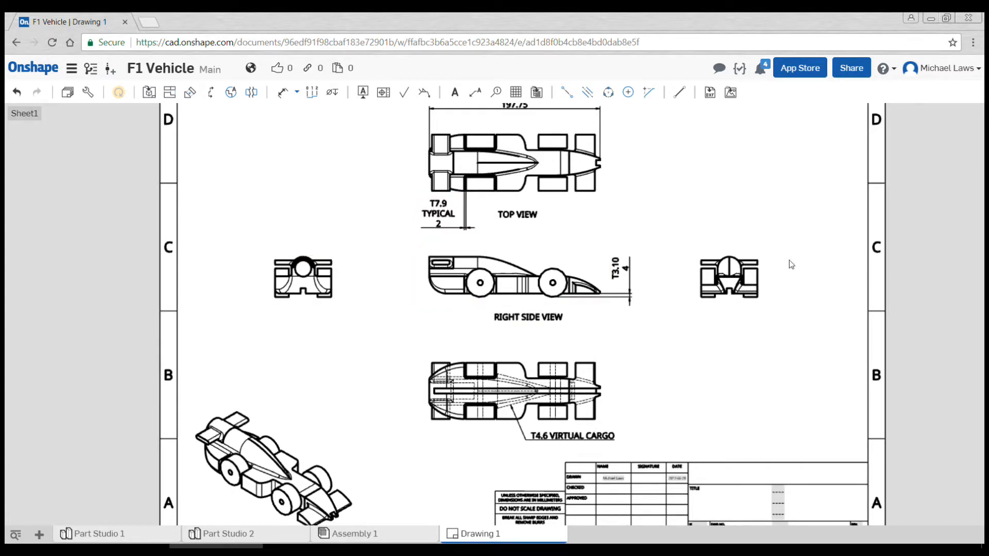
left_click(728, 277)
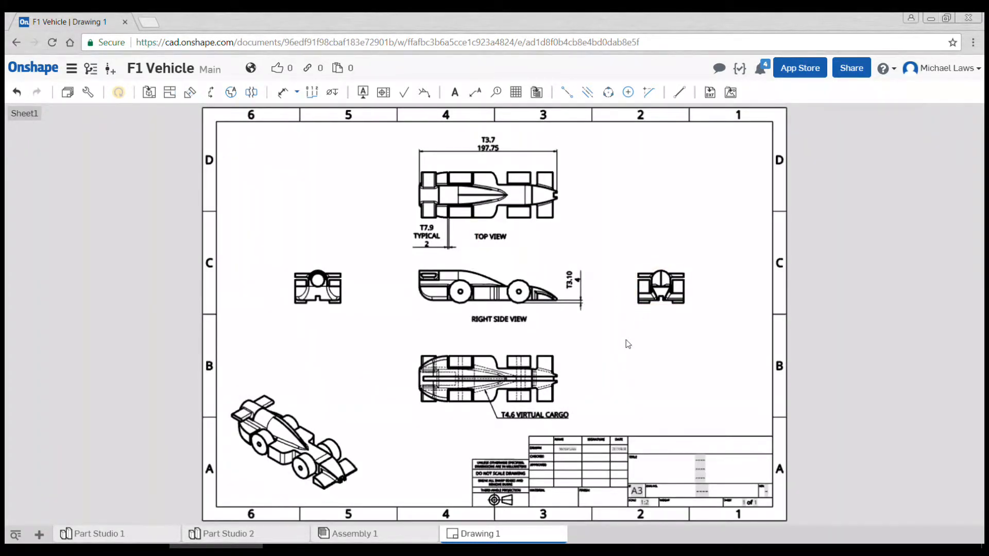
Shift the car views toward the left of the sheet to free space.
left_click(267, 288)
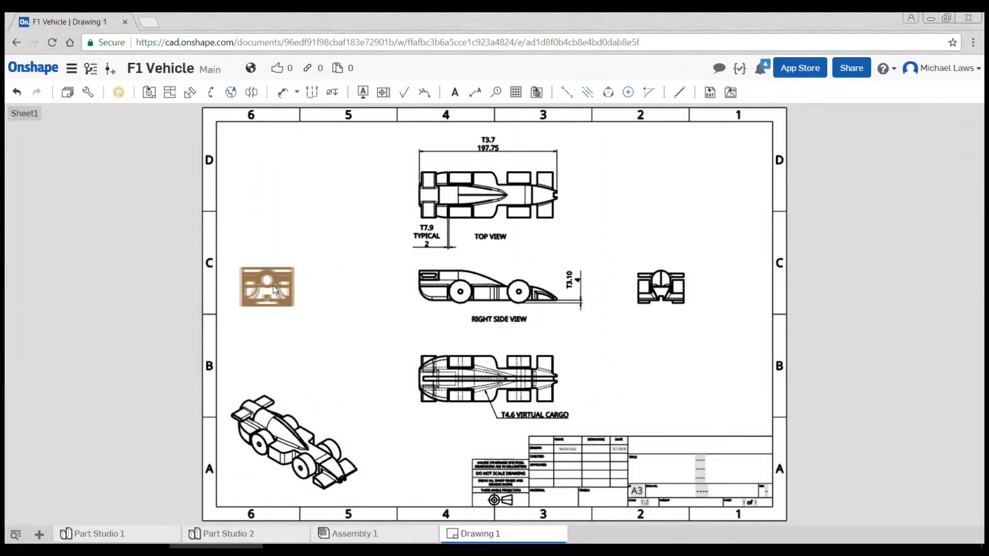
left_click(482, 290)
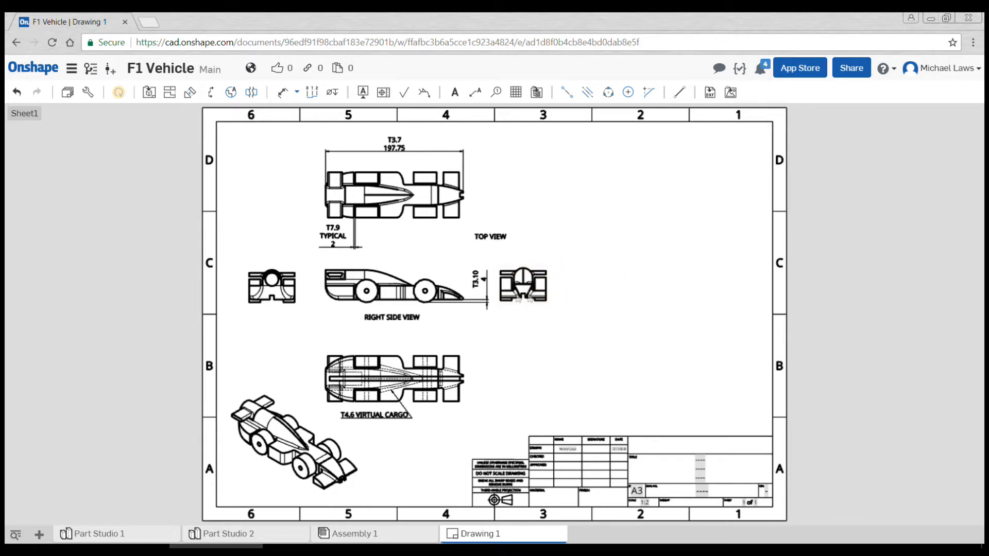
mouse_move(210, 93)
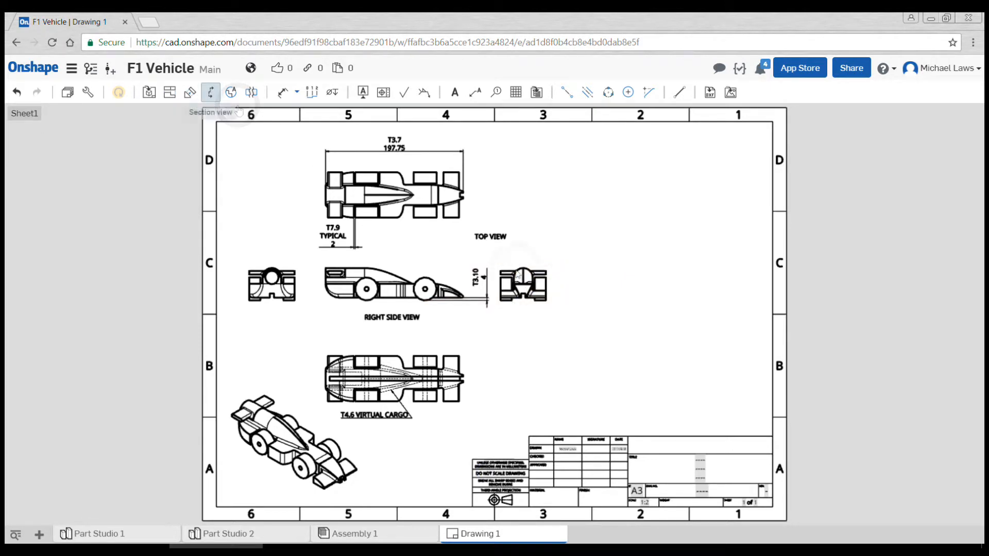
Add a vertical section A-A cut through the centre of the end view.
left_click(210, 92)
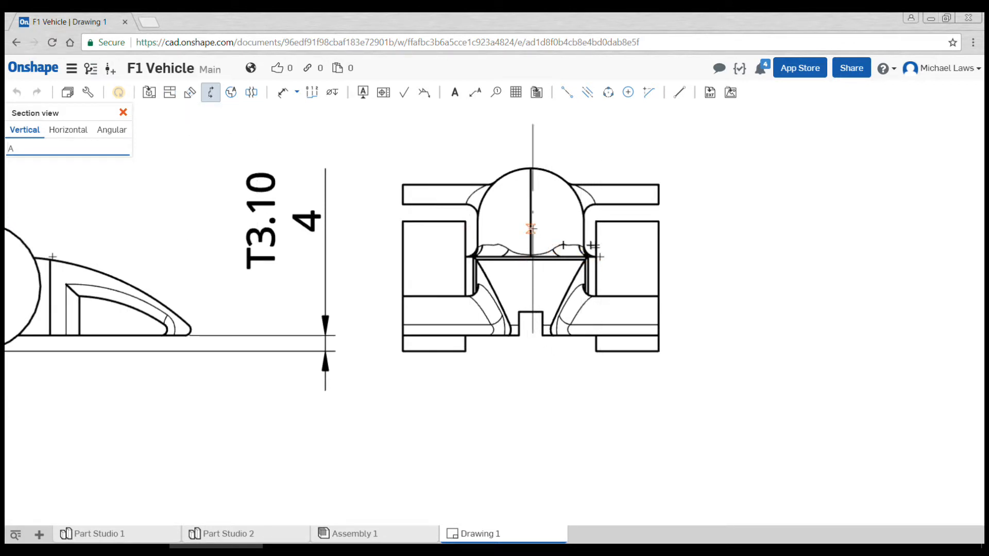
left_click(530, 230)
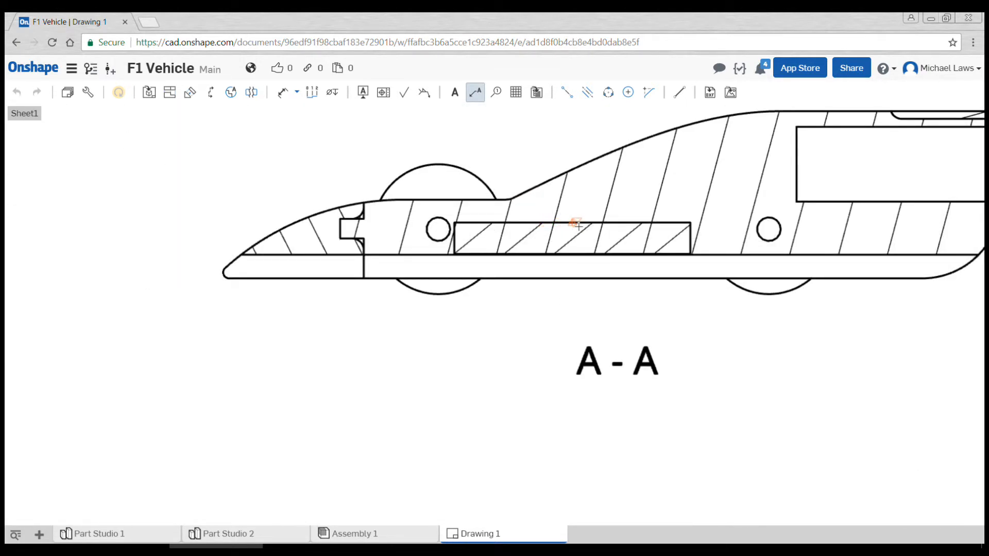
Attach a leader note reading 'T4.6 VIRTUAL CARGO' above the cargo block in section A-A.
left_click_drag(564, 211, 530, 148)
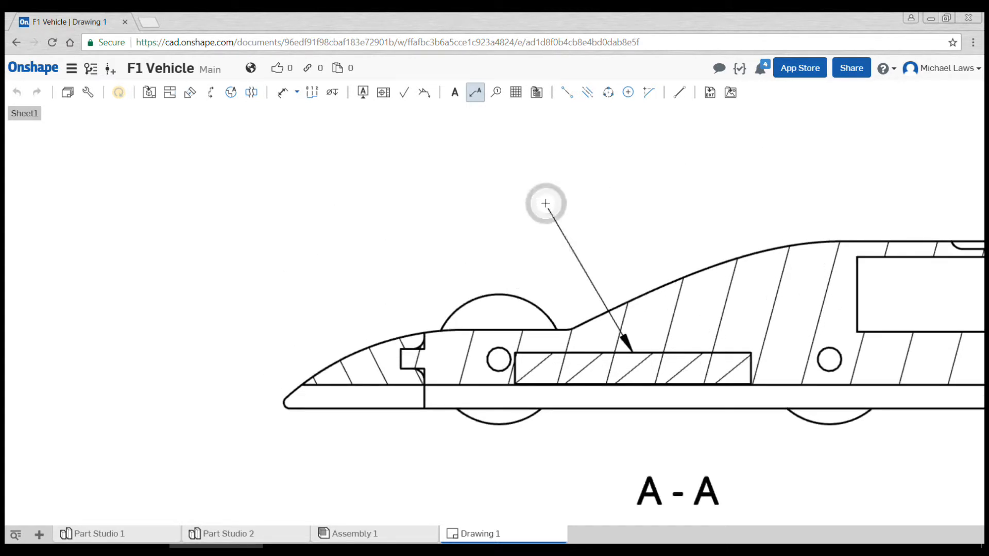
left_click(545, 204)
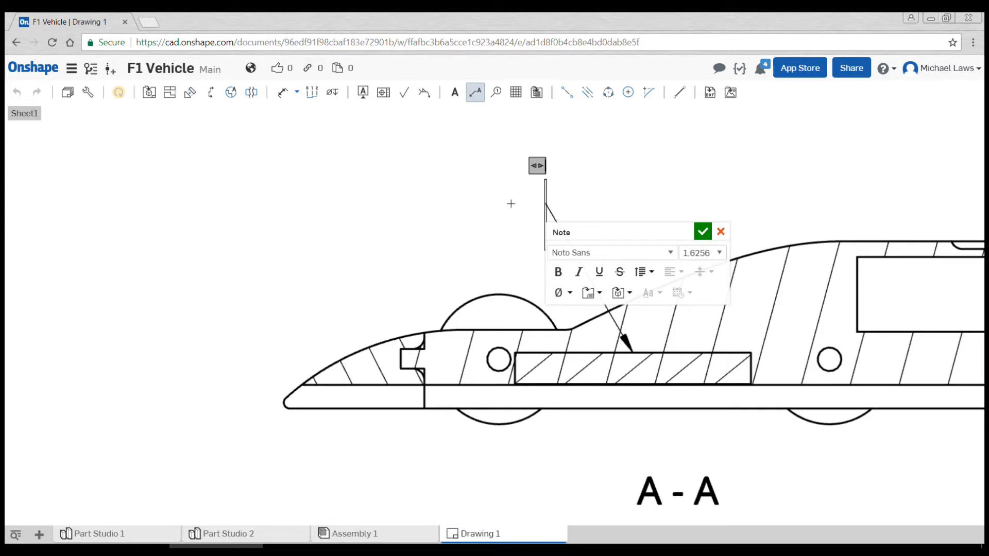
type("T4.6")
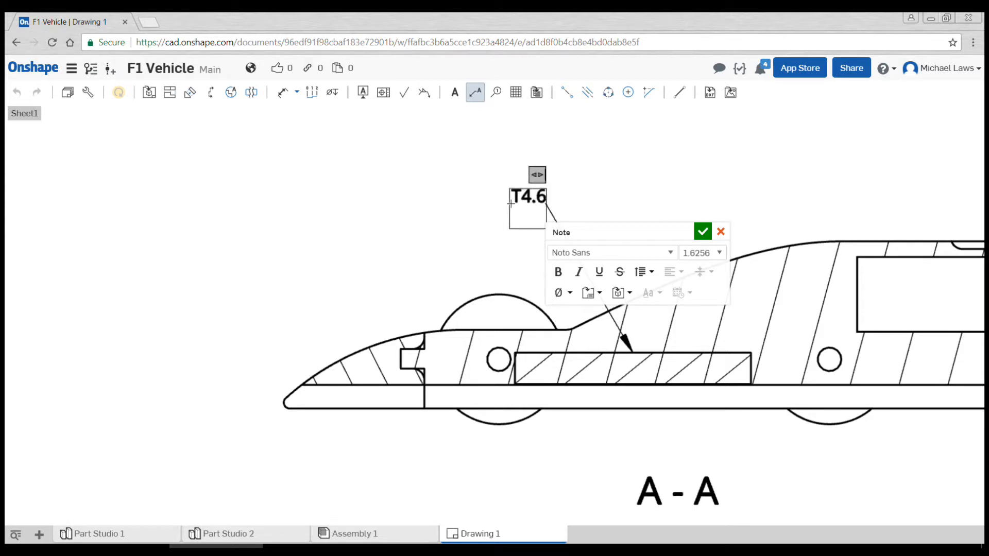
type("VIRTUAL CARGO")
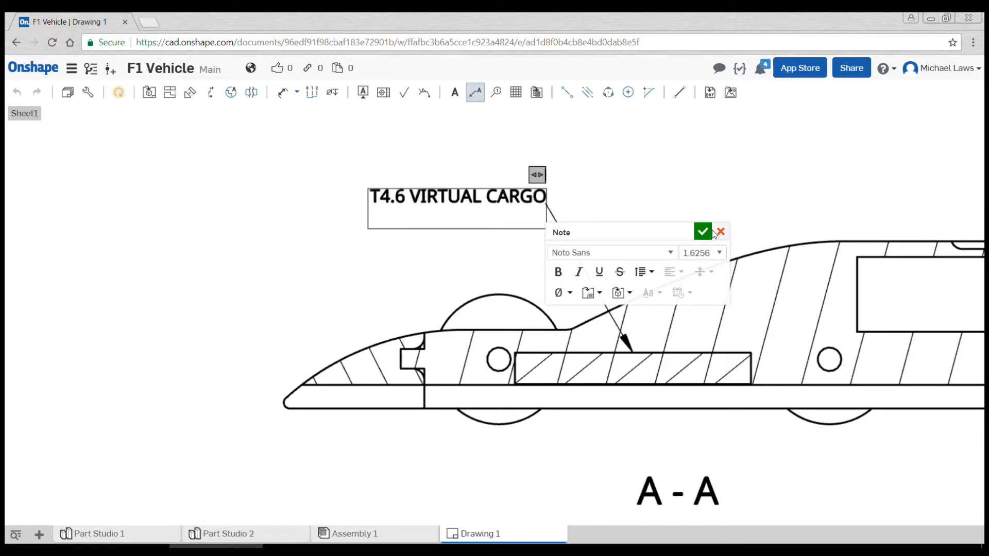
left_click(702, 231)
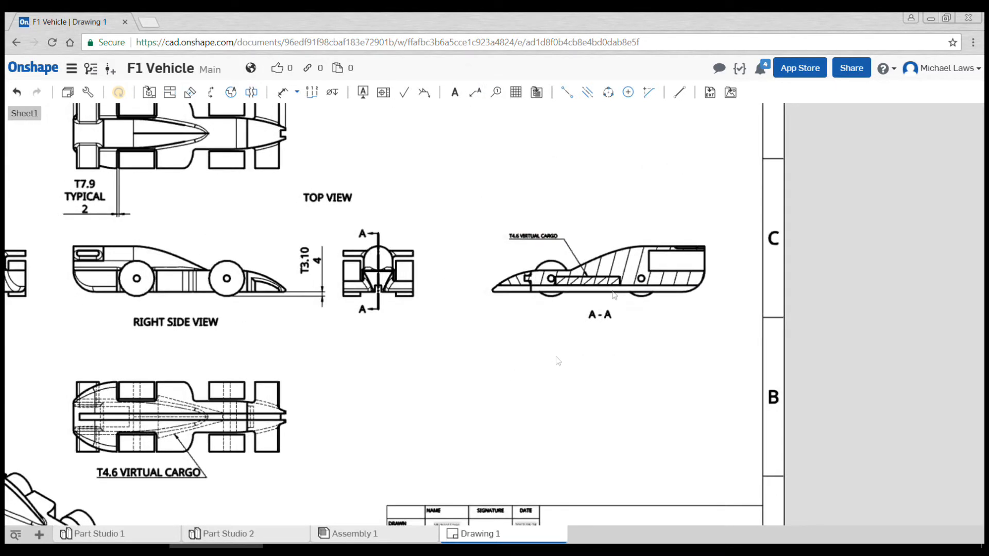
Enable Show hidden lines on section view A-A via its context menu.
right_click(625, 274)
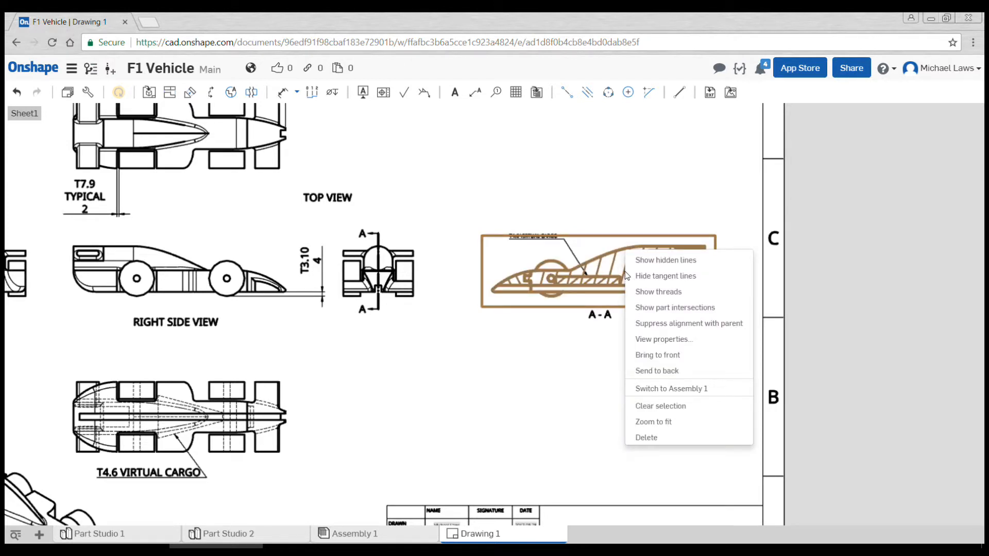
left_click(665, 260)
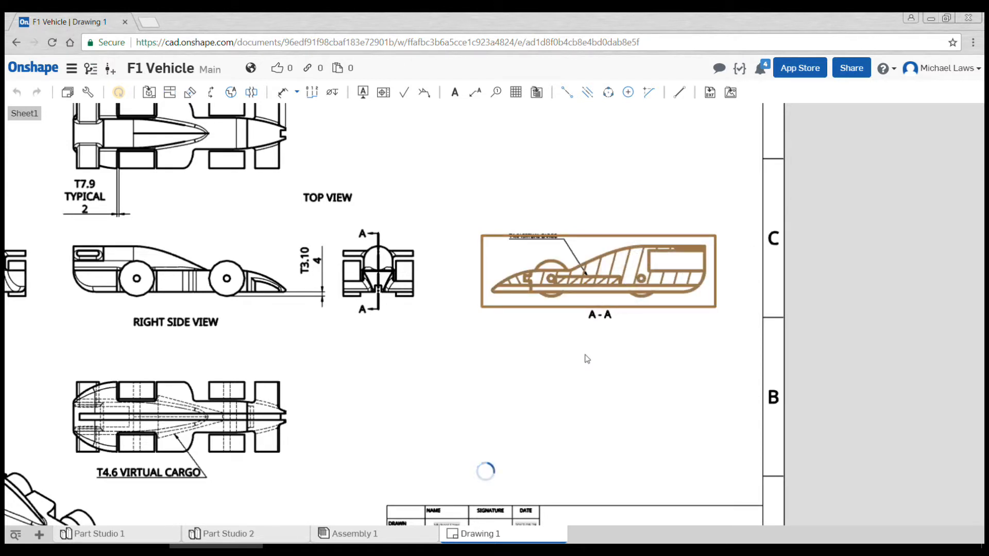
mouse_move(590, 356)
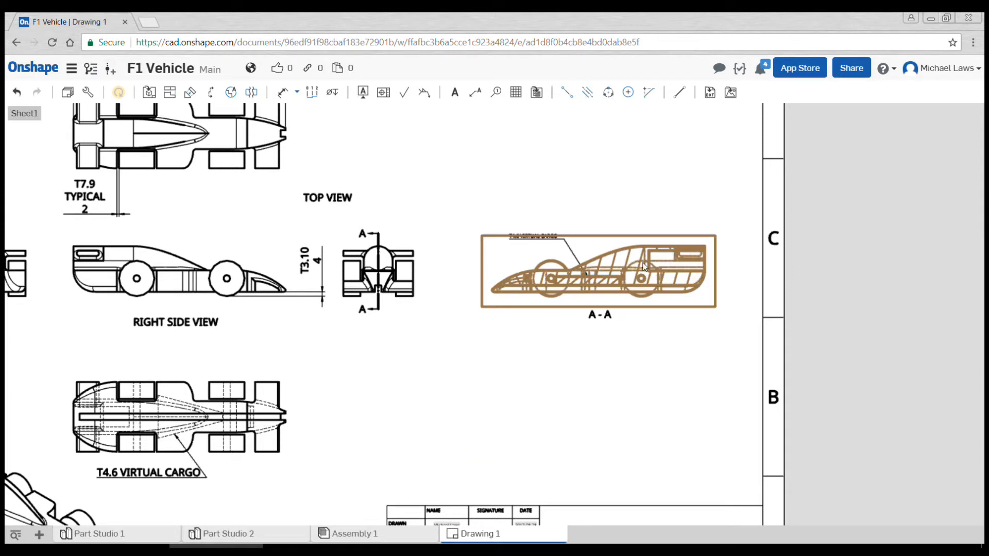
right_click(645, 267)
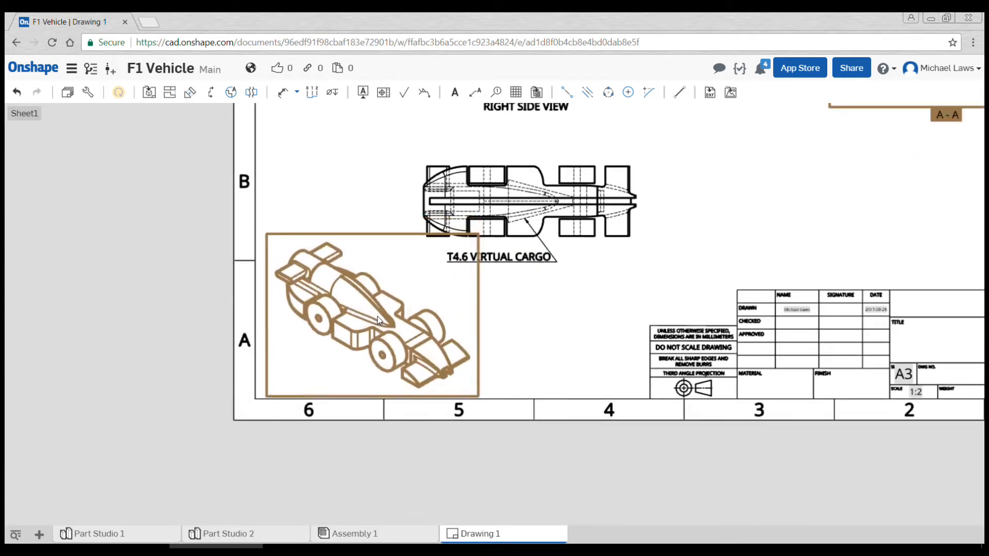
Switch the isometric view to a shaded colour rendering and deselect it.
right_click(378, 321)
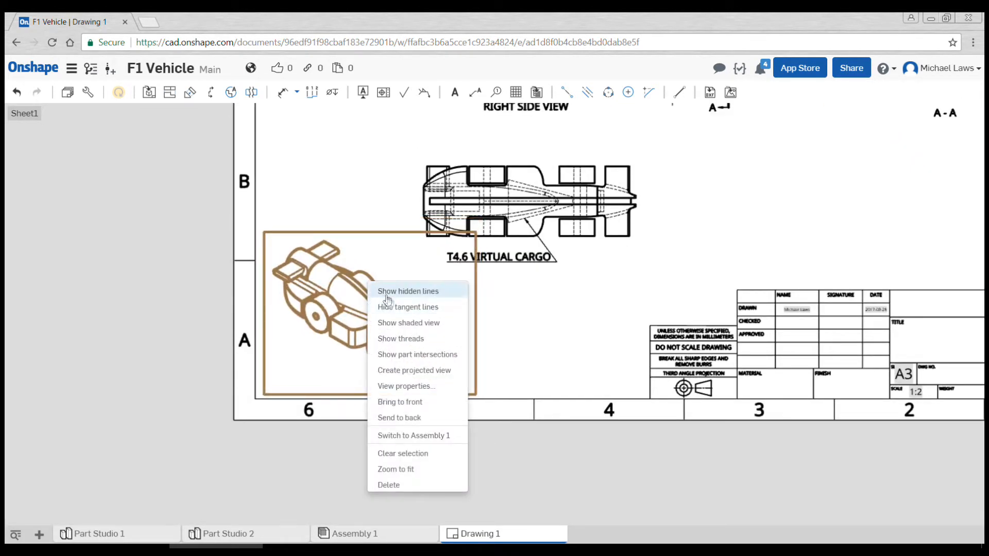
left_click(408, 291)
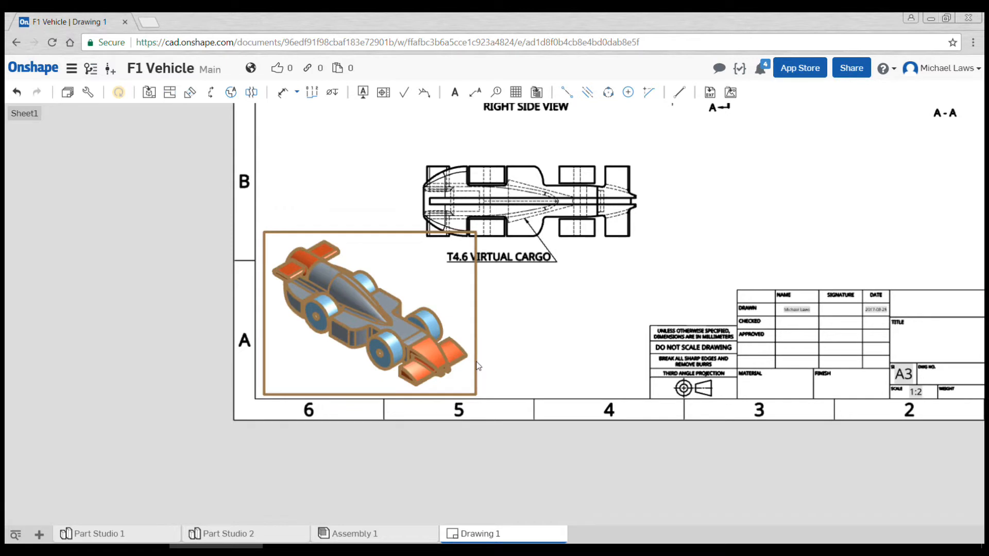
left_click(556, 443)
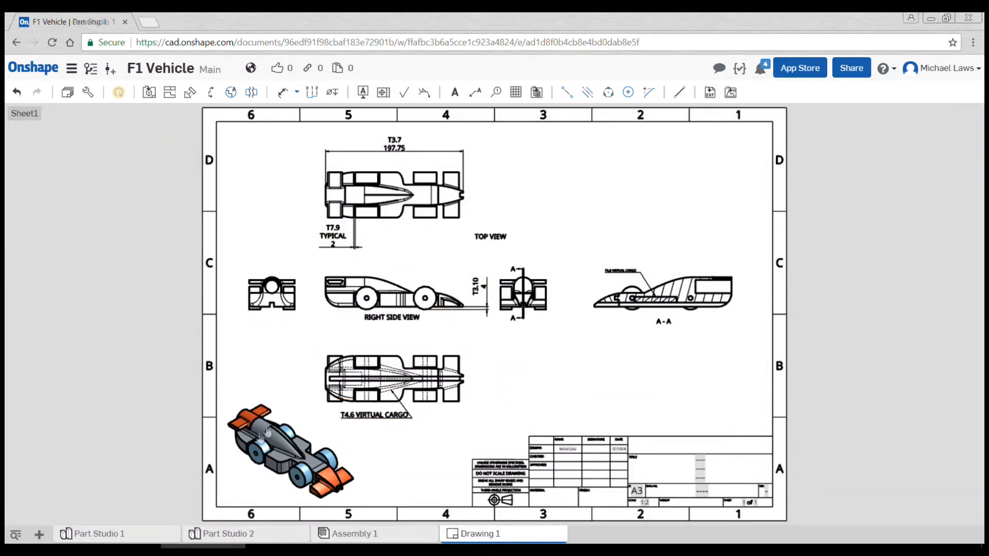
left_click(101, 534)
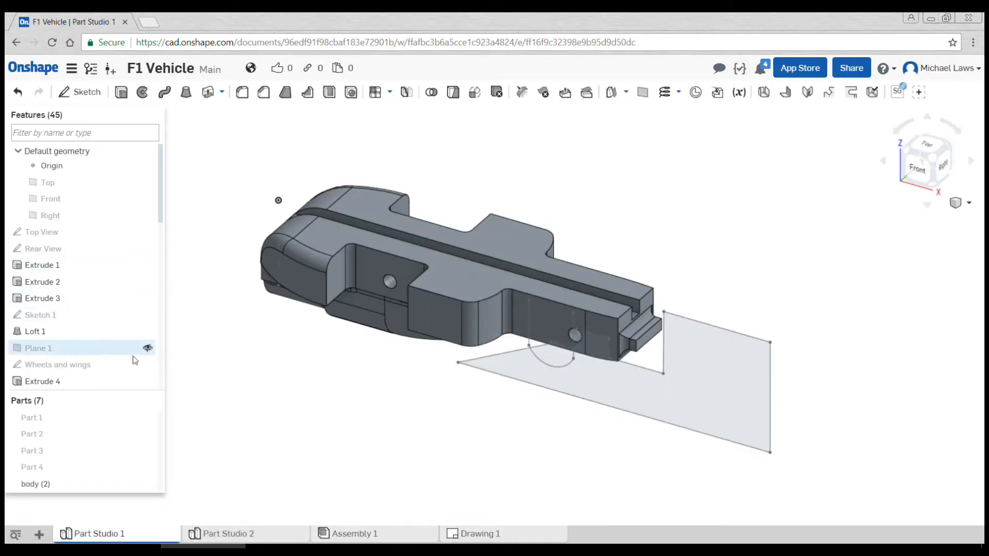
left_click(483, 548)
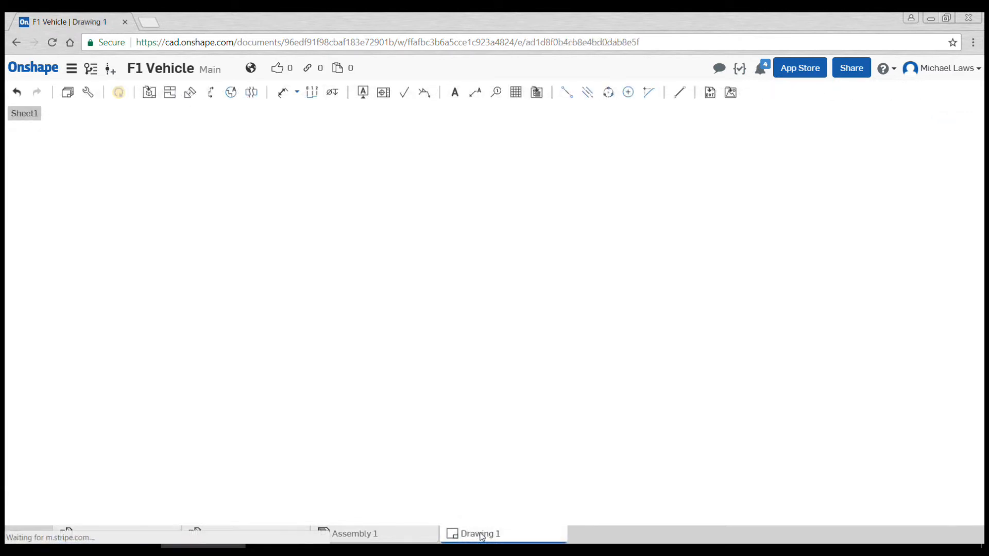
left_click(480, 534)
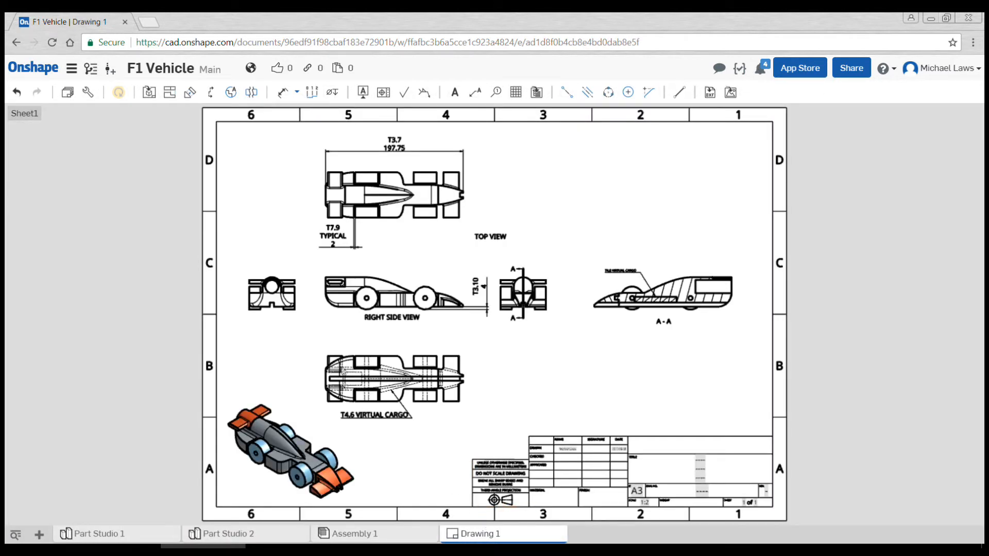
mouse_move(119, 93)
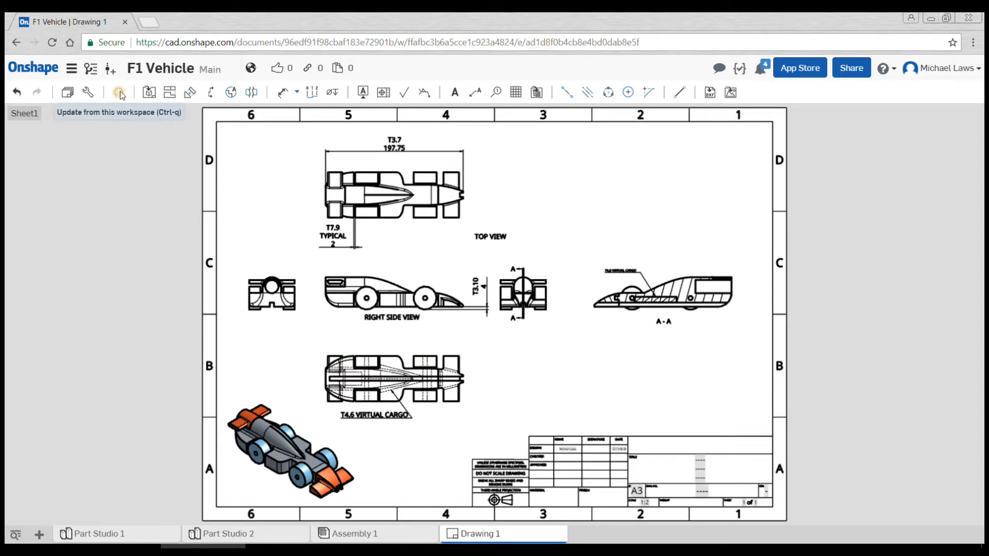
mouse_move(120, 93)
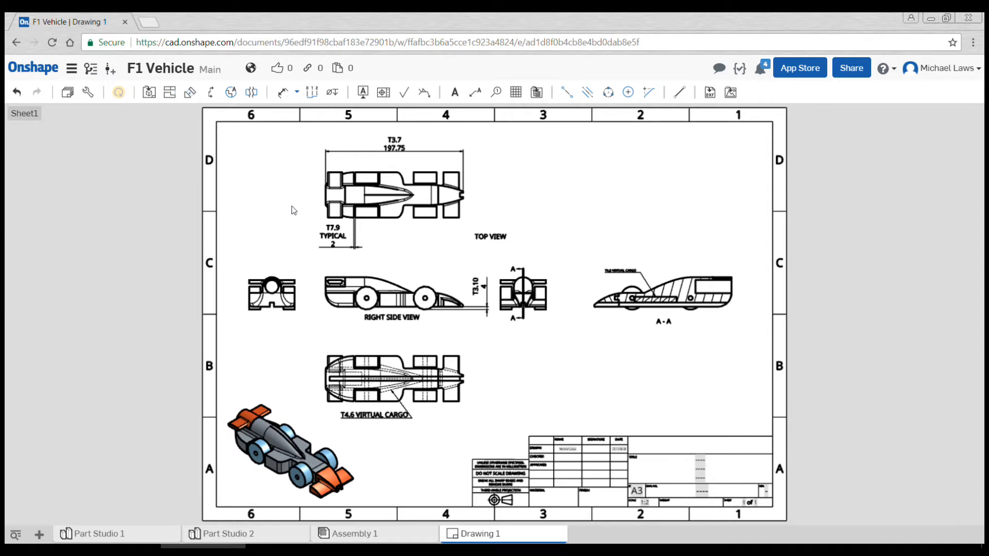
mouse_move(285, 200)
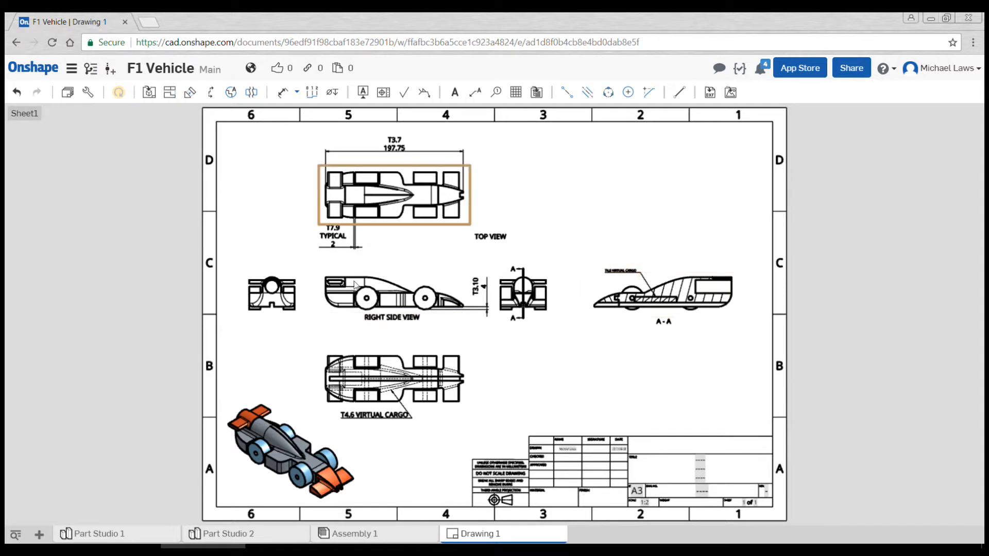
left_click(474, 348)
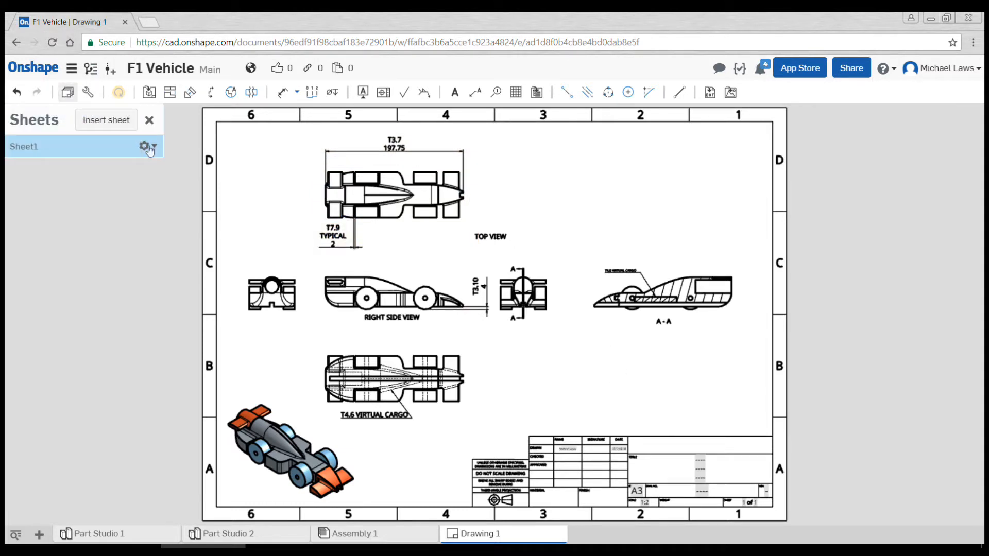
mouse_move(599, 334)
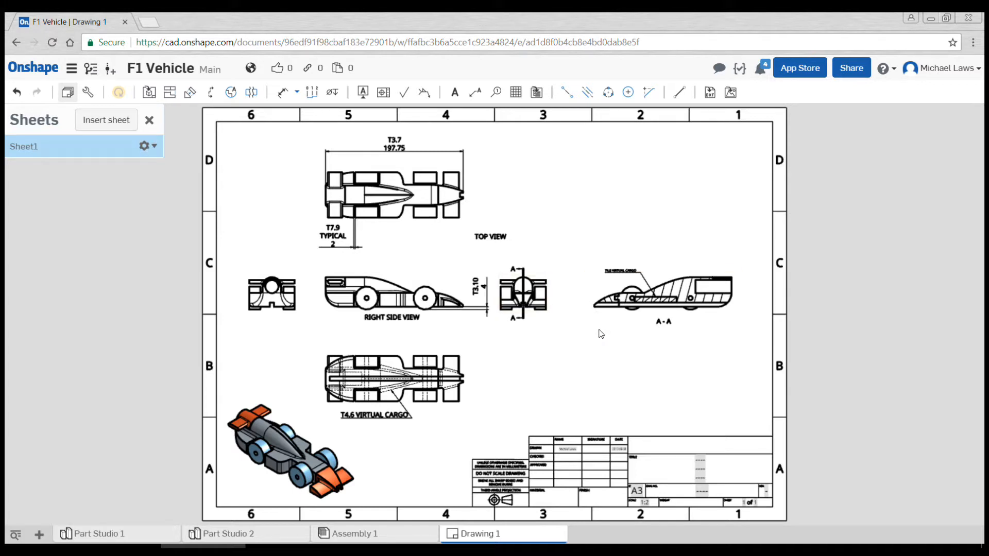
mouse_move(613, 218)
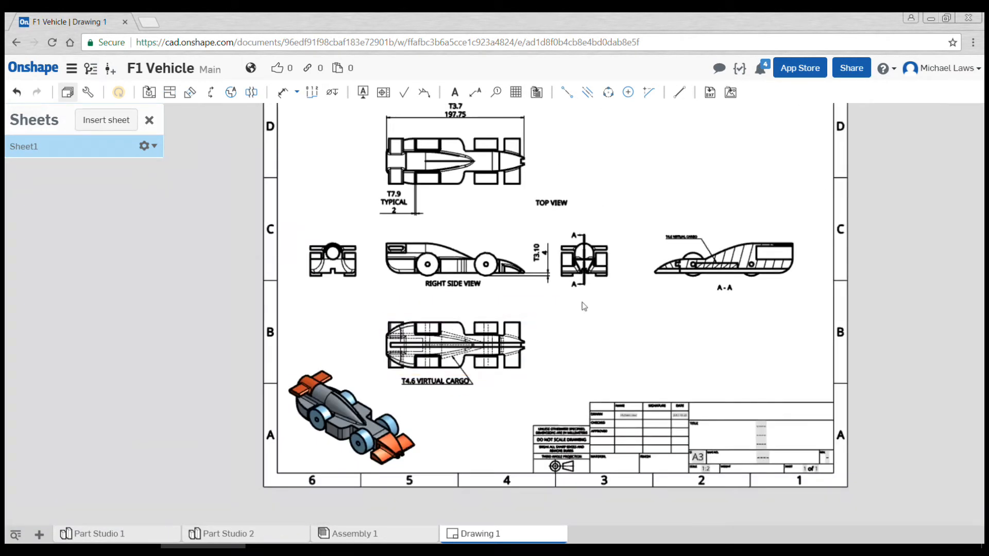
mouse_move(762, 348)
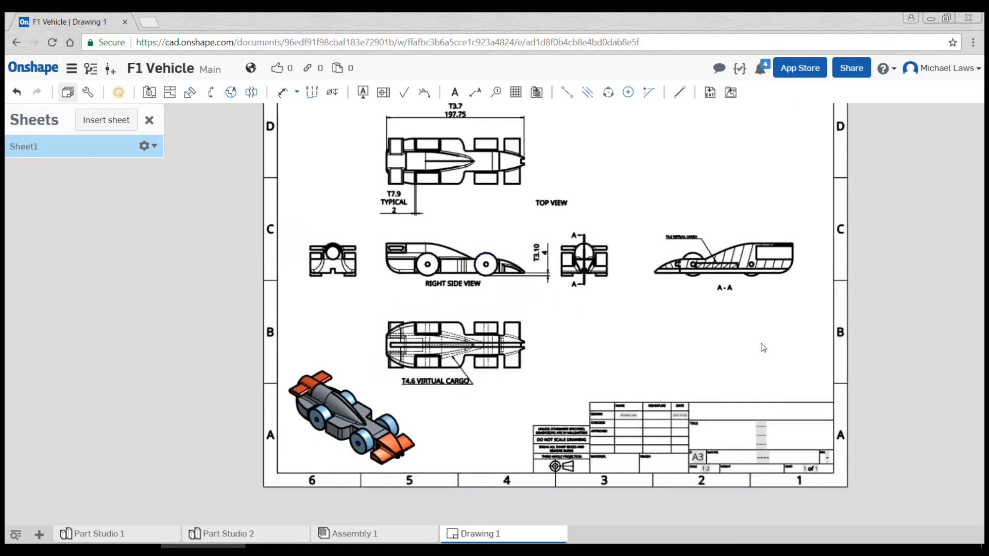
mouse_move(764, 345)
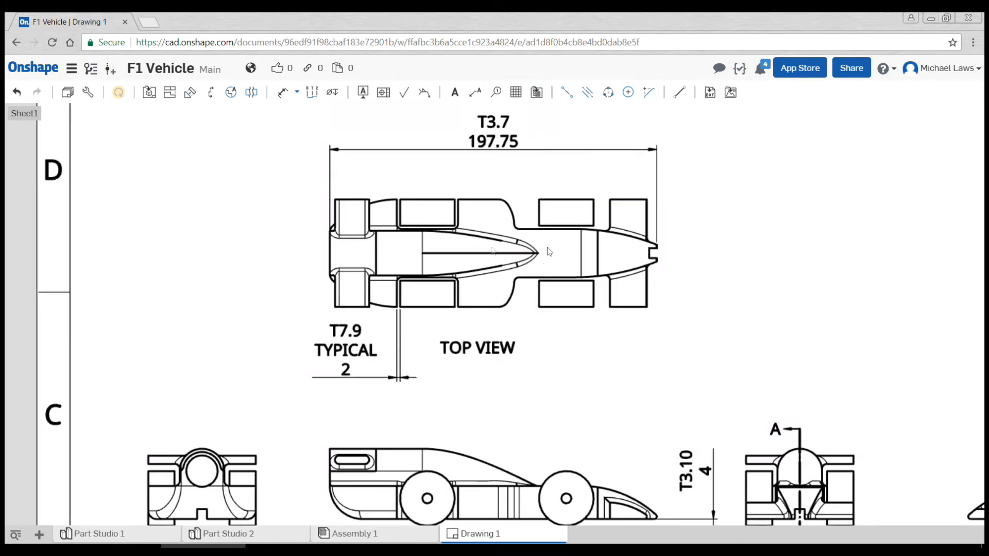
mouse_move(88, 93)
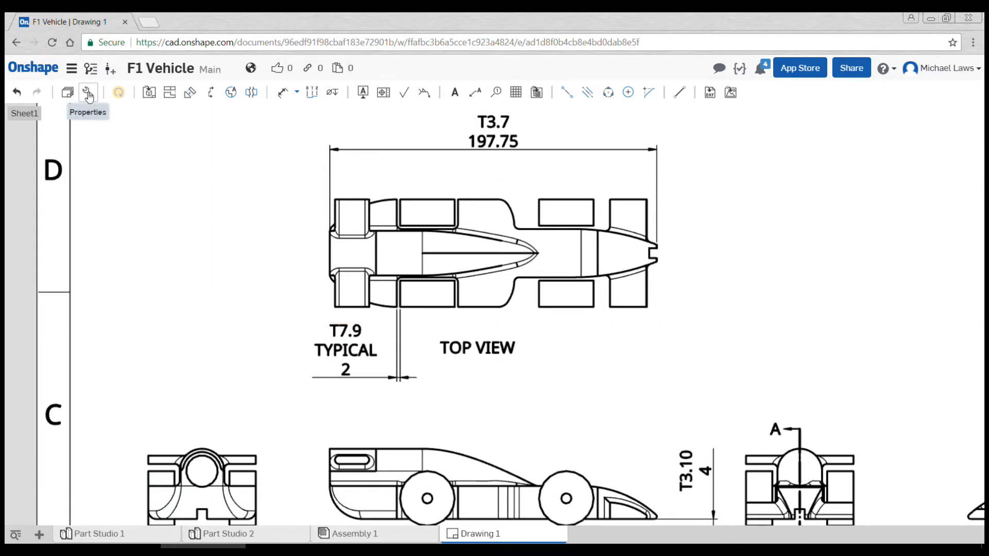
Set dimension length and tolerance precision to one decimal place in drawing Properties.
left_click(88, 92)
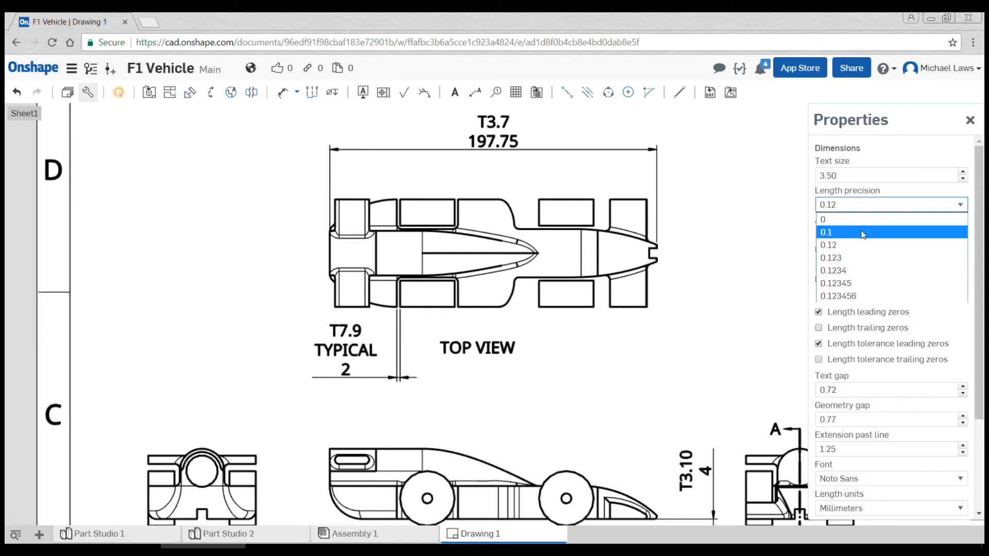
left_click(826, 232)
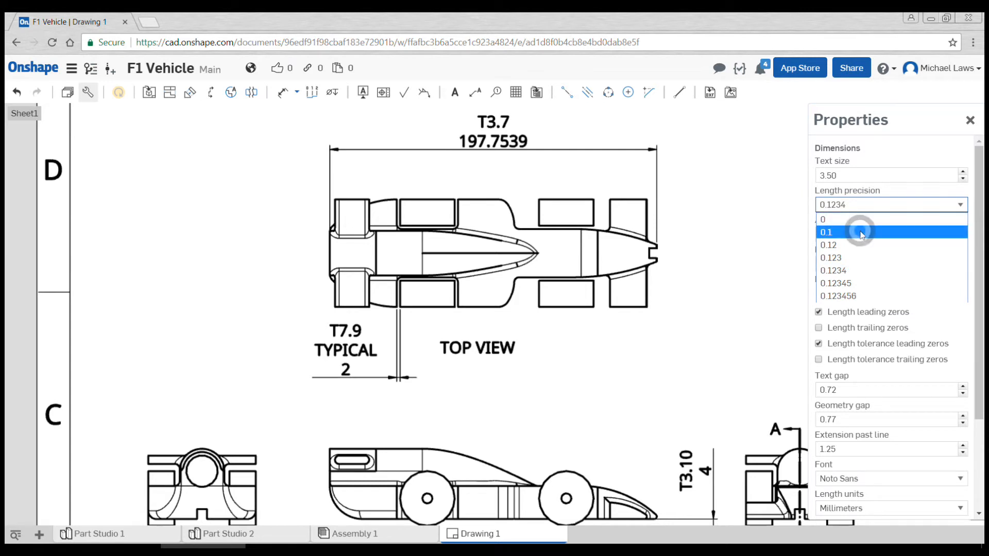
left_click(826, 232)
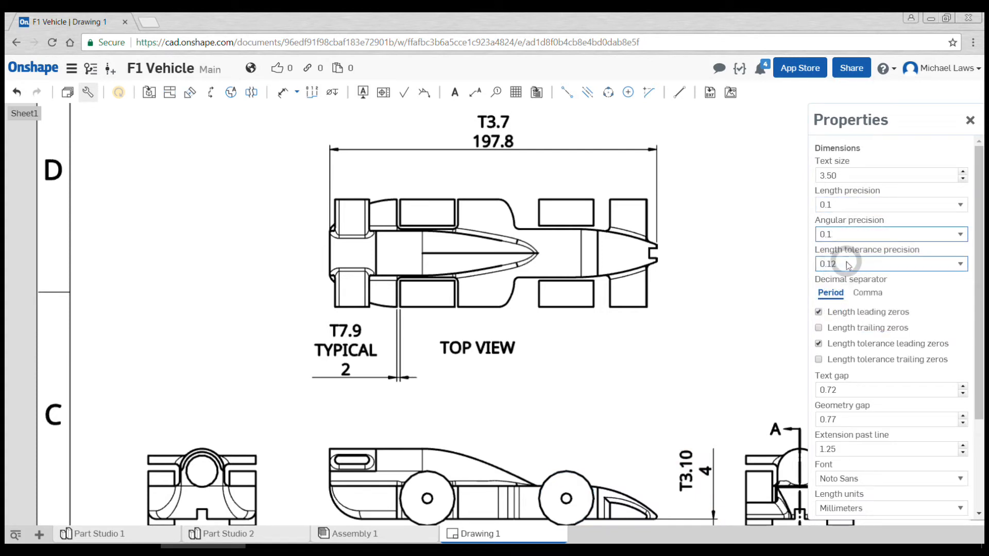
left_click(891, 263)
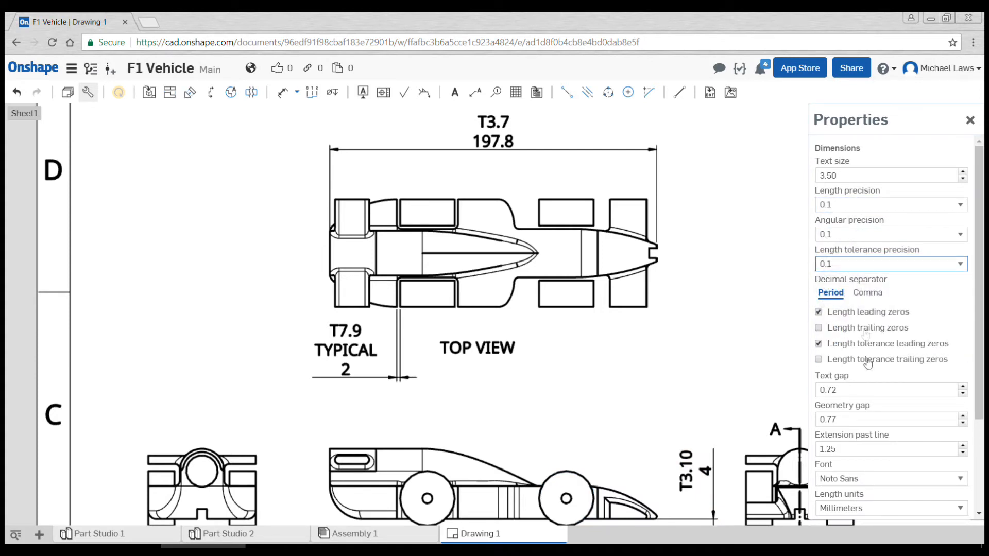
Set text gap 1.12, geometry gap 0.97, extension past line 1.95 and text size 3.00.
left_click(961, 386)
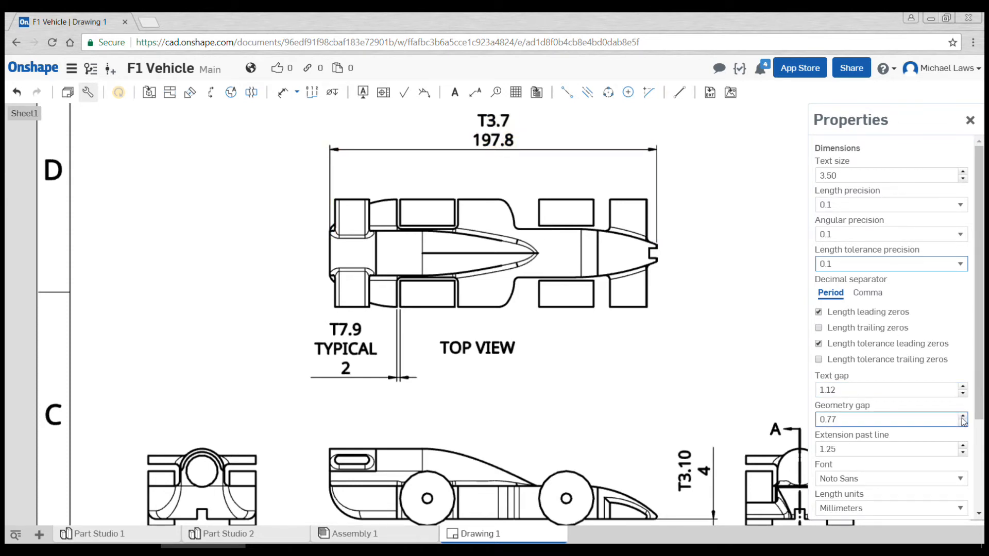
left_click(962, 415)
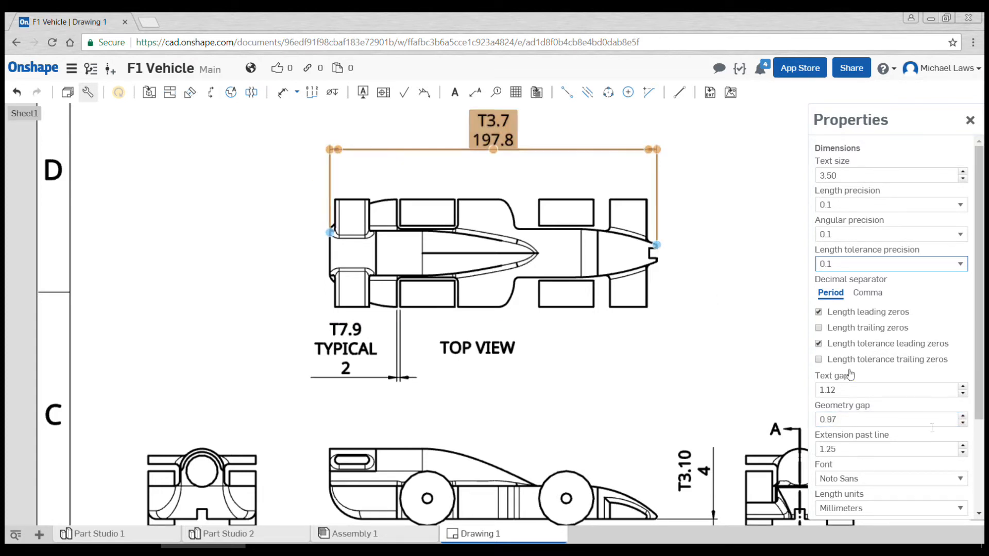
left_click(961, 445)
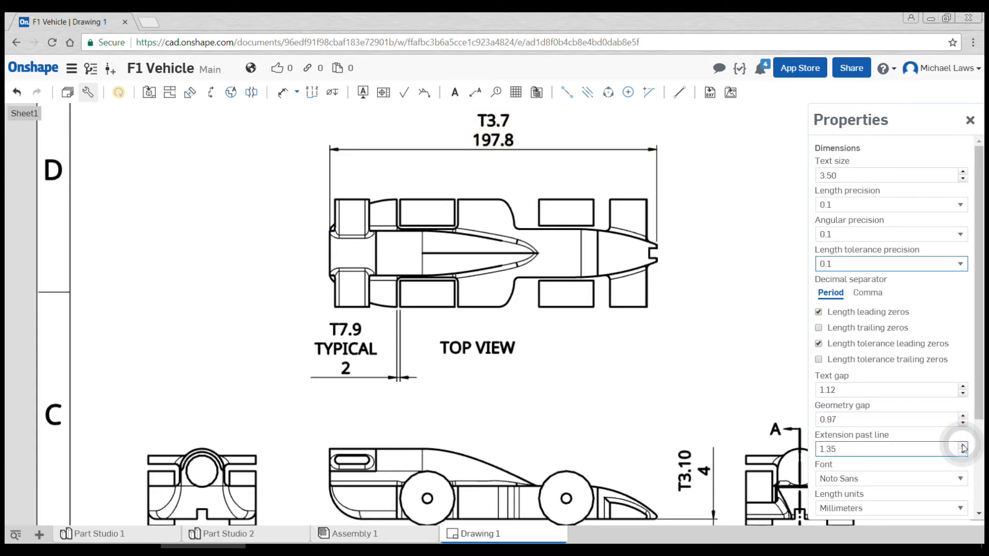
left_click(966, 445)
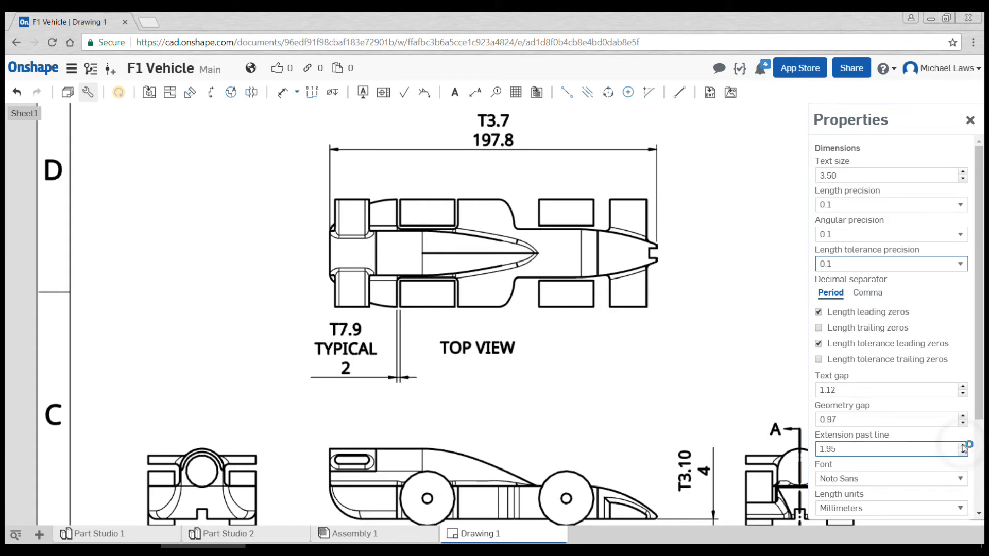
scroll("down", 3)
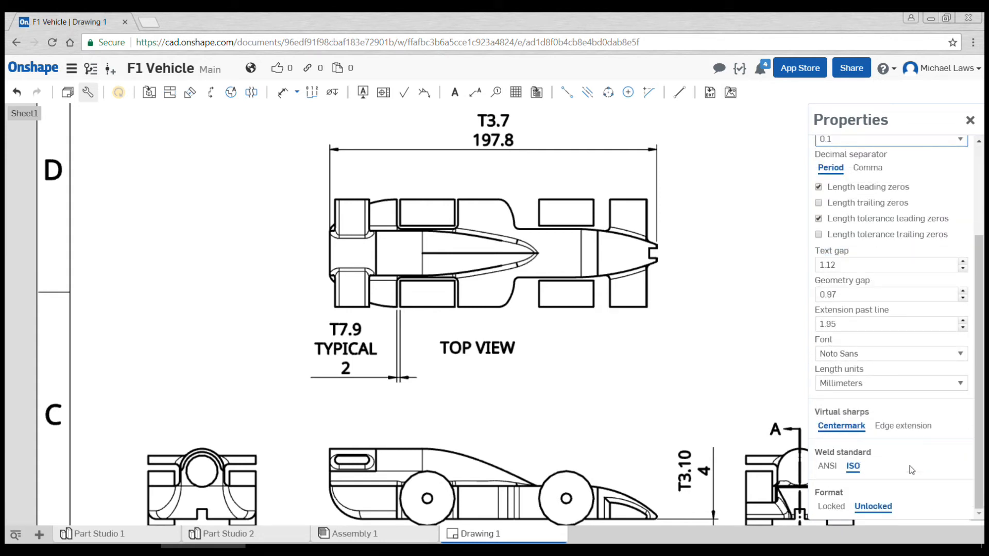
mouse_move(894, 458)
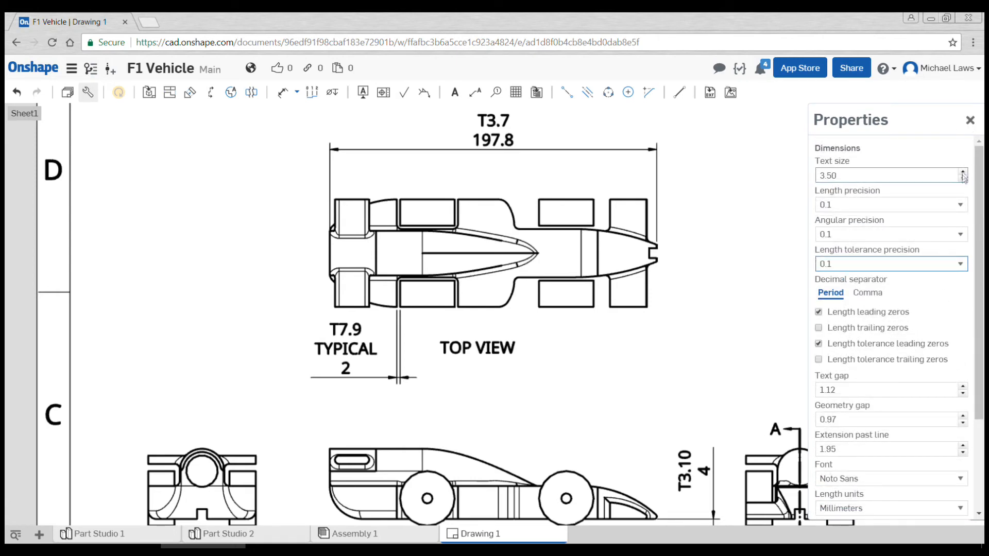
left_click(963, 179)
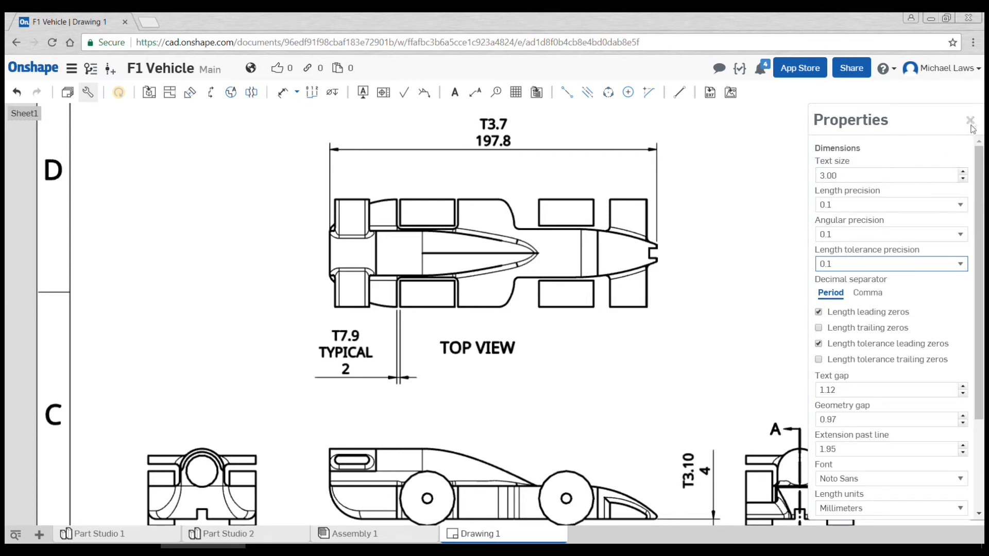
left_click(968, 119)
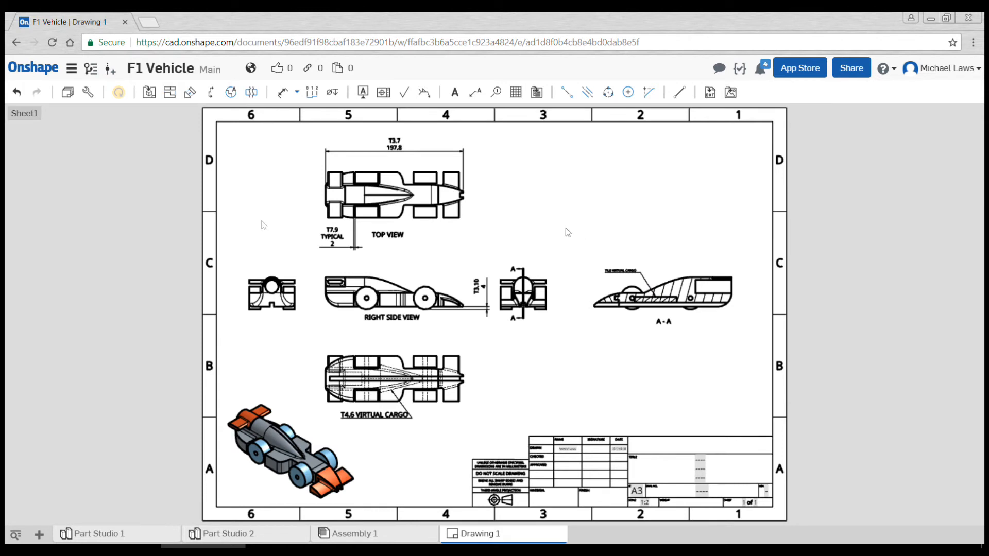
mouse_move(128, 184)
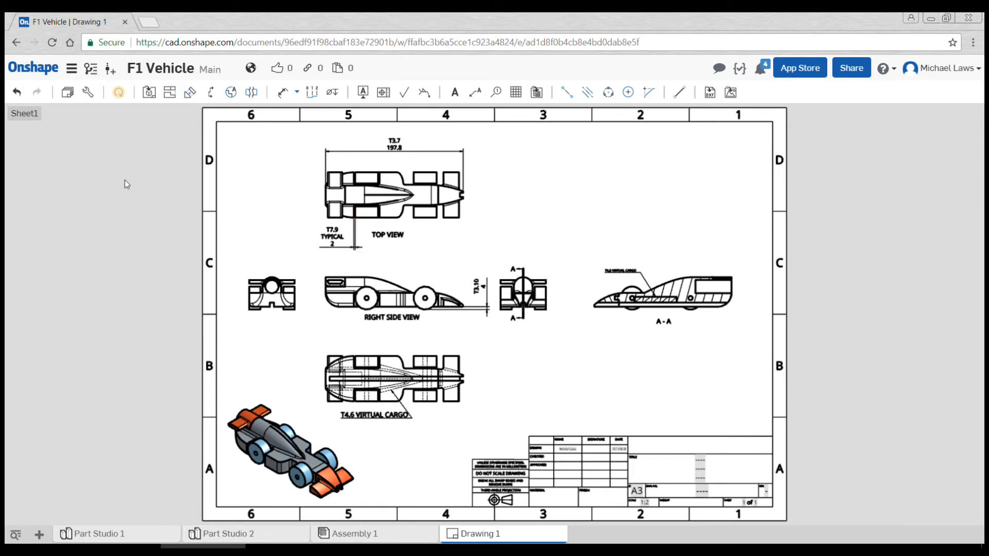
mouse_move(500, 535)
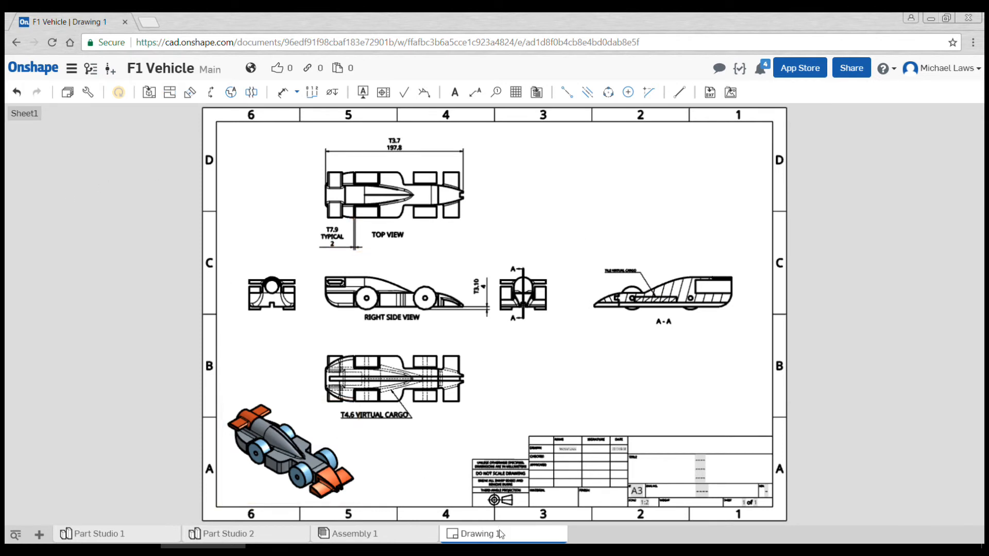
Export Drawing 1 in PDF format and confirm the download.
right_click(479, 534)
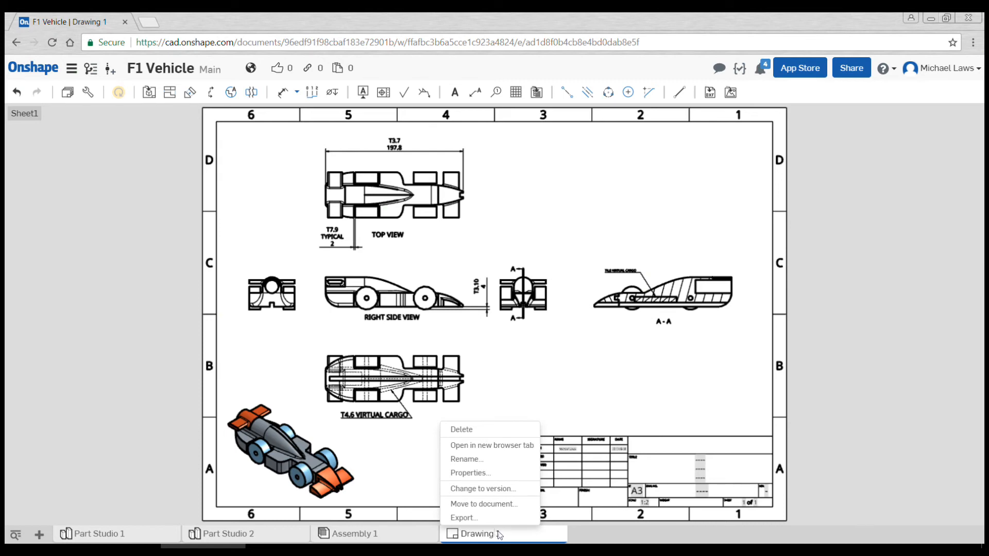
left_click(463, 518)
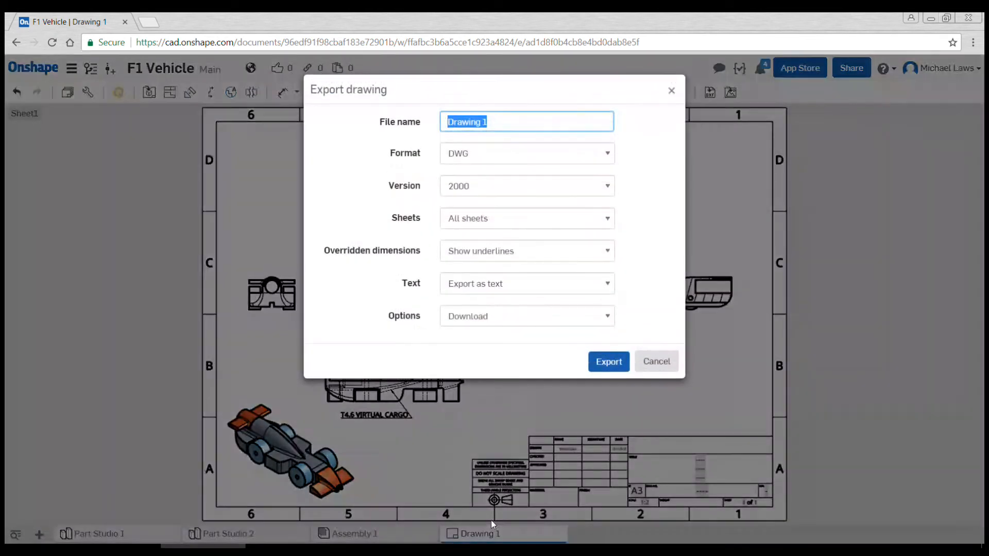
left_click(527, 153)
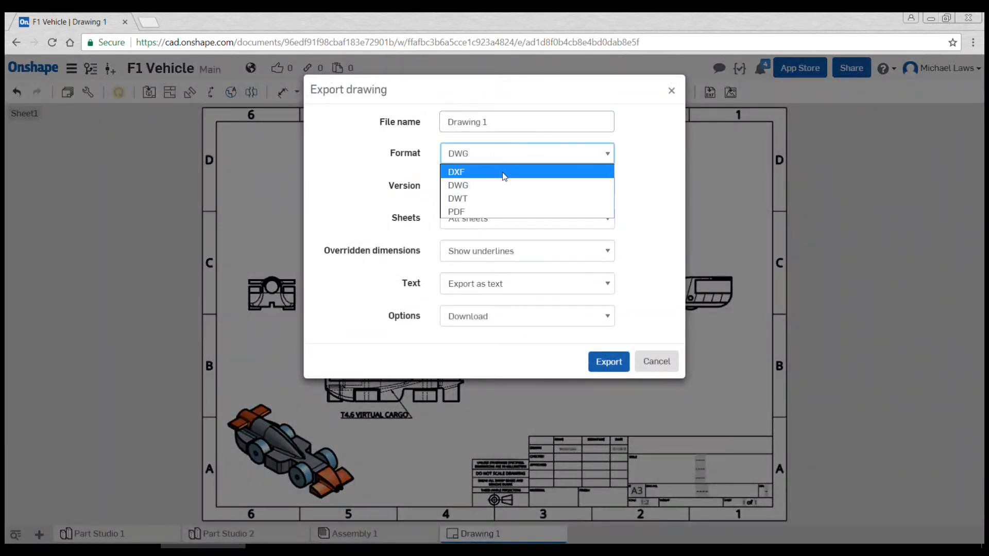
left_click(456, 211)
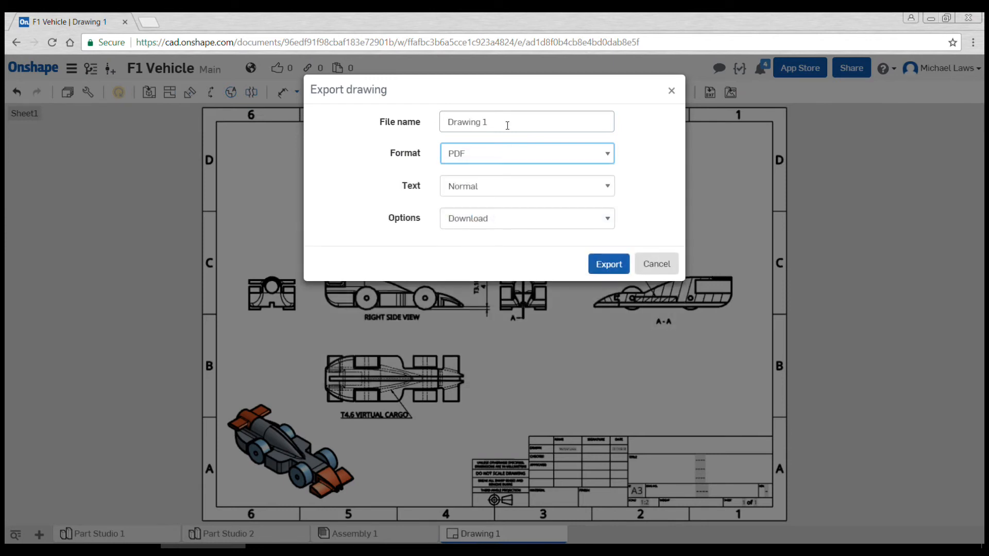
left_click(609, 264)
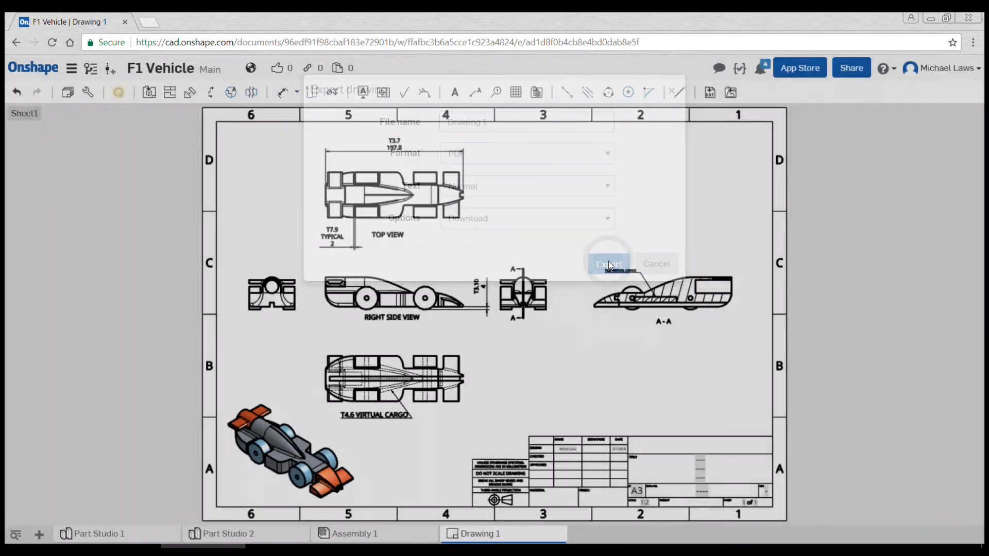
left_click(608, 263)
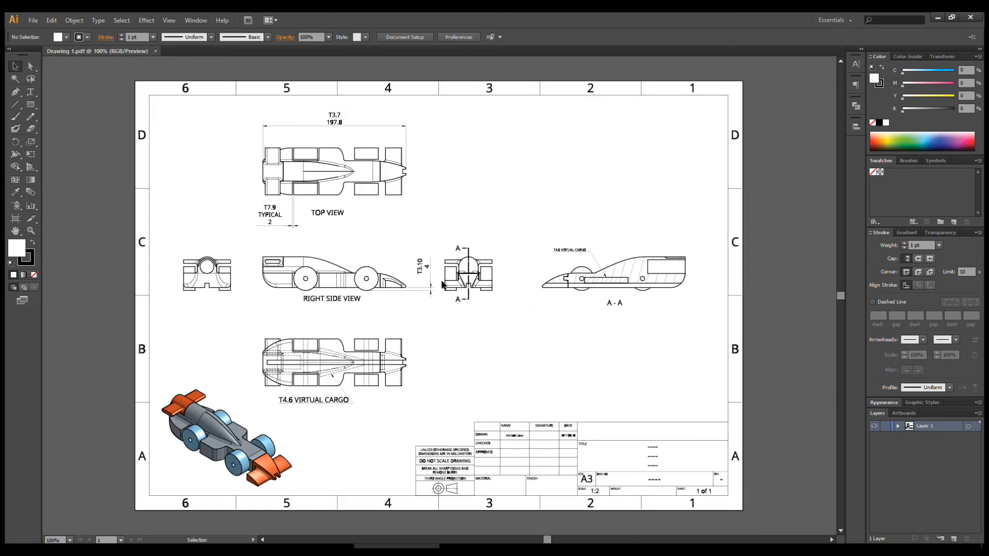
mouse_move(132, 186)
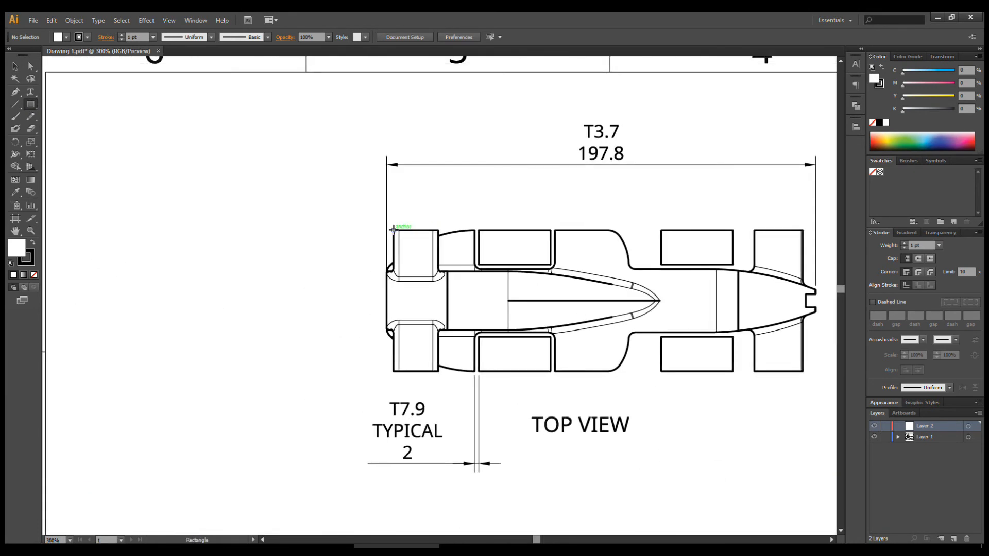
Draw a yellow rectangle over the upper left wing block at 50% opacity with no stroke.
left_click_drag(394, 230, 435, 271)
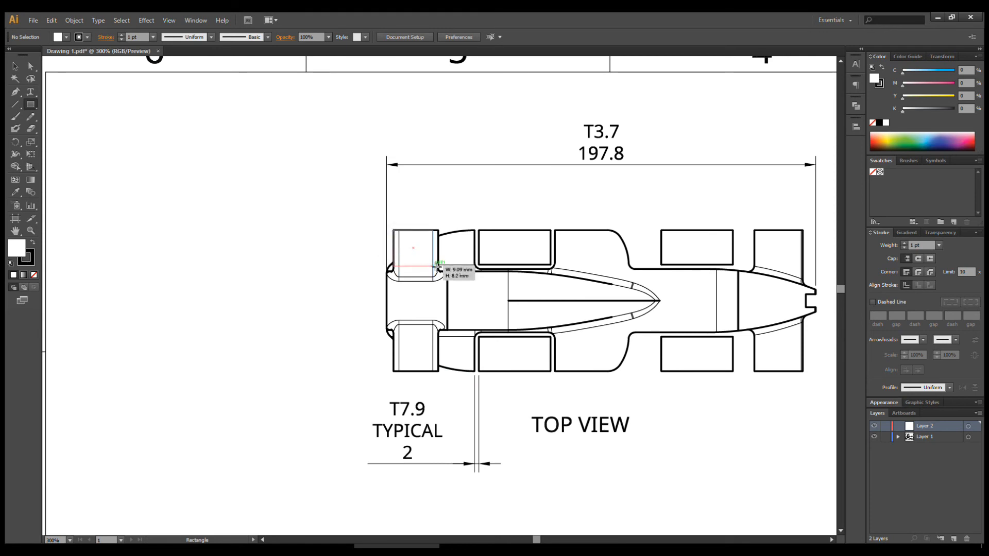
left_click(413, 261)
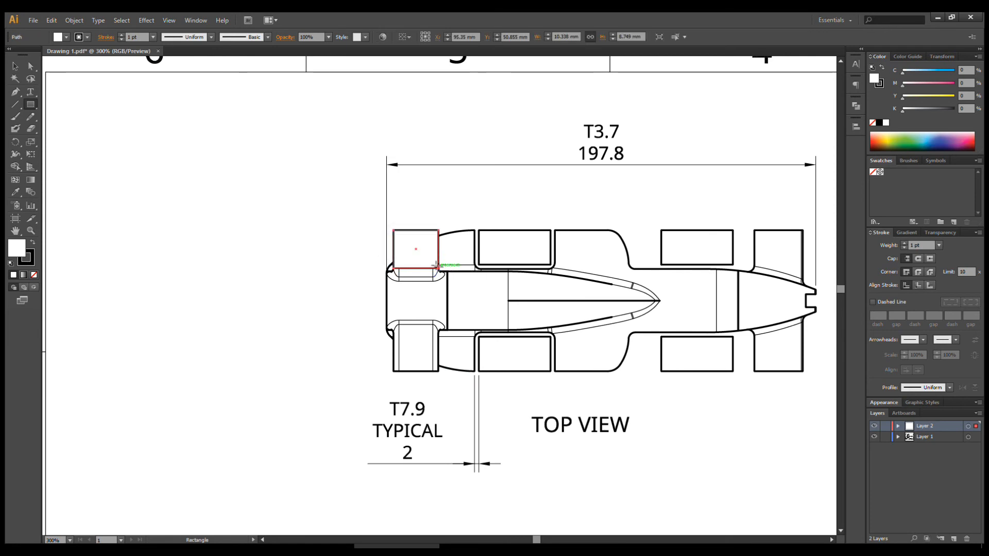
mouse_move(15, 262)
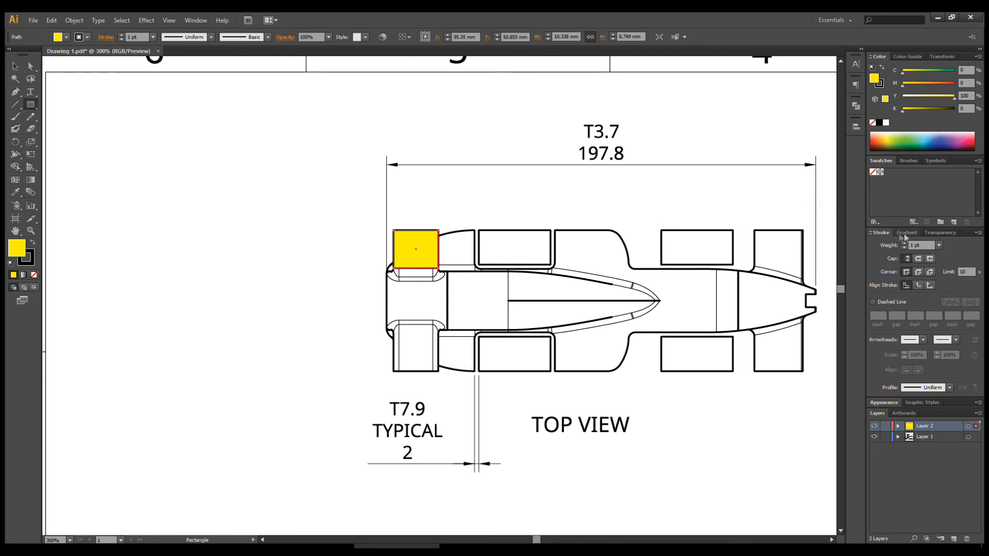
left_click(940, 233)
type("50")
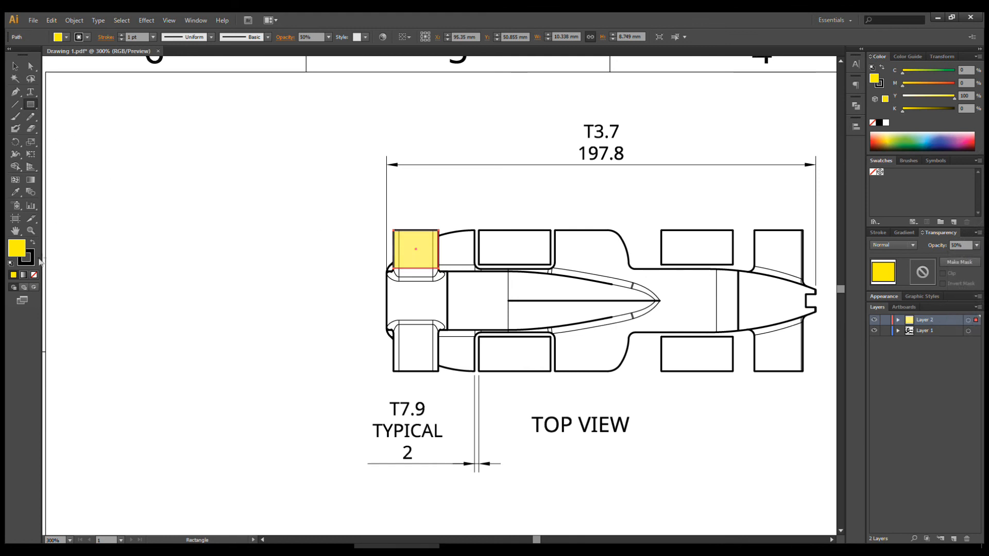
left_click(34, 275)
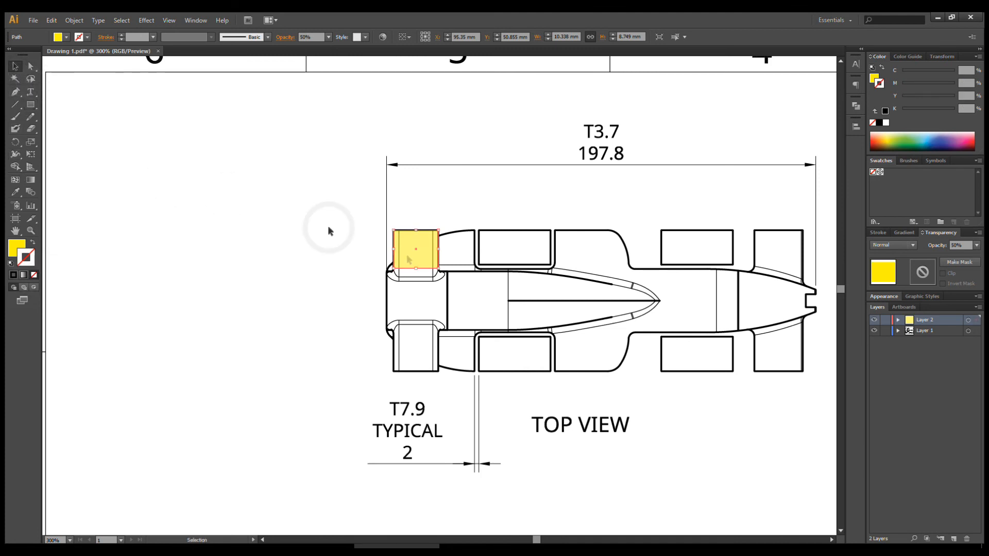
Alt-drag a copy of the yellow rectangle onto the lower left wing block.
left_click_drag(416, 253, 419, 321)
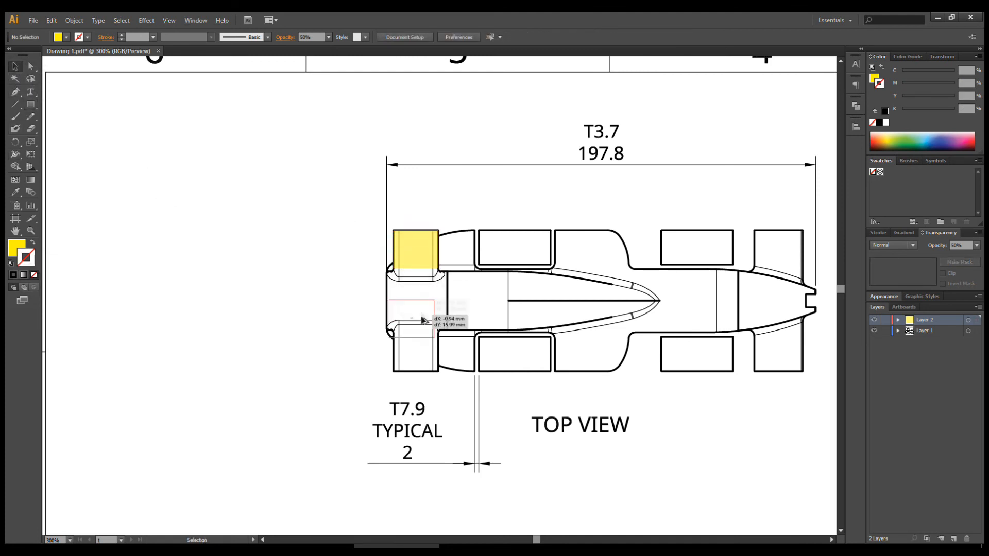
left_click_drag(416, 252, 416, 354)
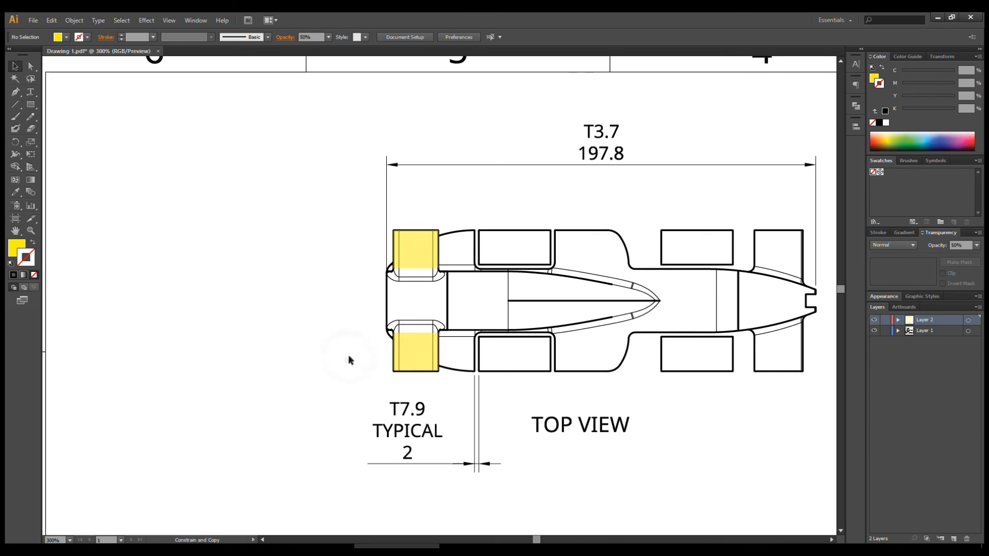